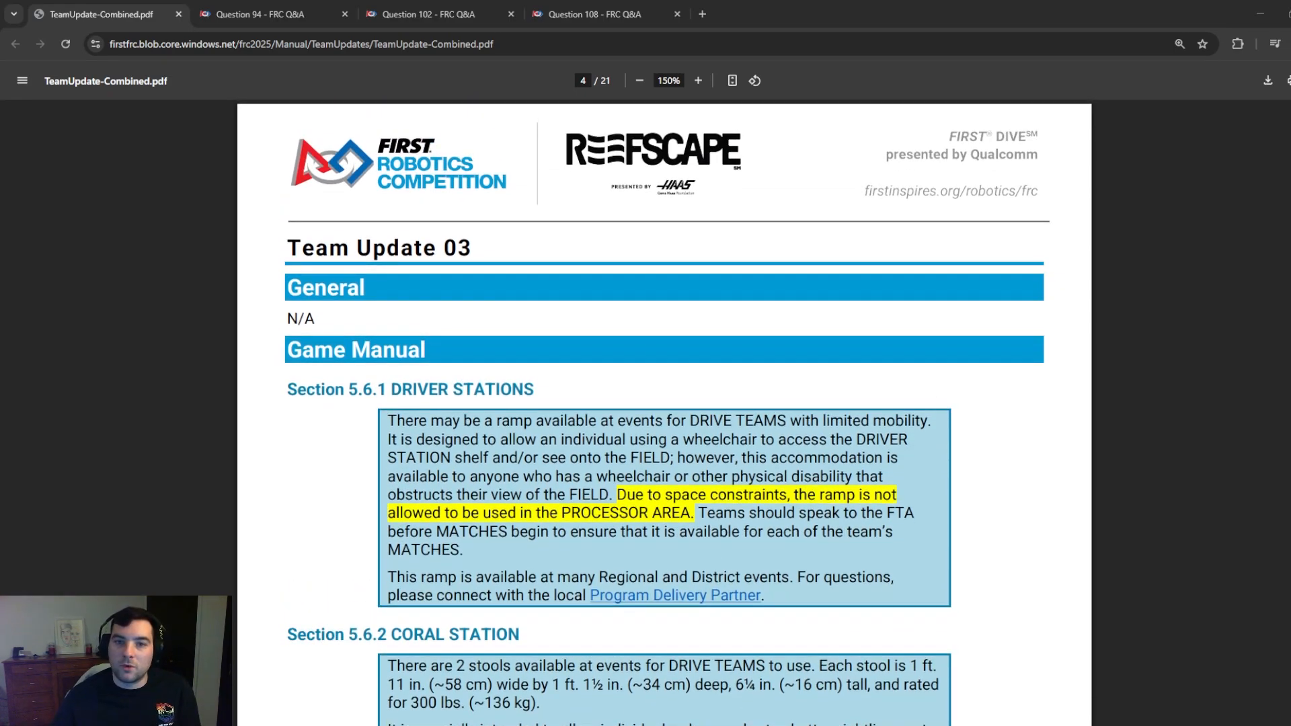
Step: Scroll page 4 past Sections 5.6.1 and 5.6.2 to Section 6.3.4.2 ALGAE and the footer
scroll(down, 3)
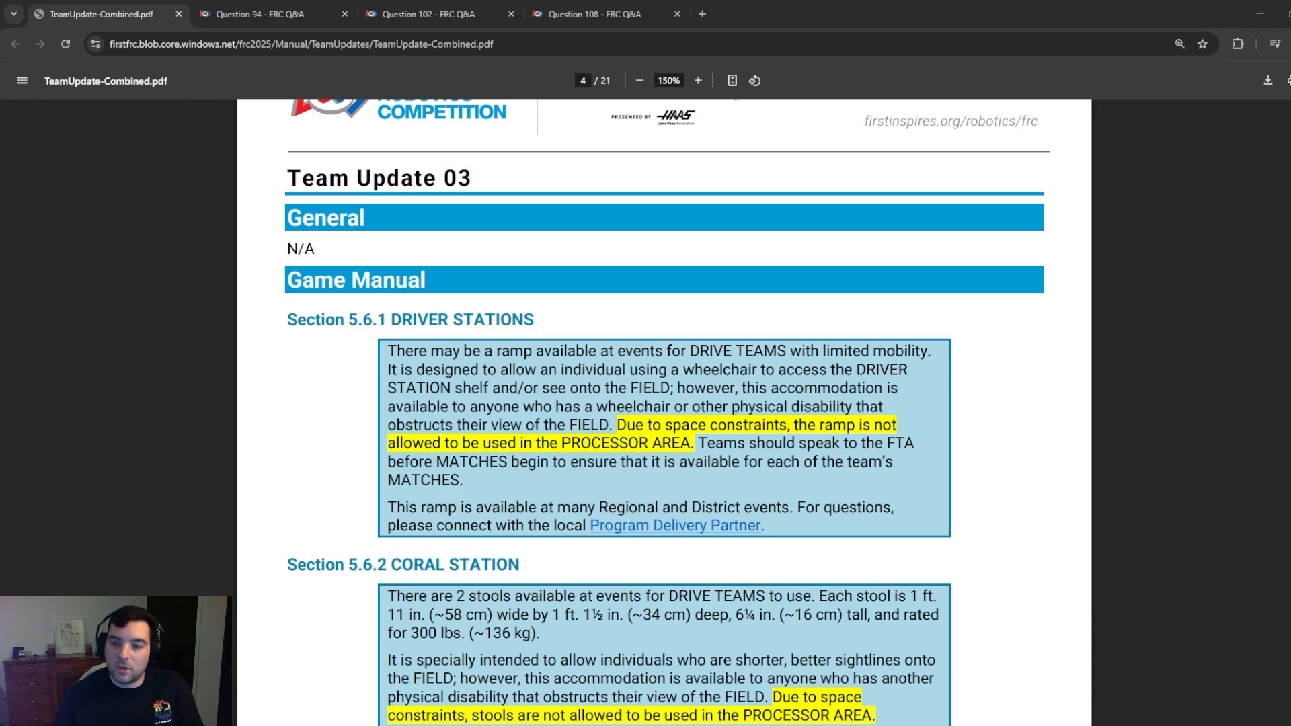
scroll(down, 3)
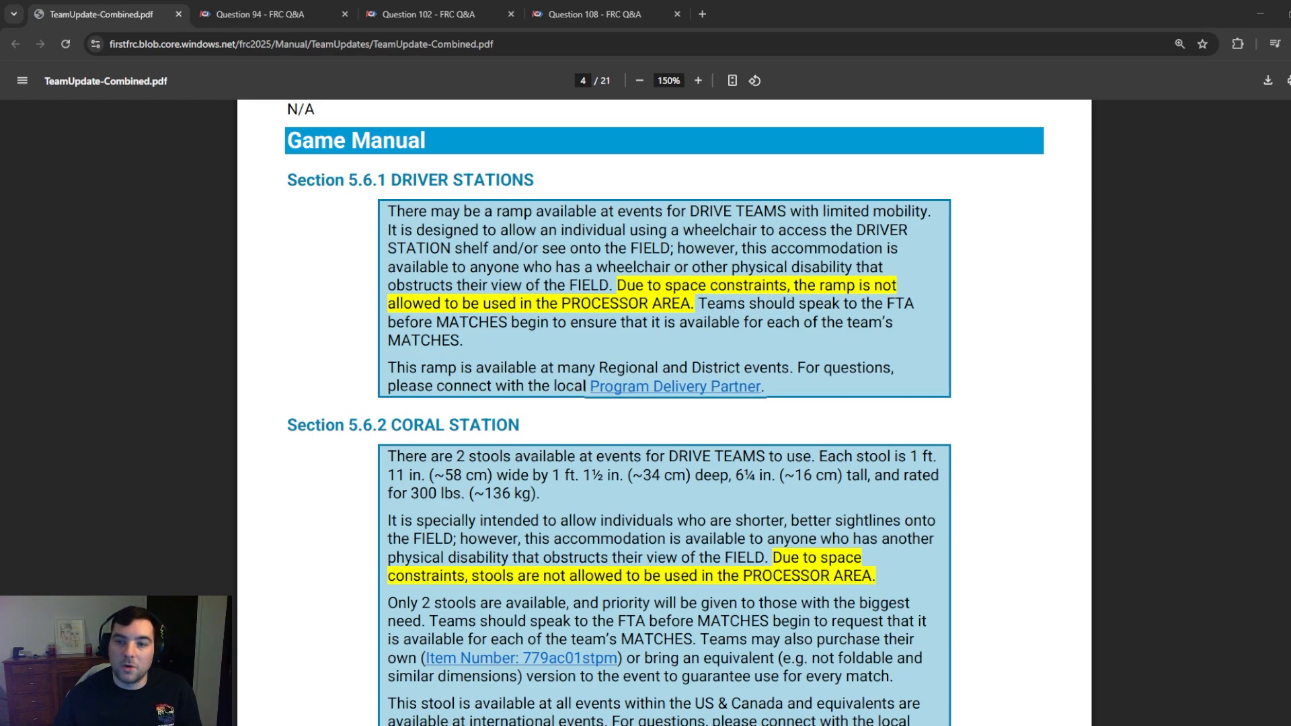
scroll(down, 3)
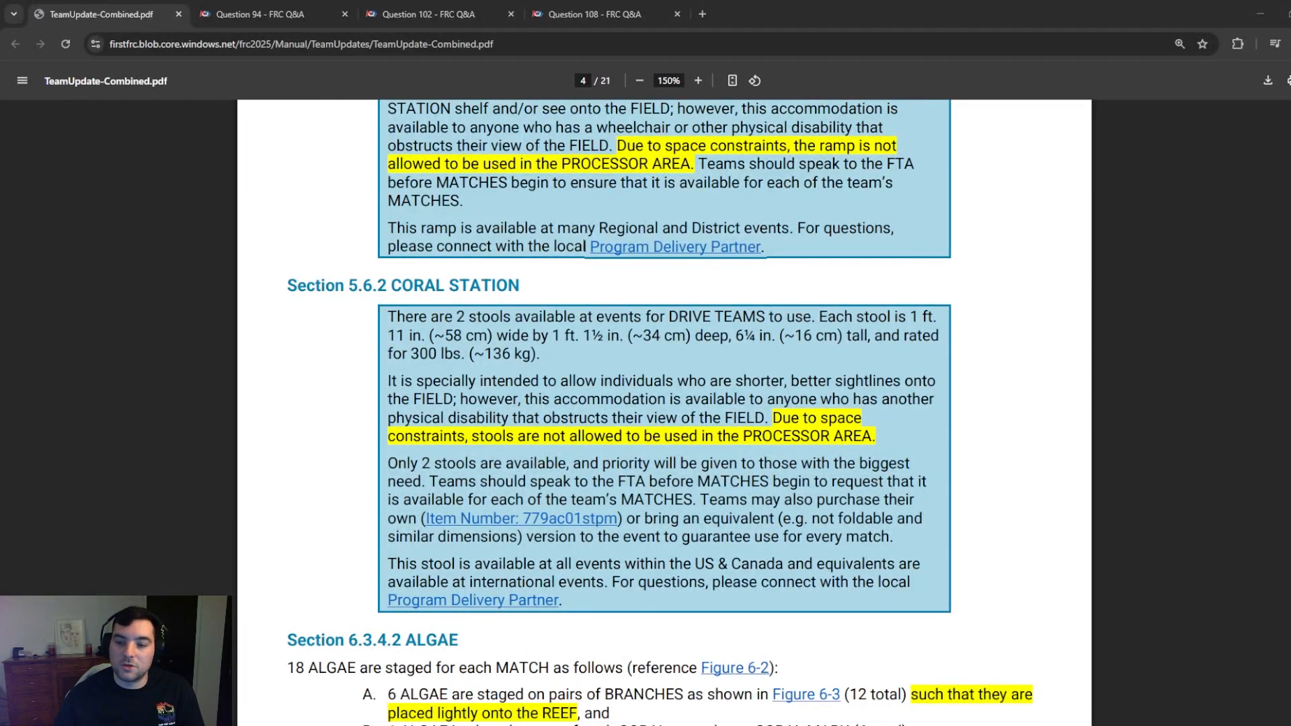
scroll(down, 3)
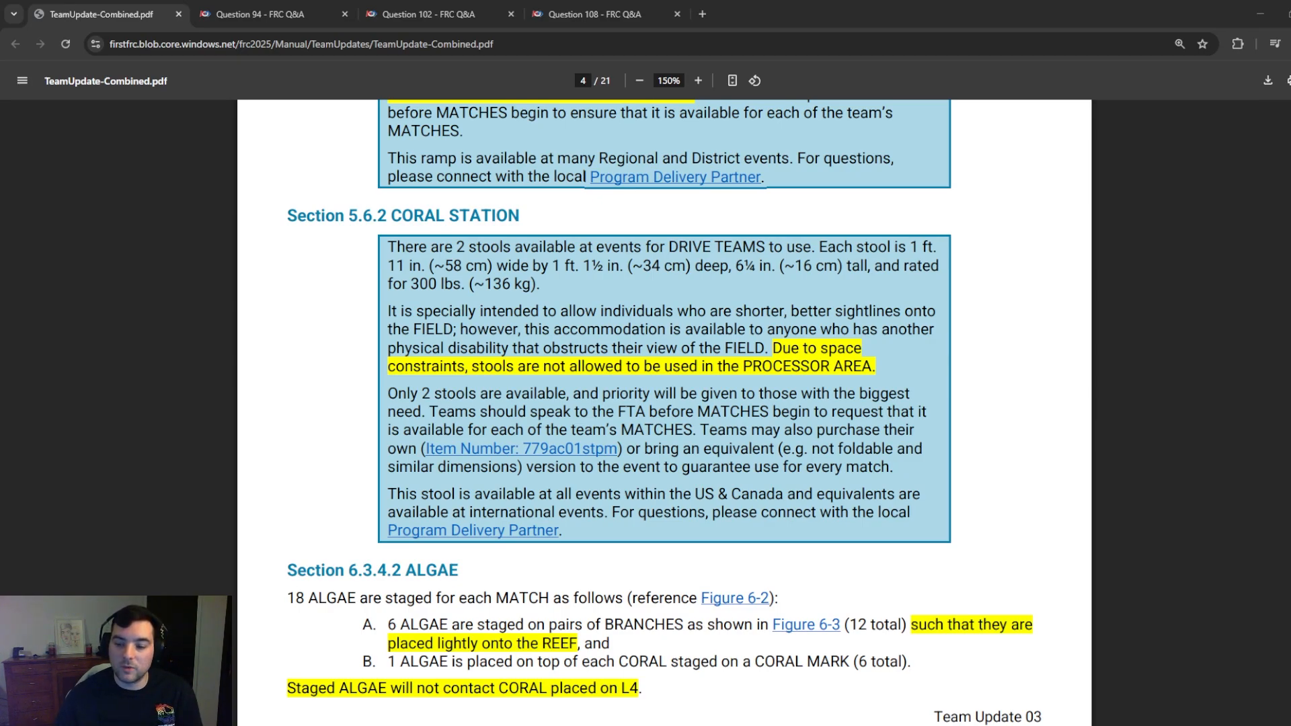
scroll(down, 3)
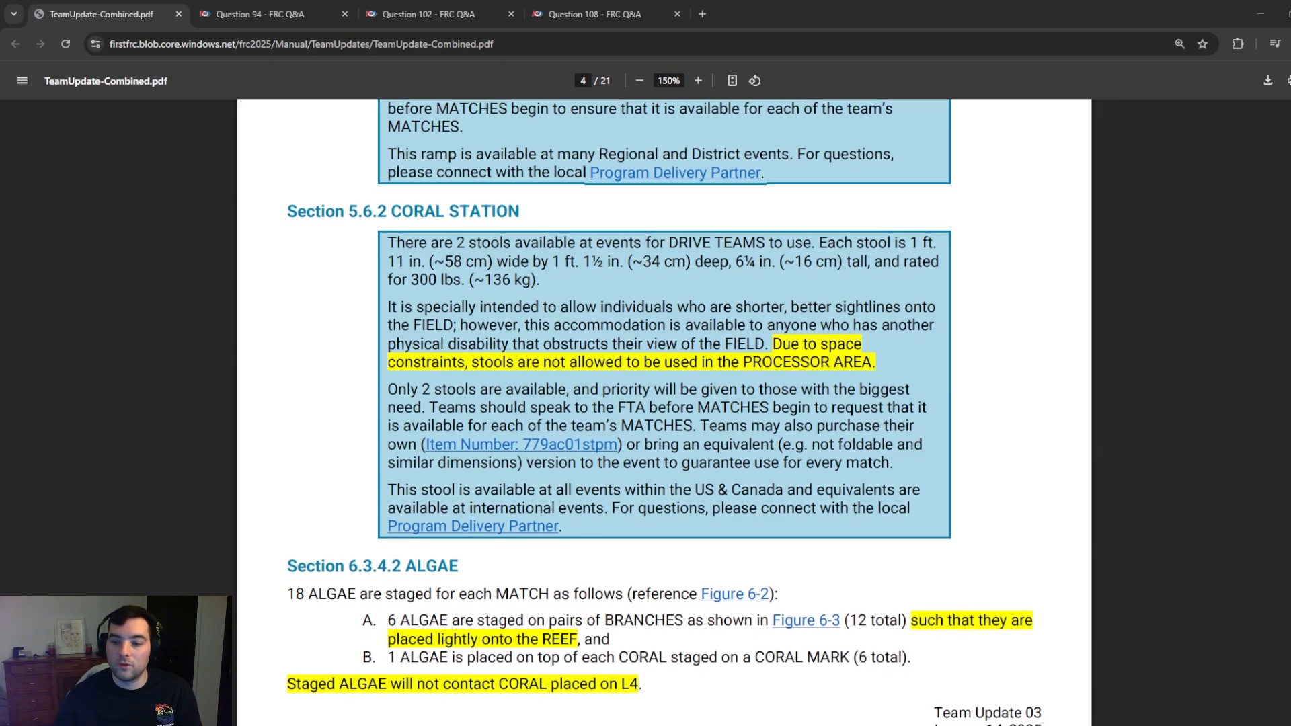
scroll(down, 3)
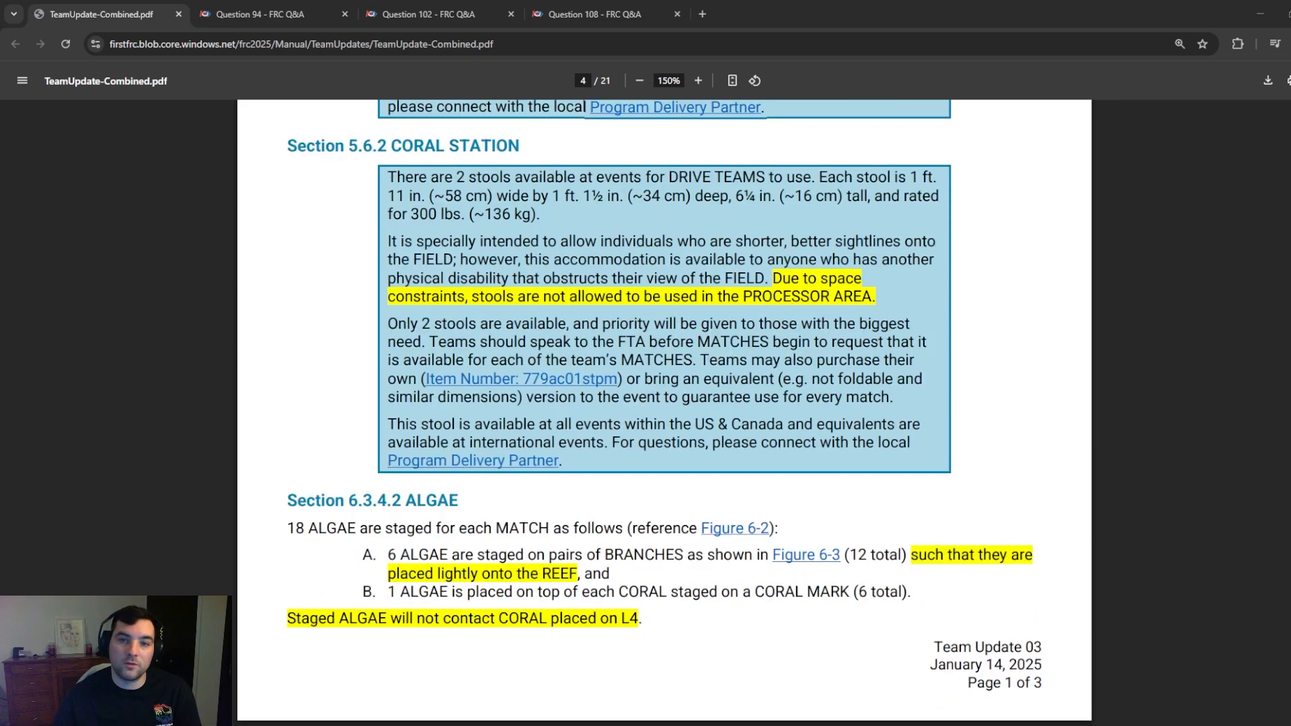
scroll(down, 3)
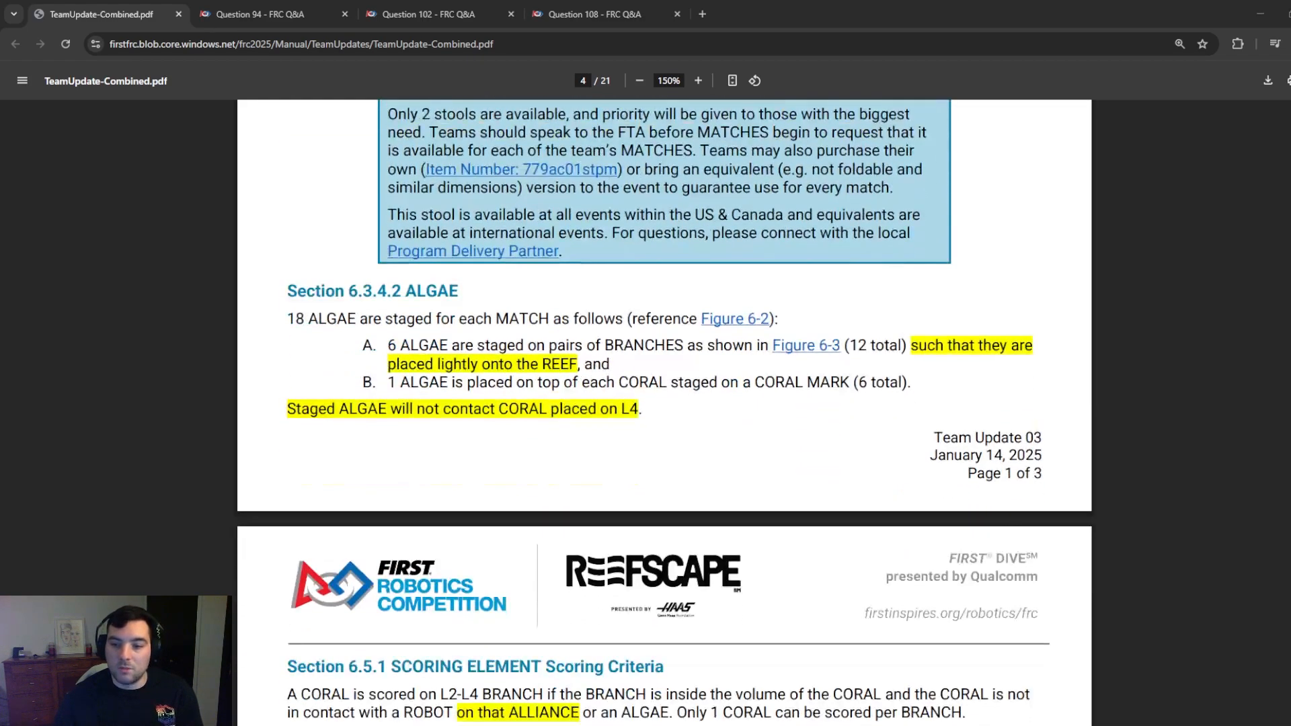
Step: Scroll onto page 5 to the Section 6.5.1 scoring criteria updates
scroll(down, 3)
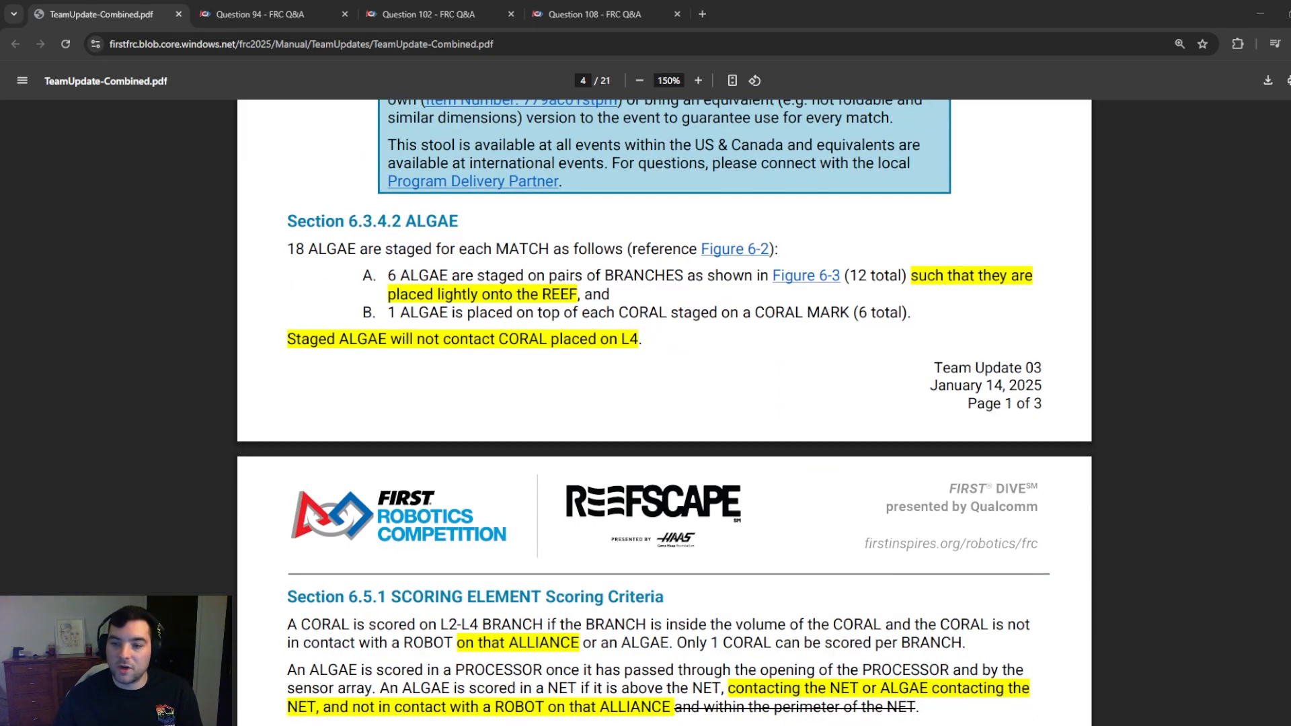
scroll(down, 3)
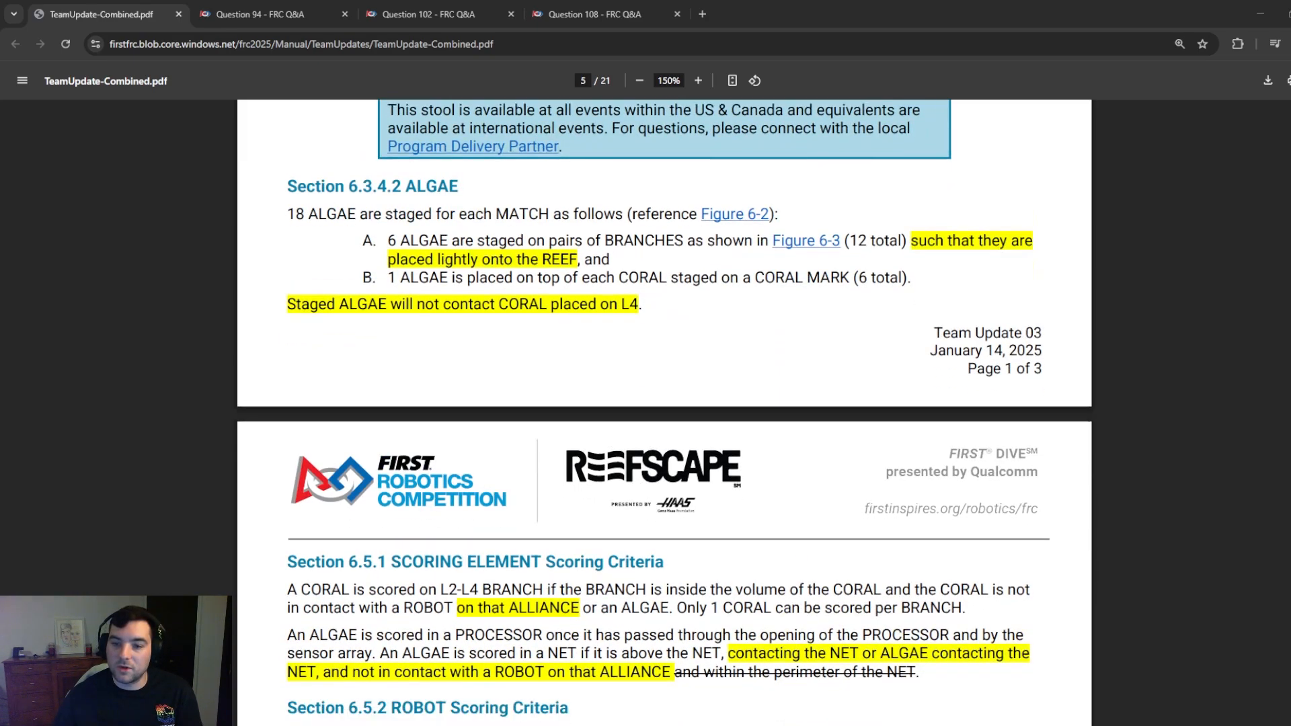
scroll(down, 3)
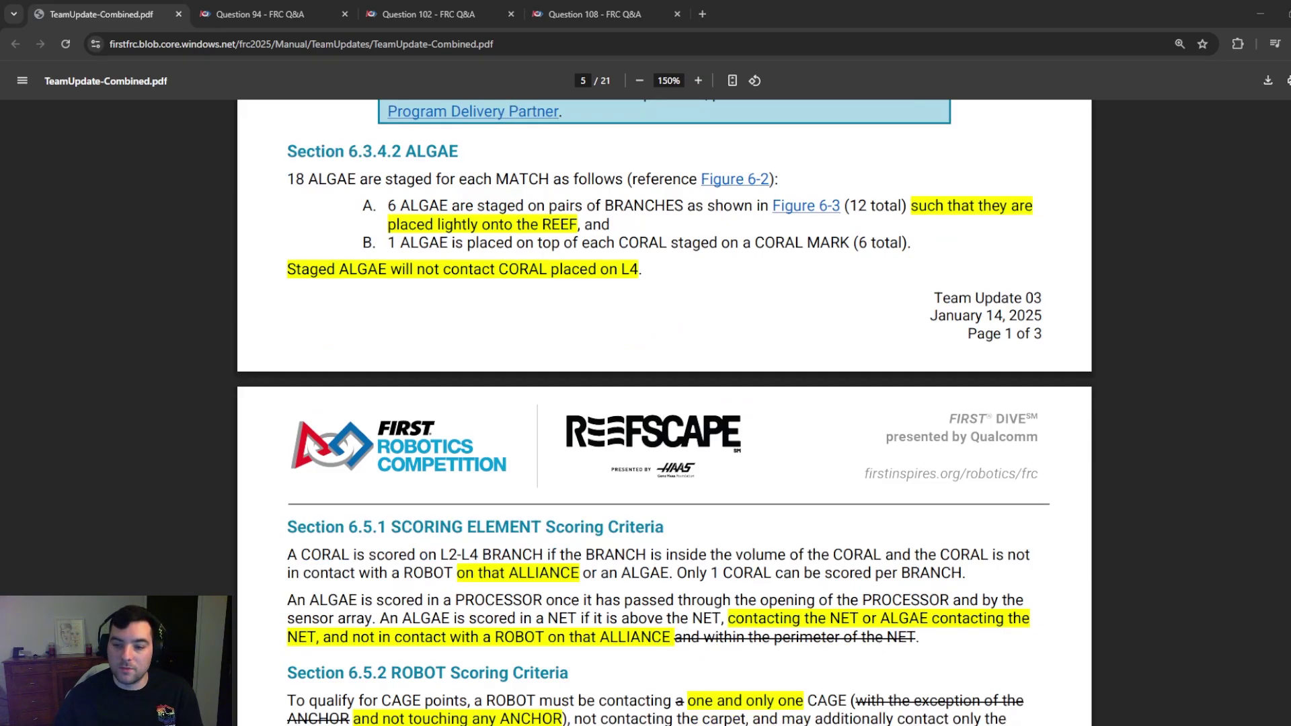
scroll(down, 3)
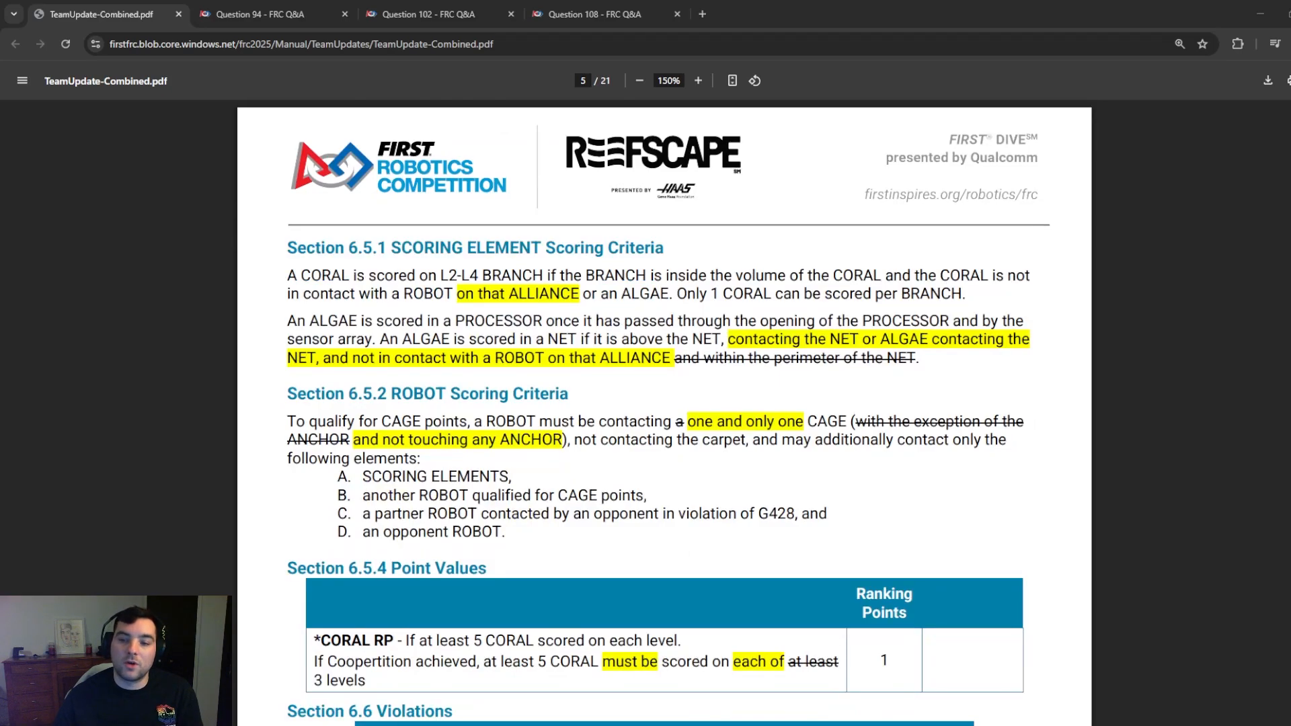
scroll(down, 3)
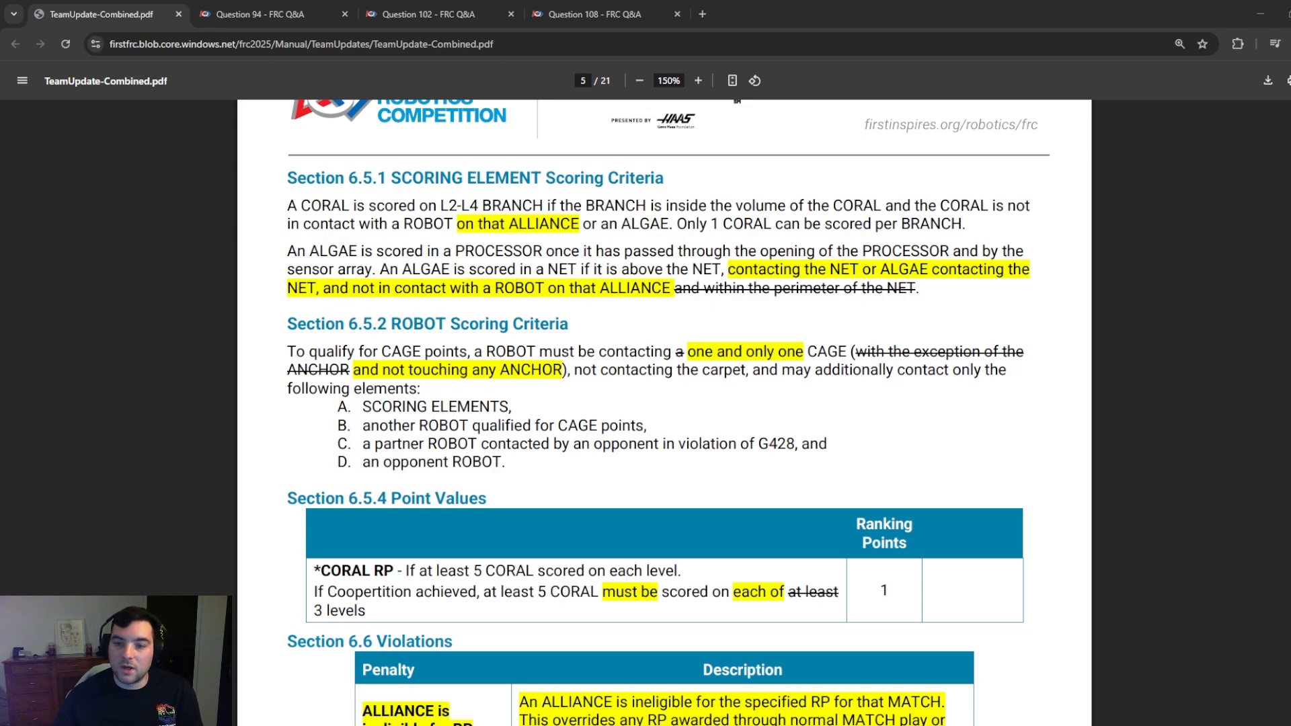
Step: Highlight and deselect the ALGAE PROCESSOR sentence, then continue to Section 6.6 Violations
drag(327, 250, 840, 251)
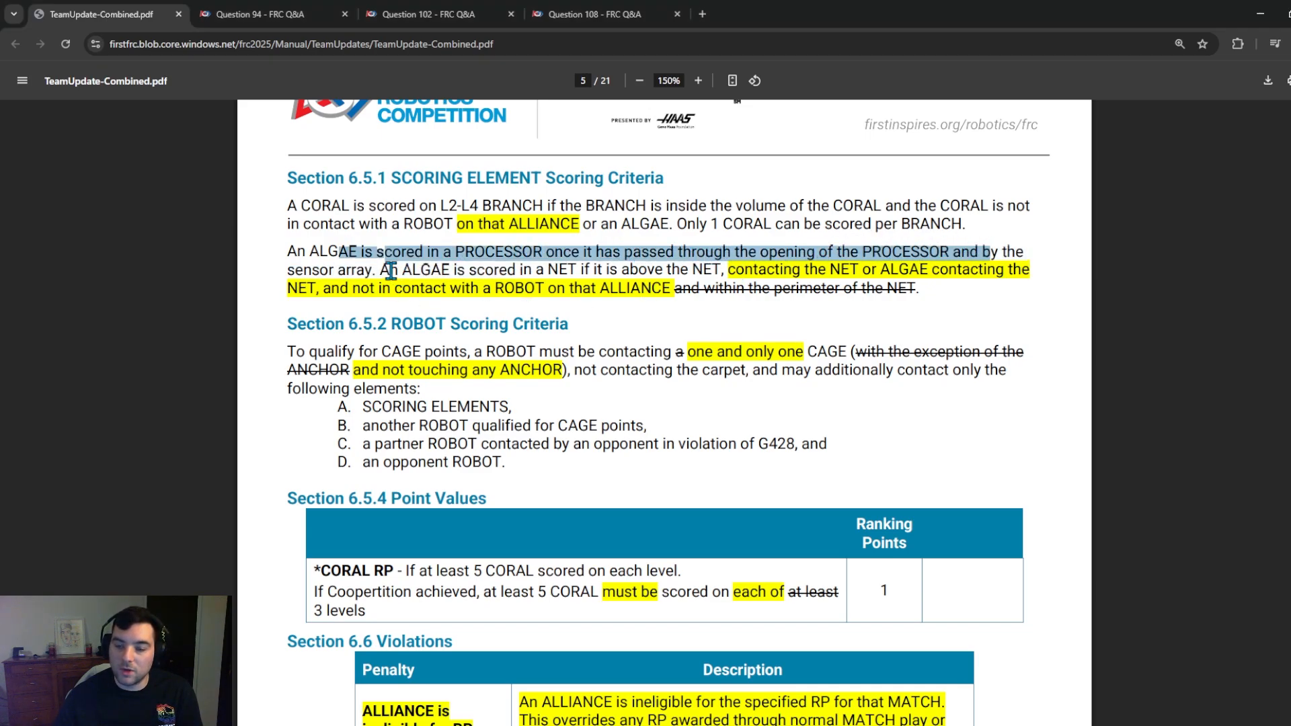
click(449, 270)
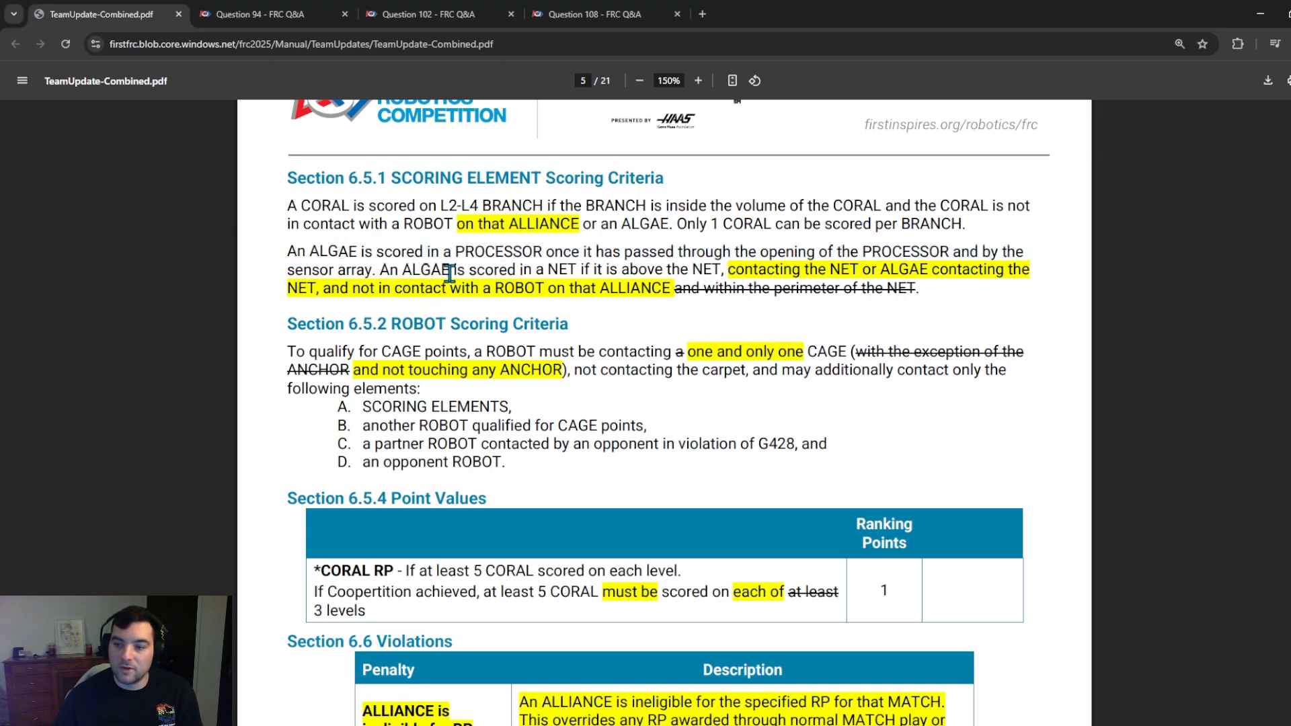
mouse_move(941, 269)
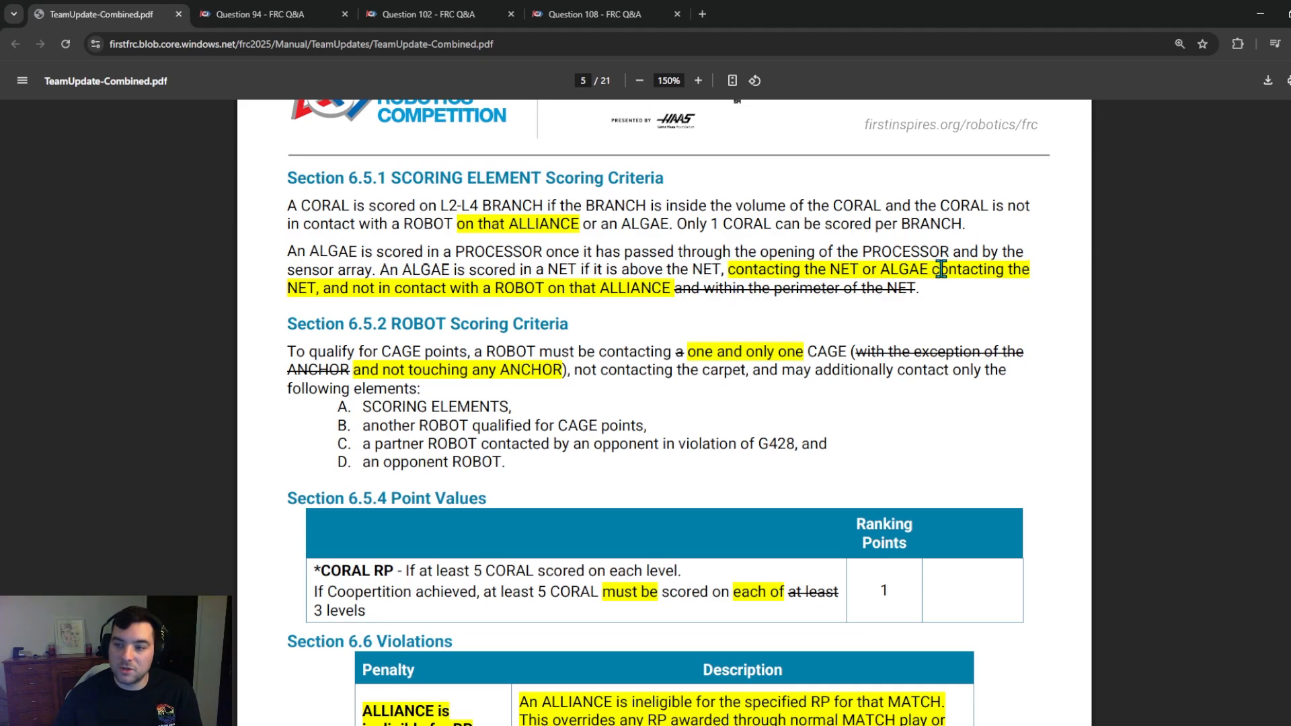
mouse_move(511, 299)
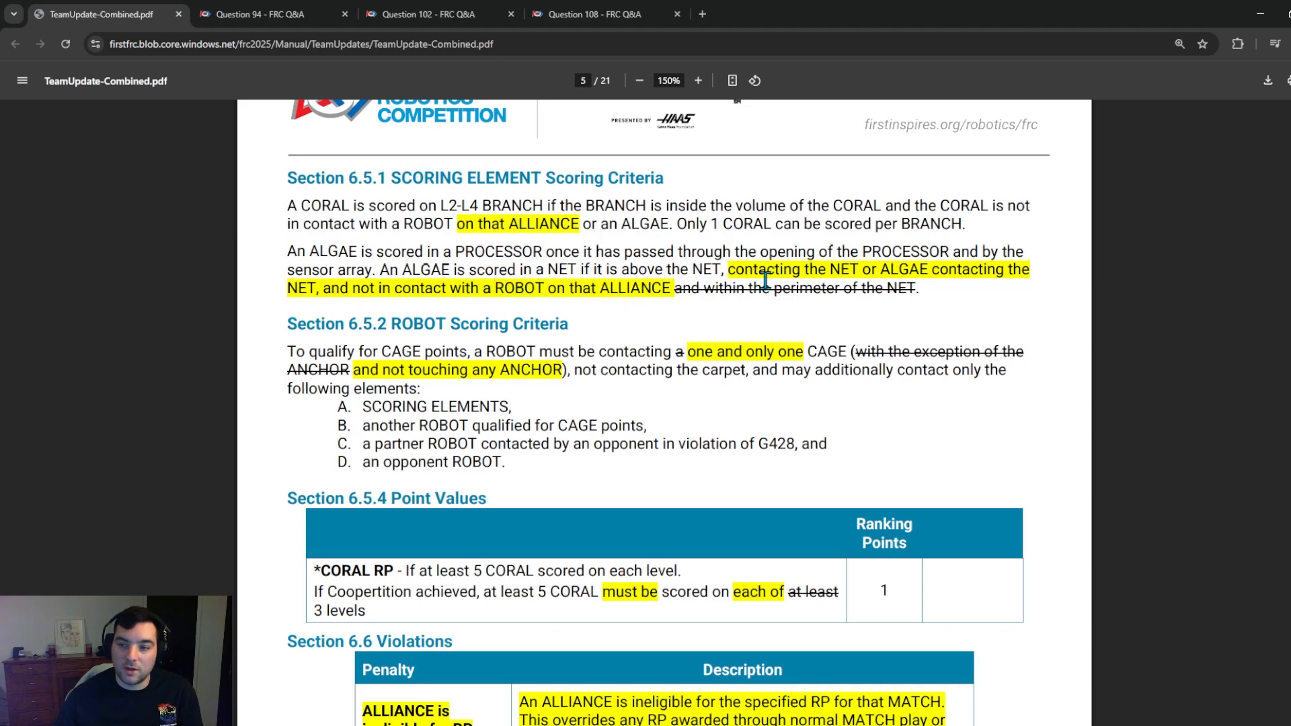
mouse_move(513, 289)
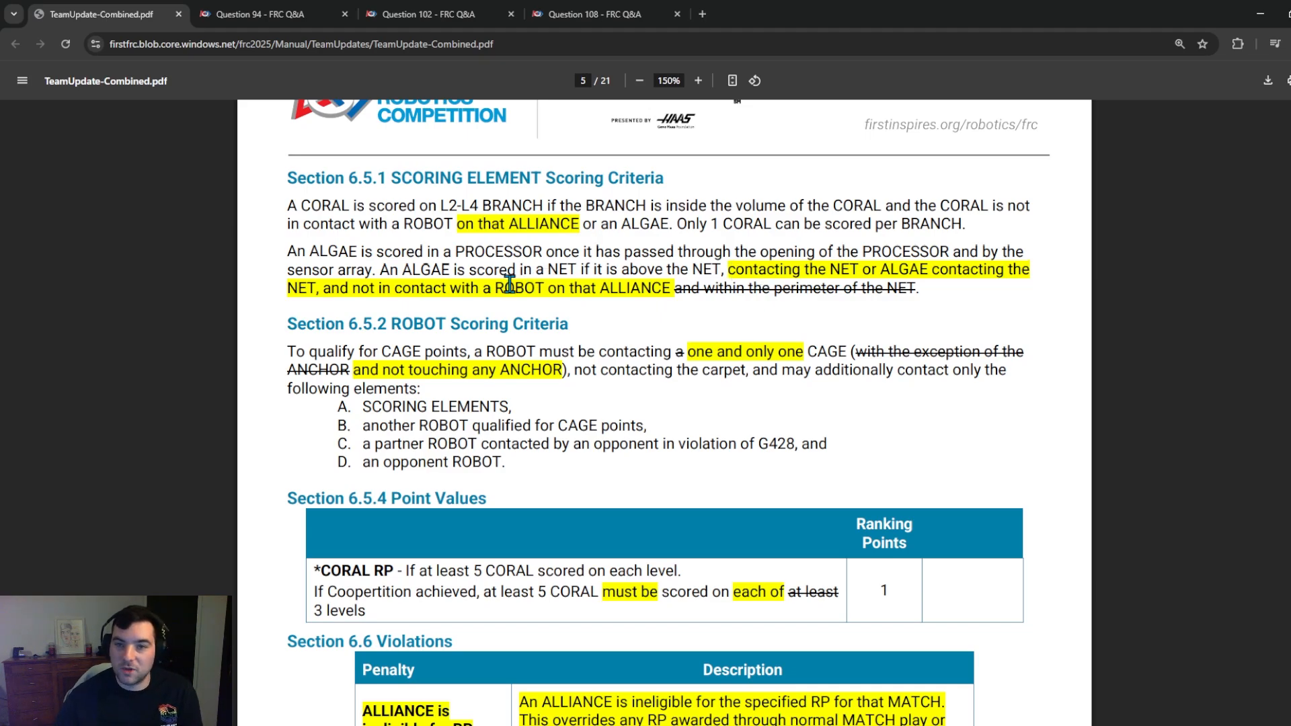
scroll(down, 3)
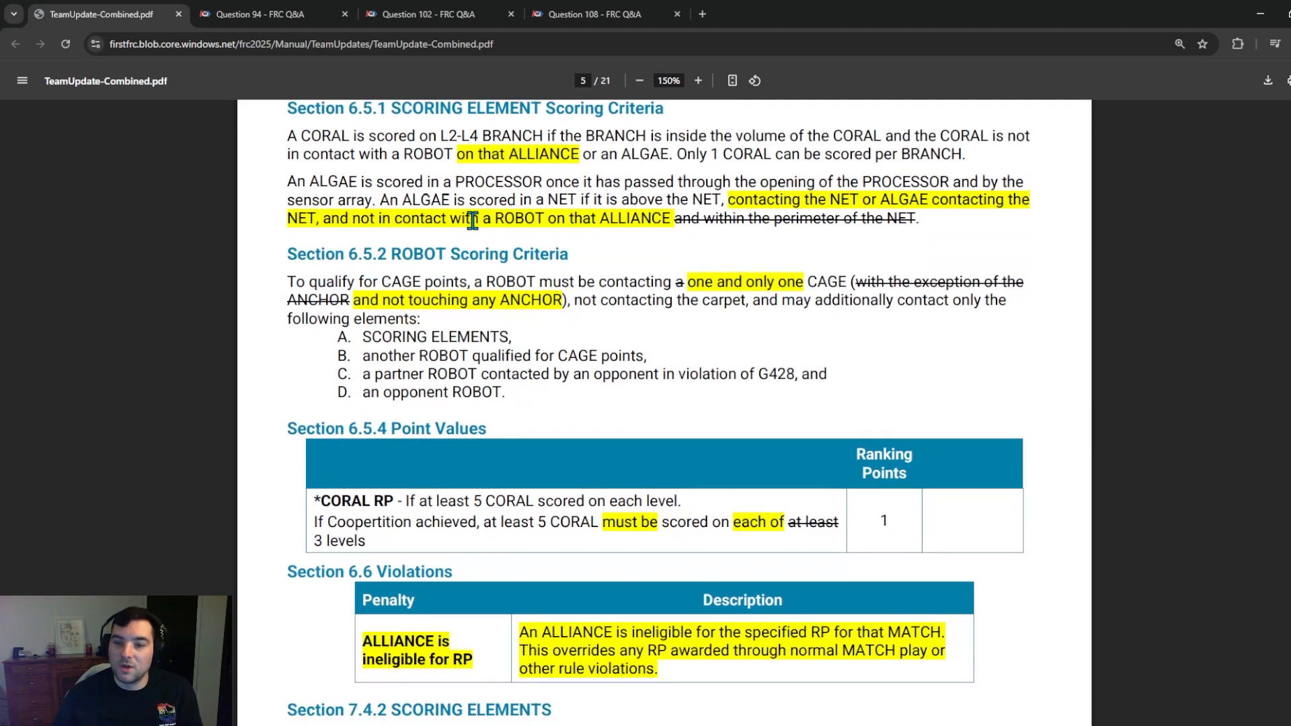
Step: Scroll to Section 6.5.2 ROBOT Scoring Criteria, reading the CORAL RP and CAGE point values
scroll(down, 3)
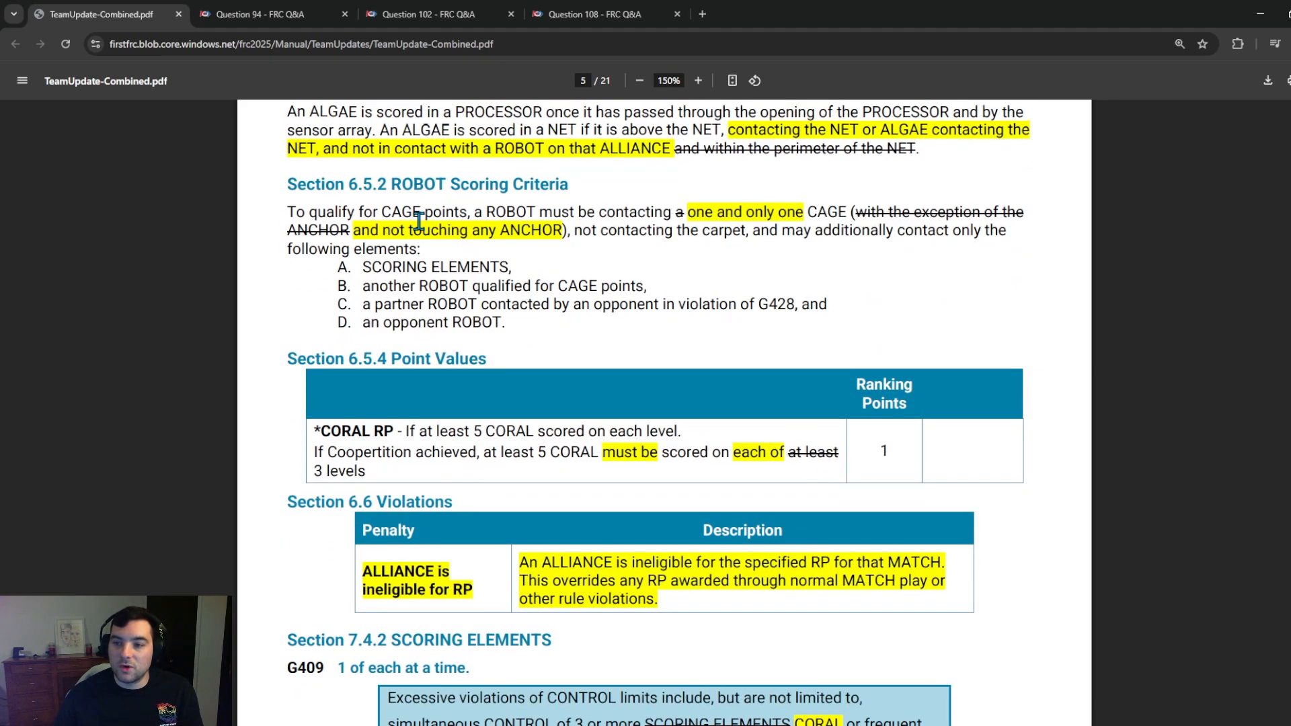
mouse_move(291, 188)
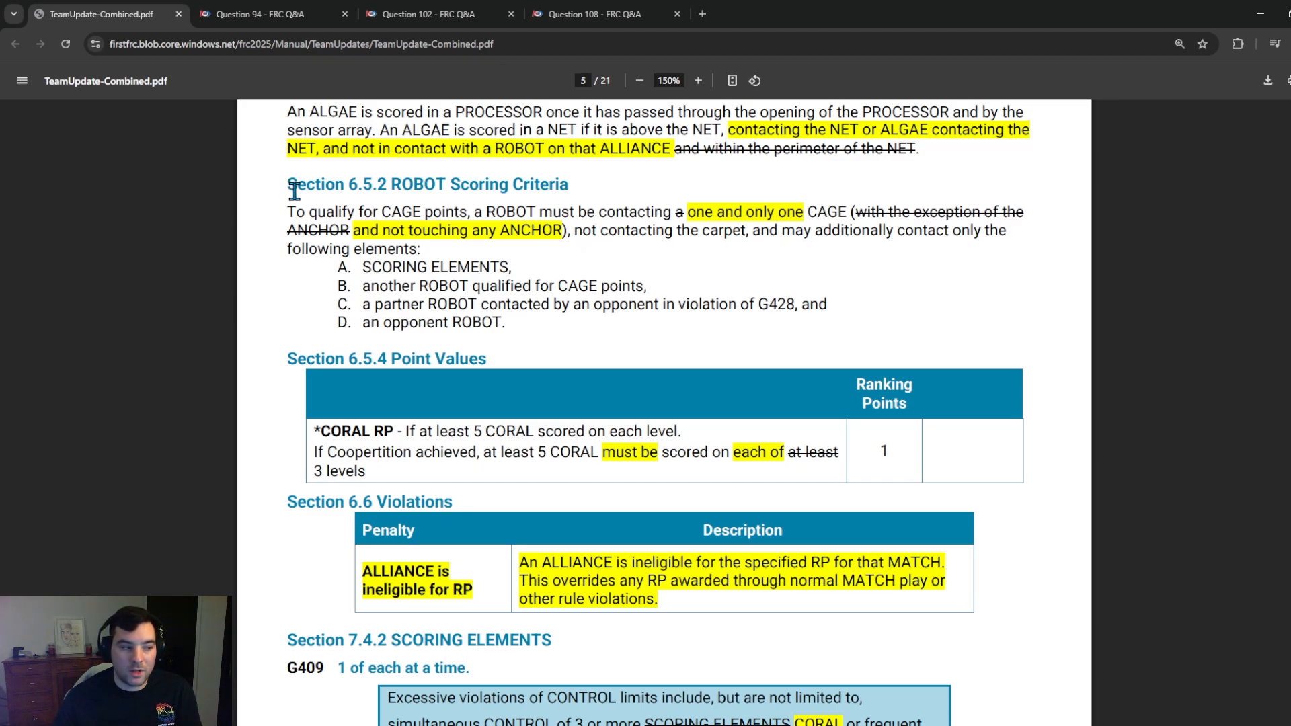
mouse_move(288, 189)
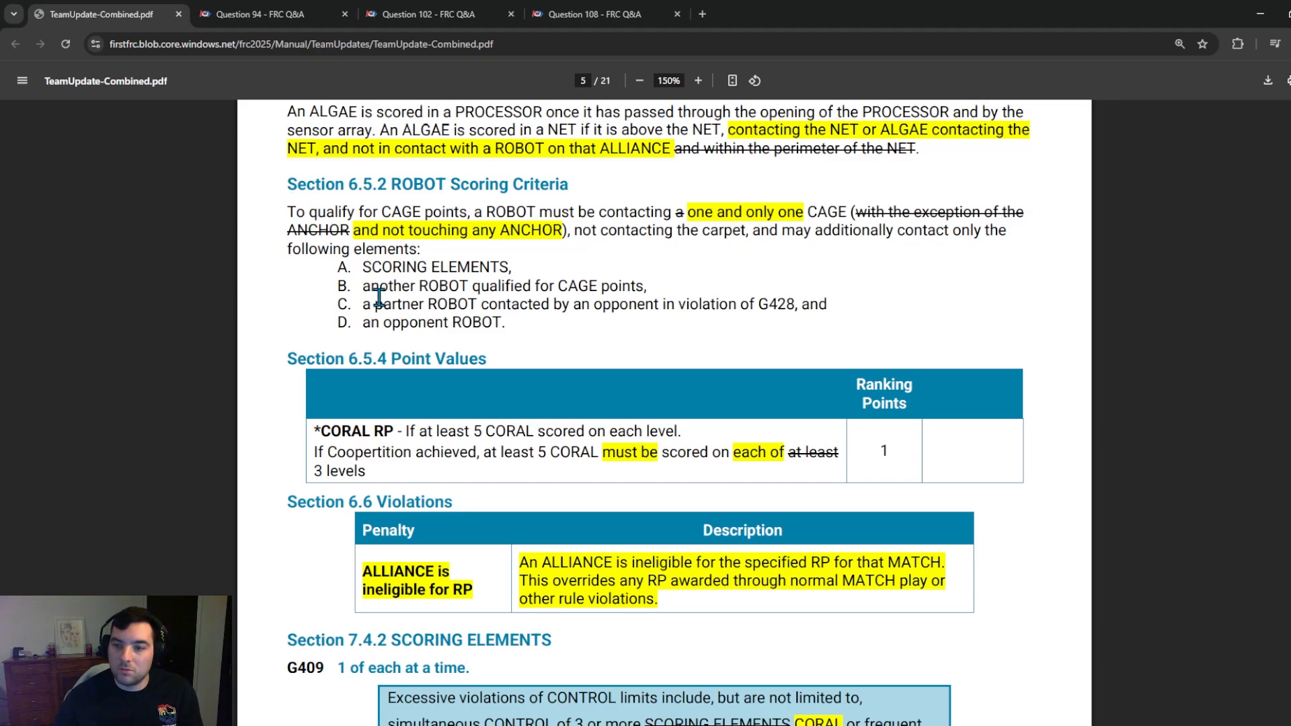
scroll(up, 3)
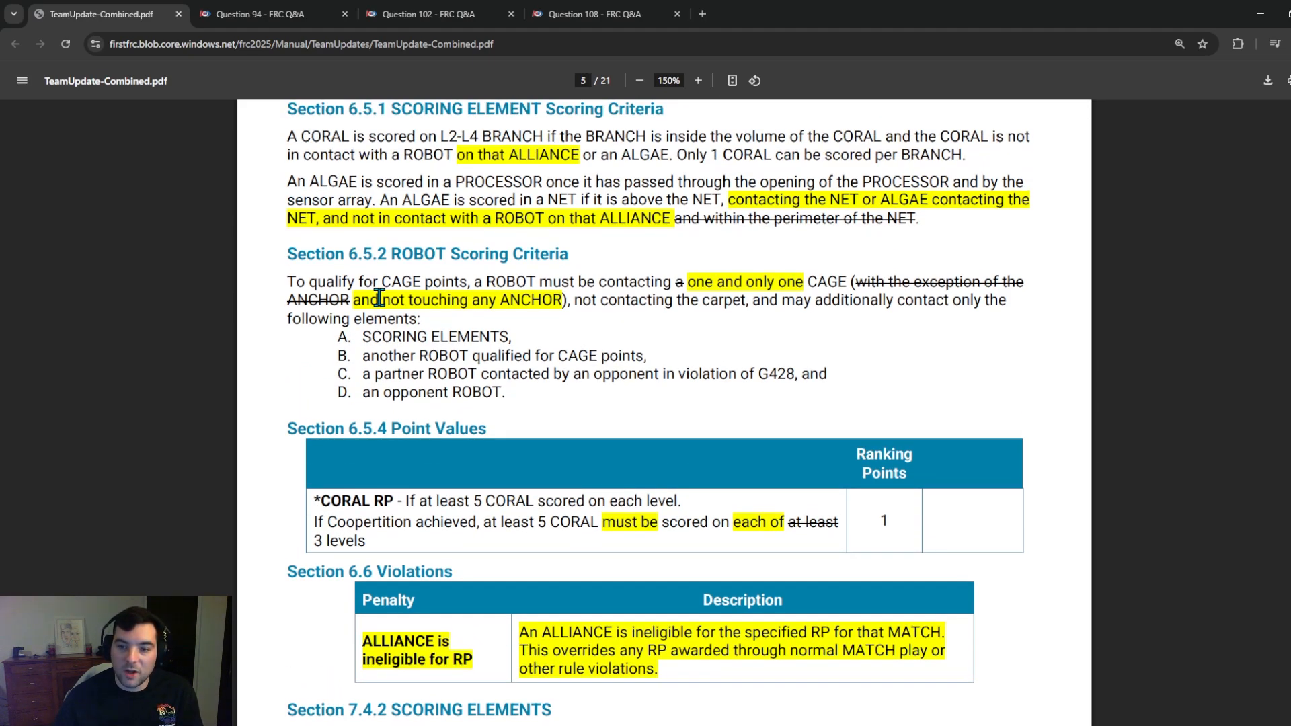
scroll(down, 3)
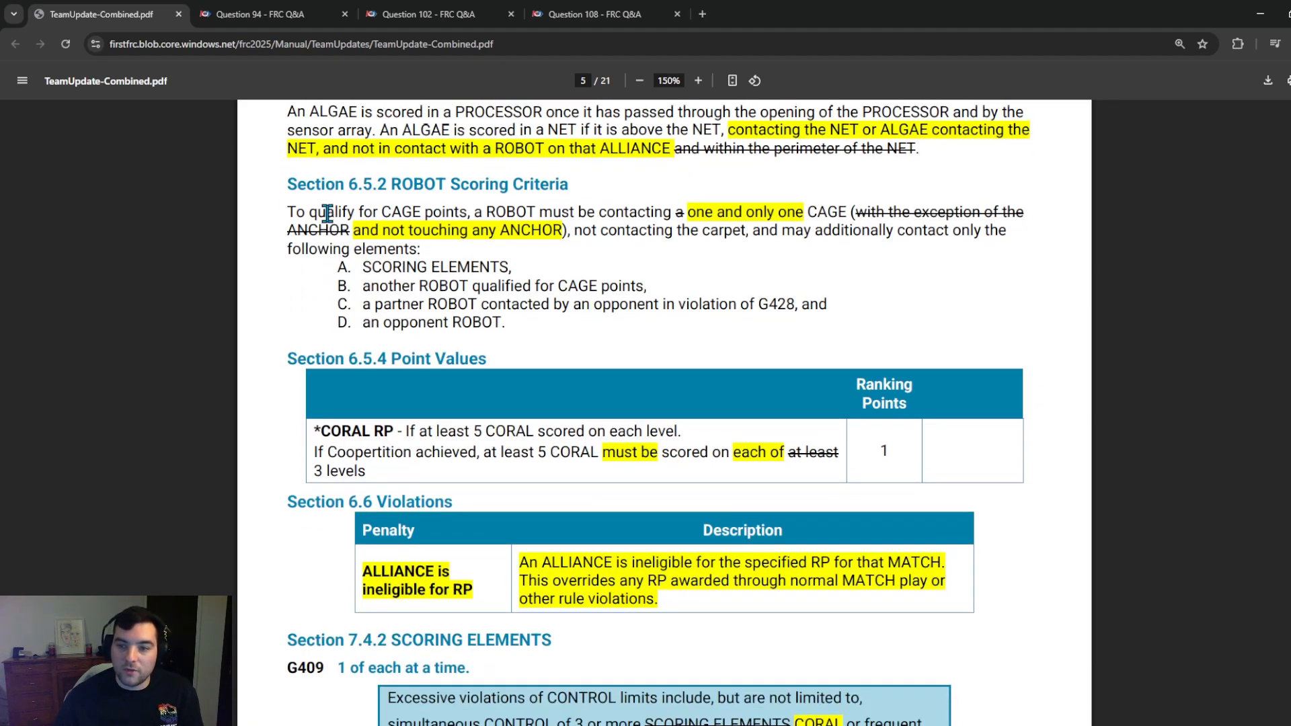
mouse_move(565, 206)
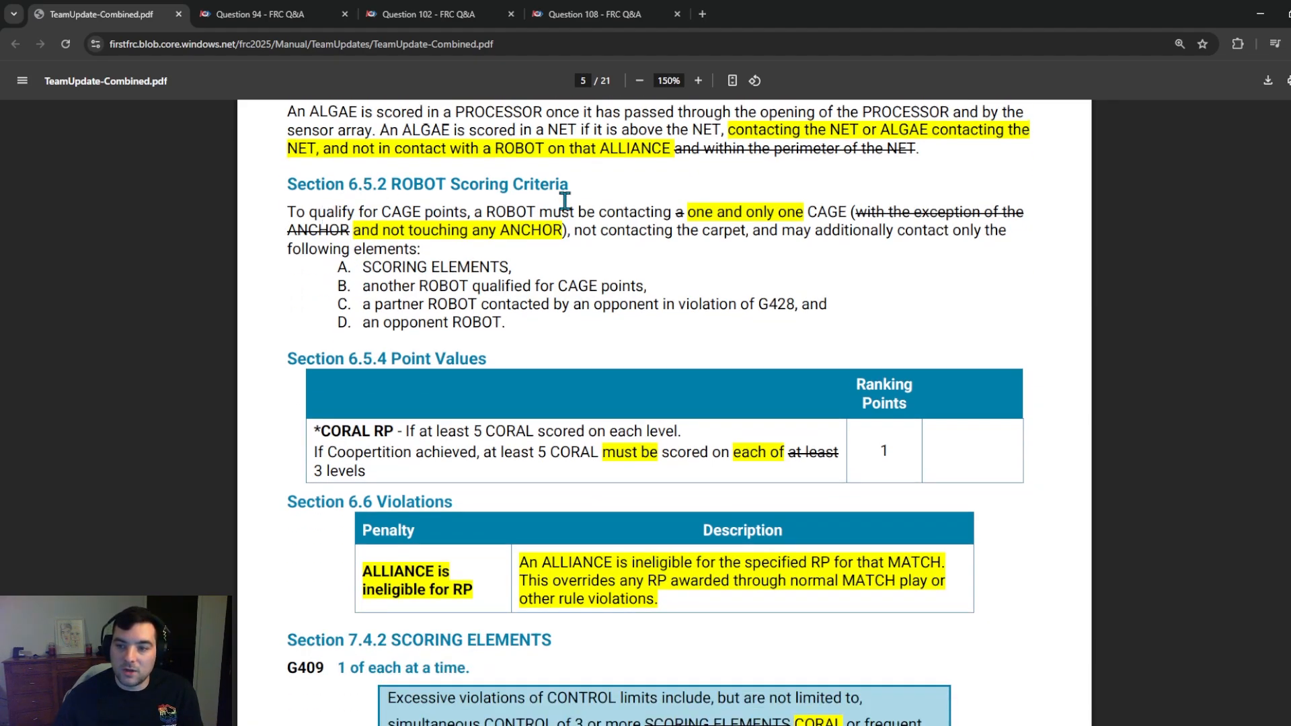
mouse_move(634, 267)
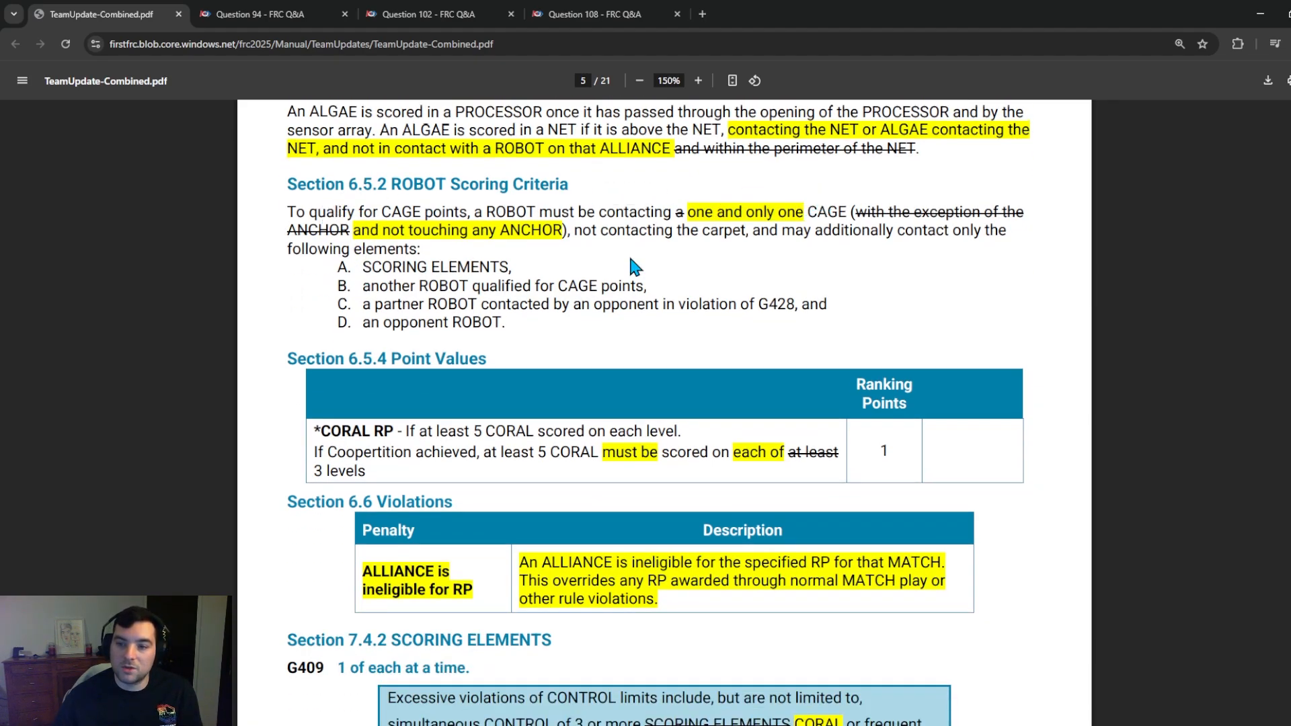
mouse_move(705, 264)
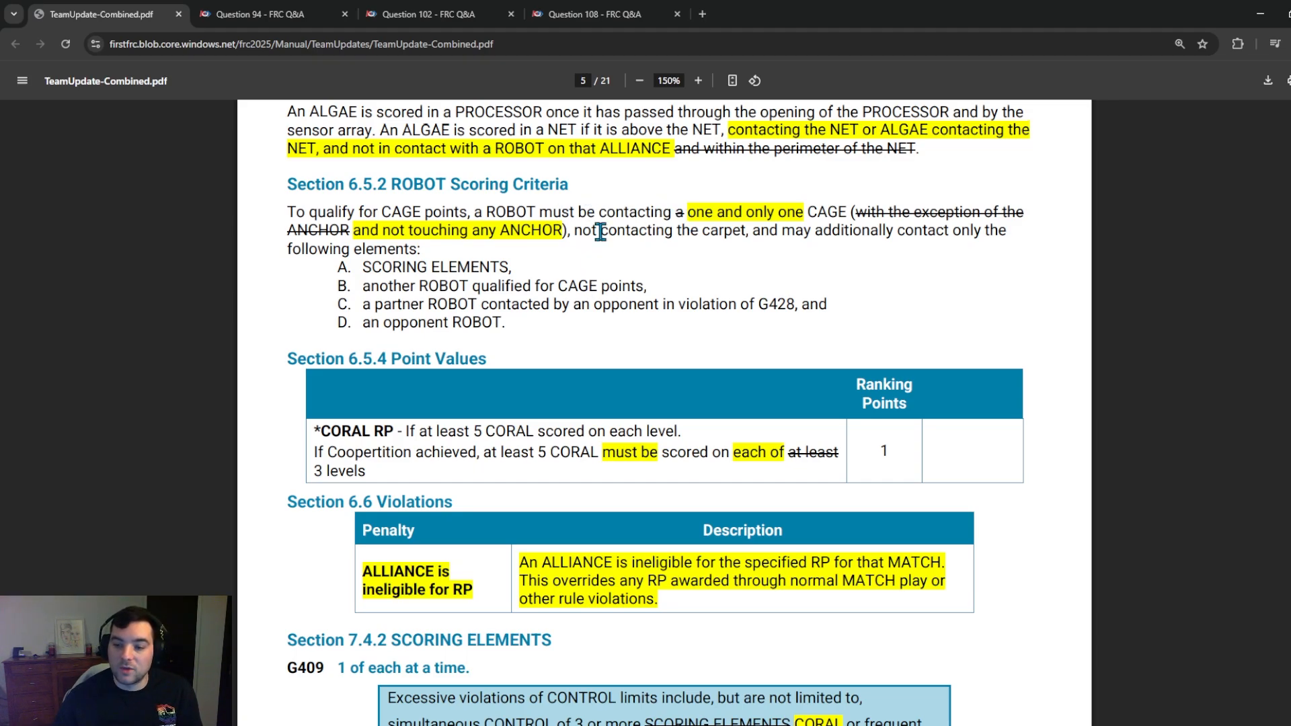
mouse_move(666, 216)
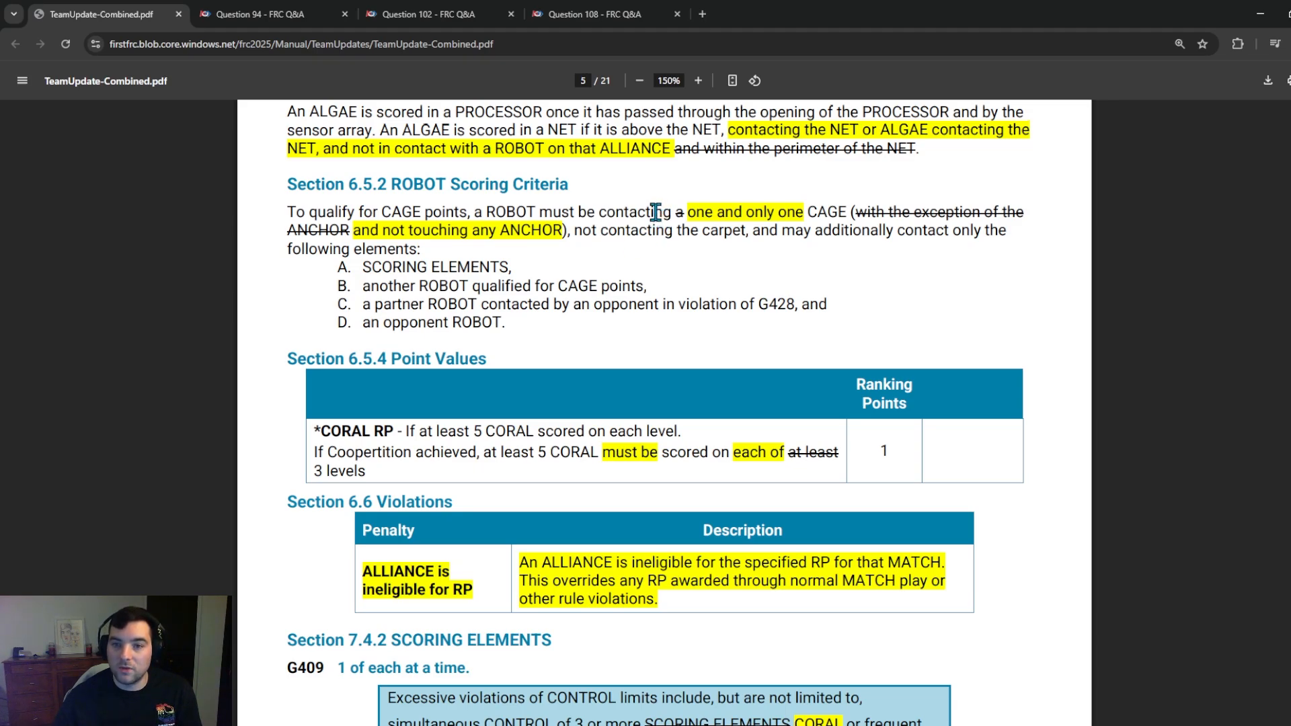
scroll(down, 3)
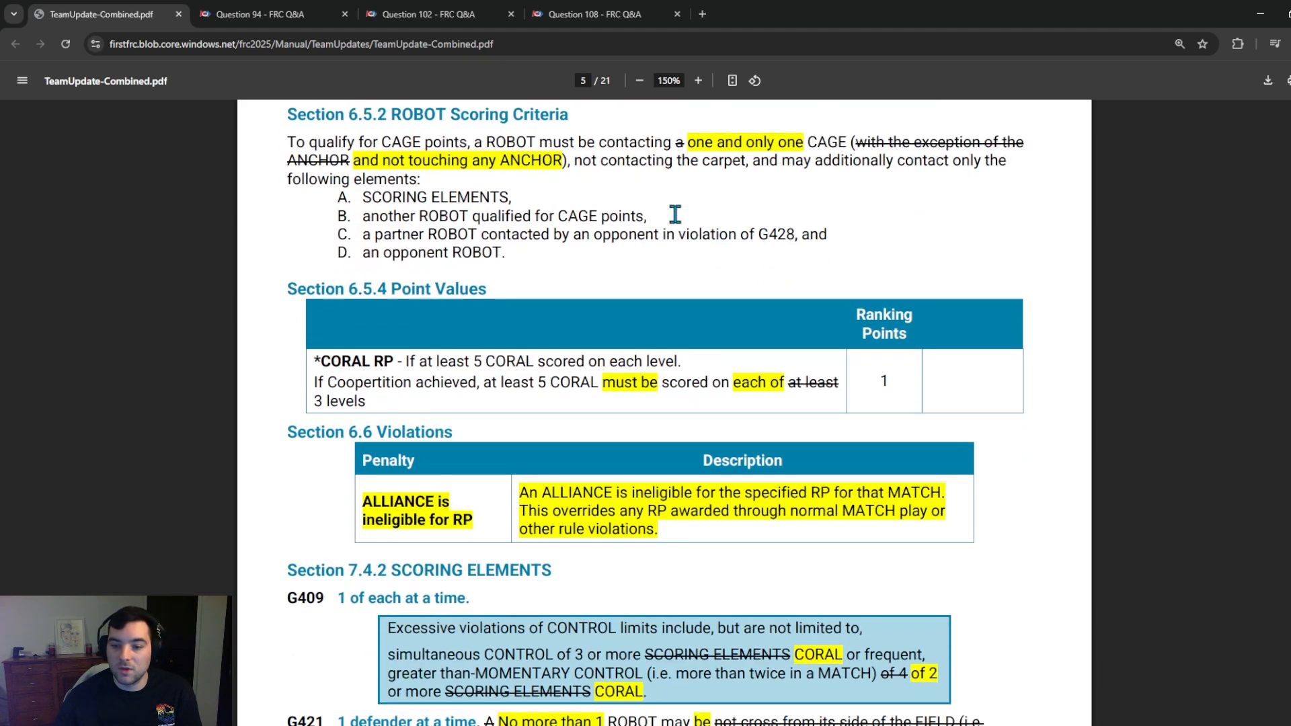
Step: Scroll through G409 and G421 in Section 7.4.2 to the end of page 2
scroll(down, 3)
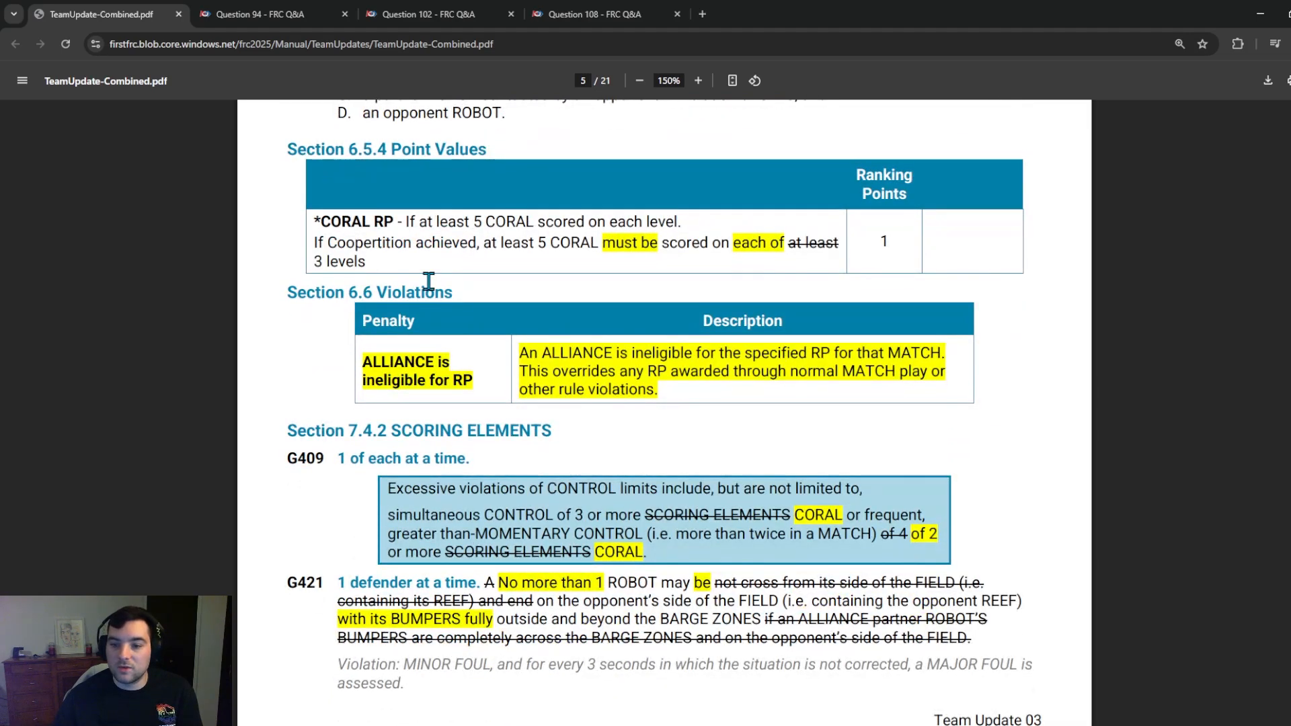
scroll(down, 3)
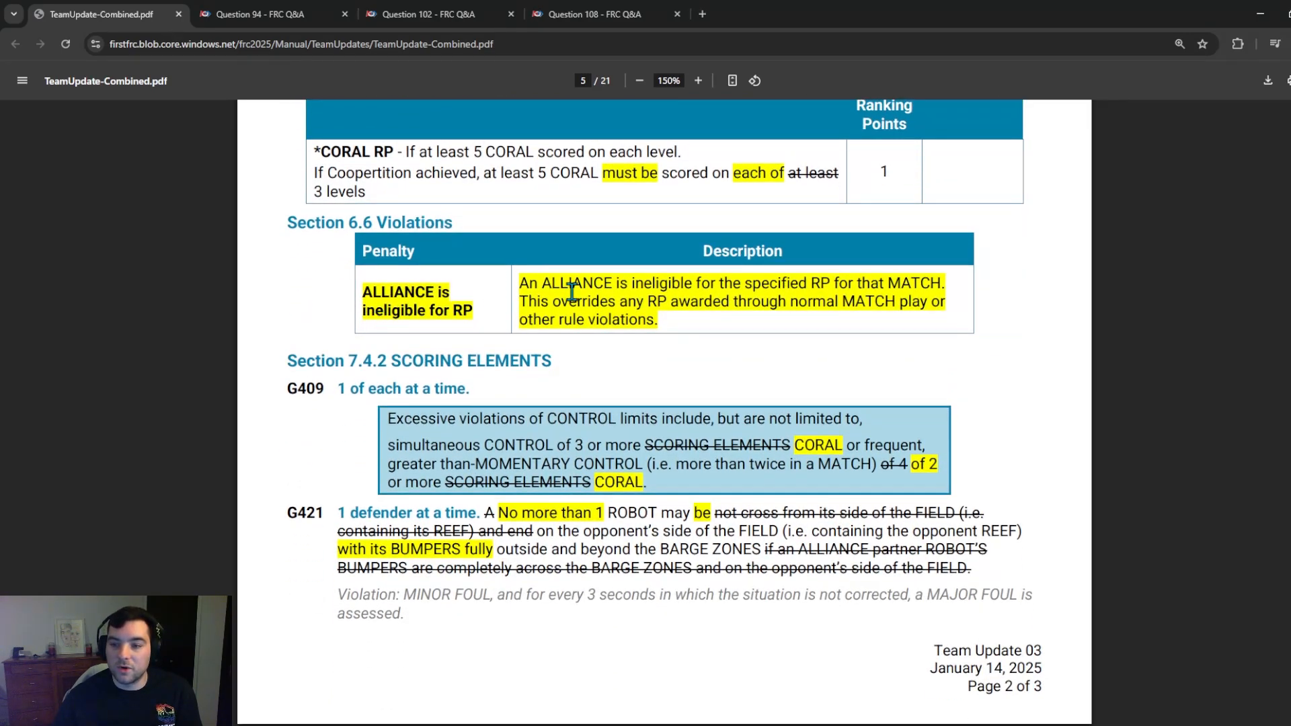
mouse_move(709, 283)
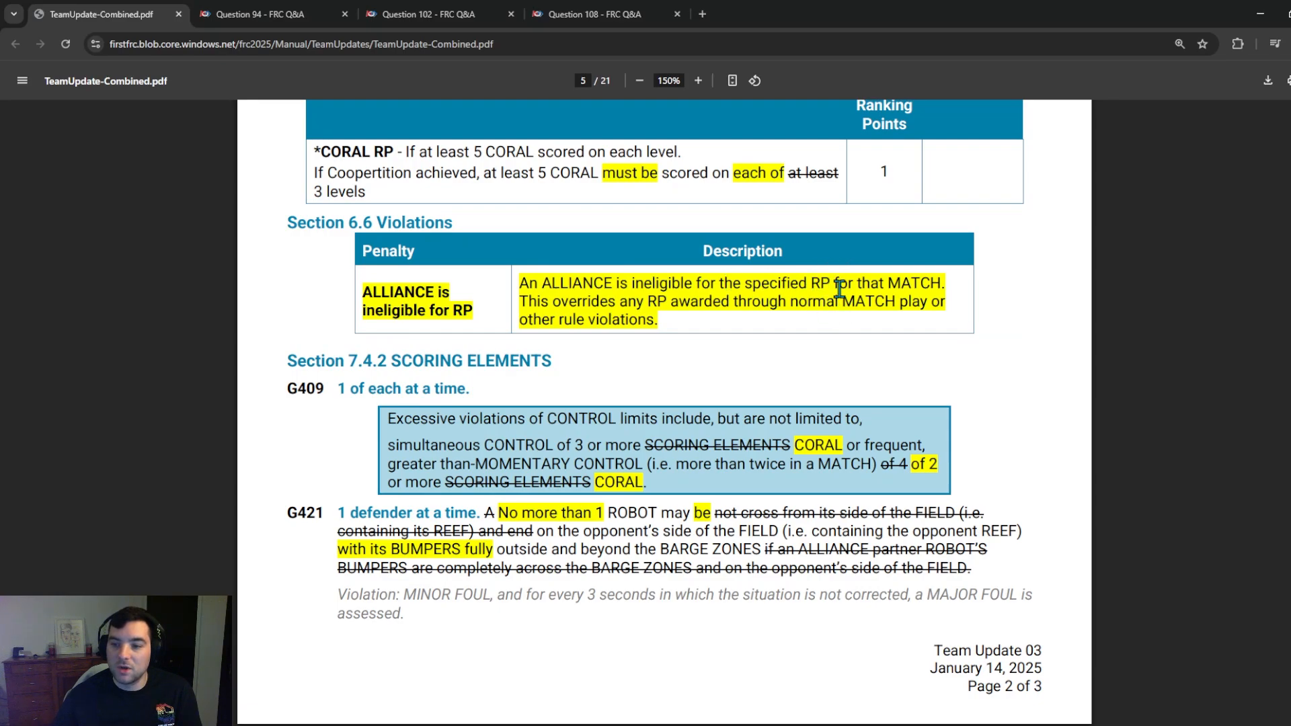
mouse_move(763, 303)
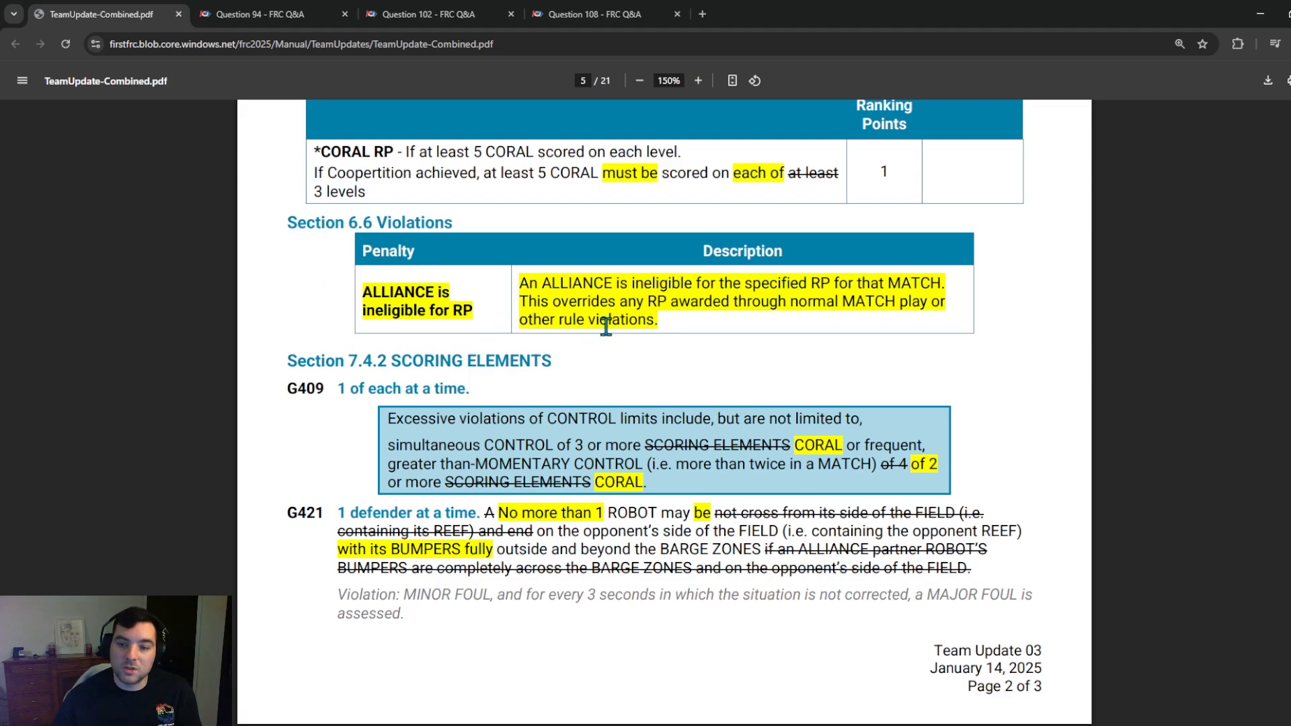
scroll(down, 3)
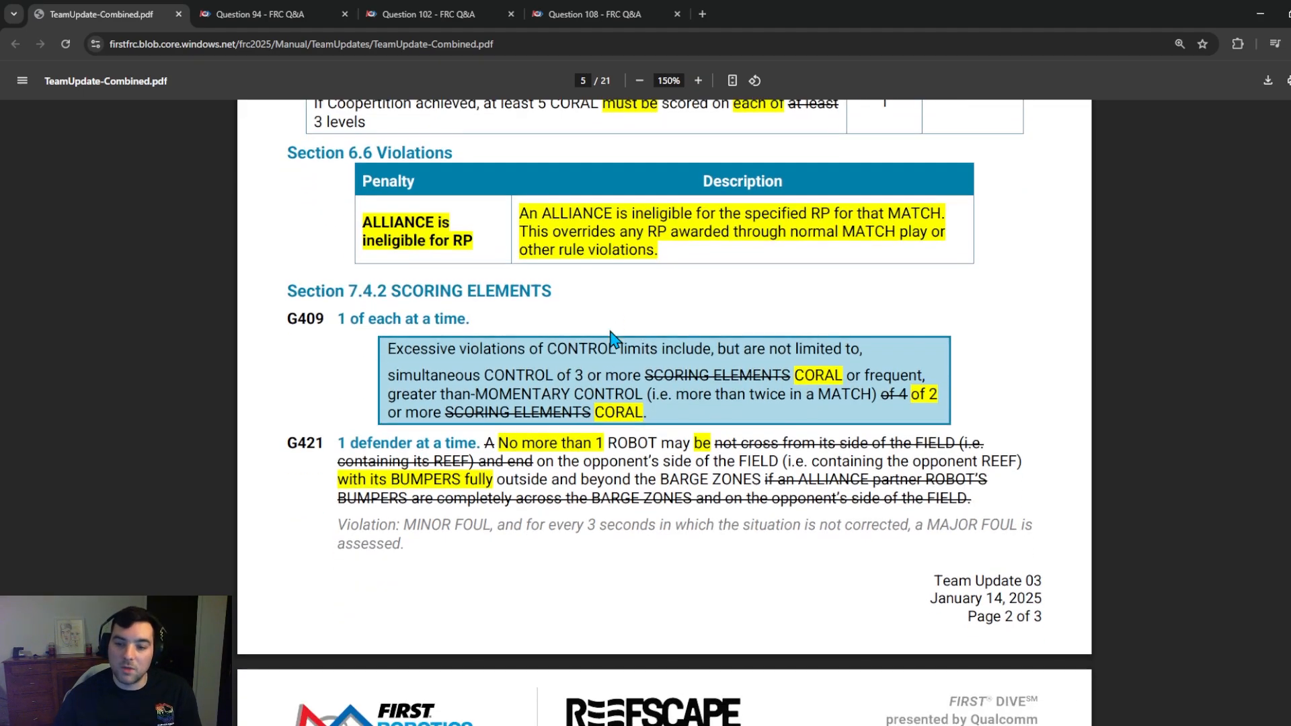
scroll(down, 3)
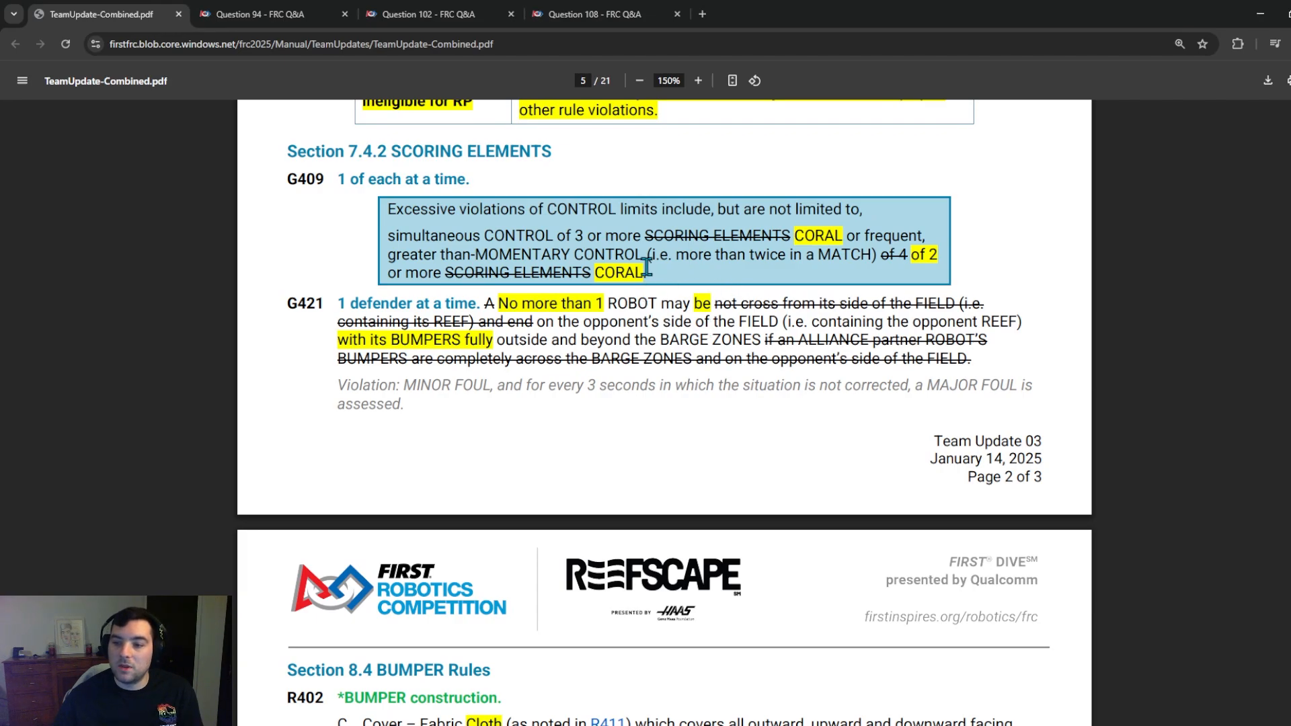
mouse_move(461, 339)
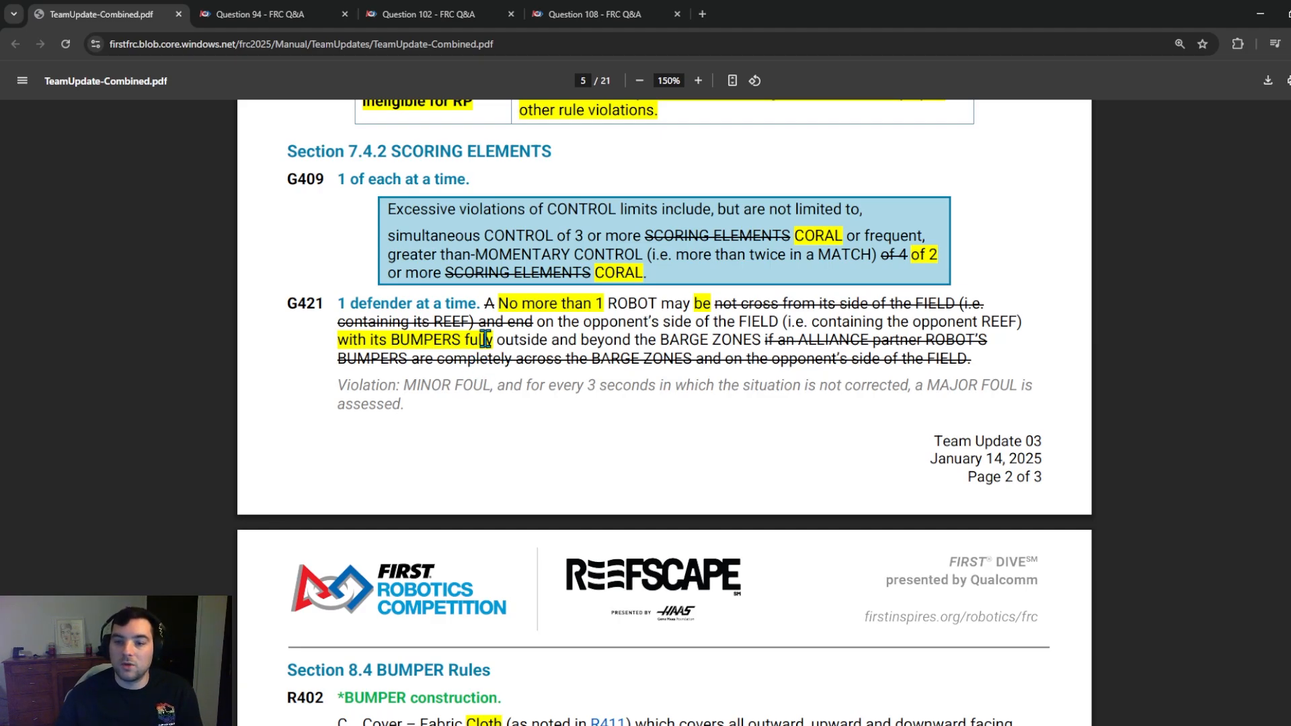
Step: Scroll past Section 8.4 BUMPER Rules R402 and R407 to Team Update 04's General section
scroll(down, 3)
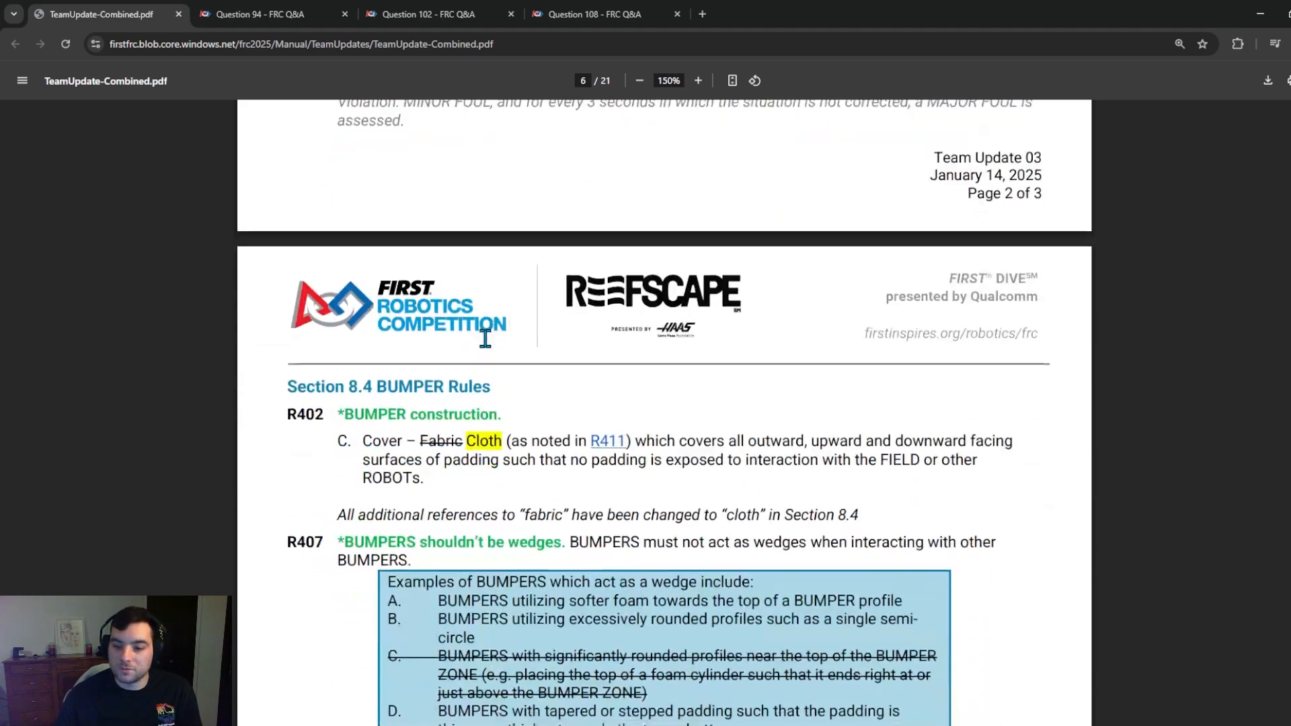
scroll(down, 3)
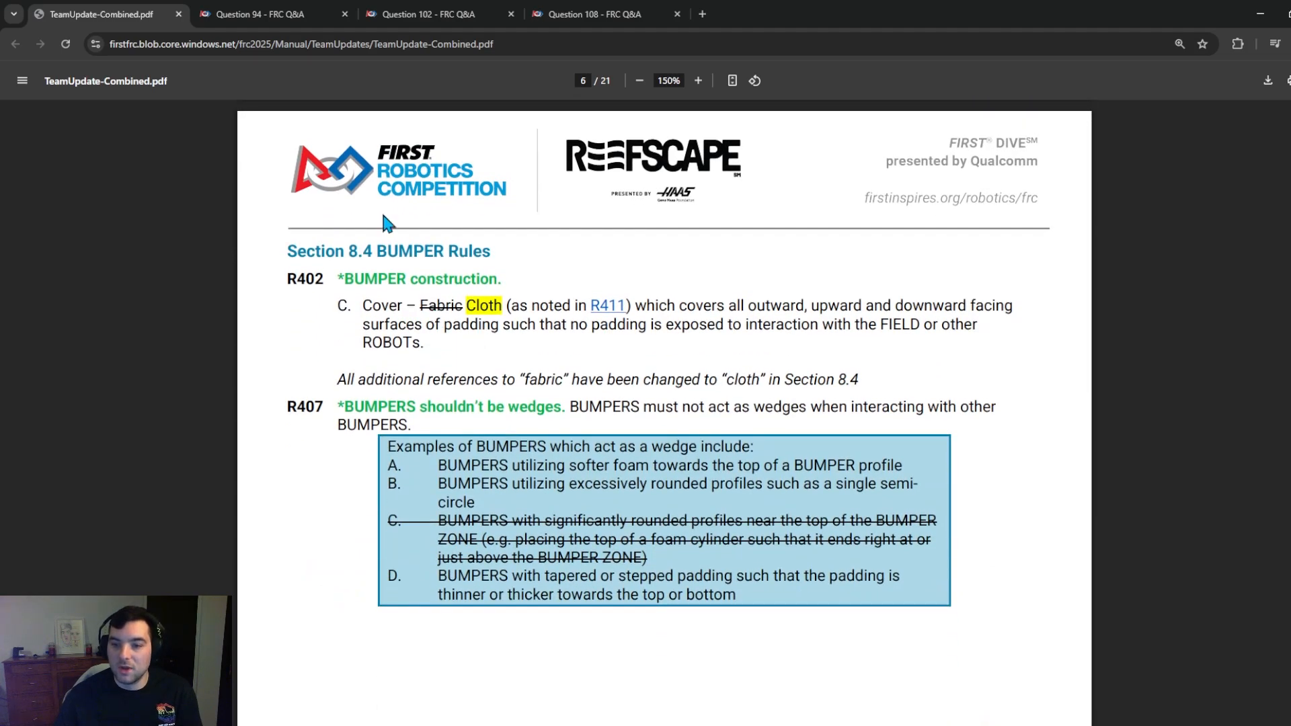
scroll(down, 3)
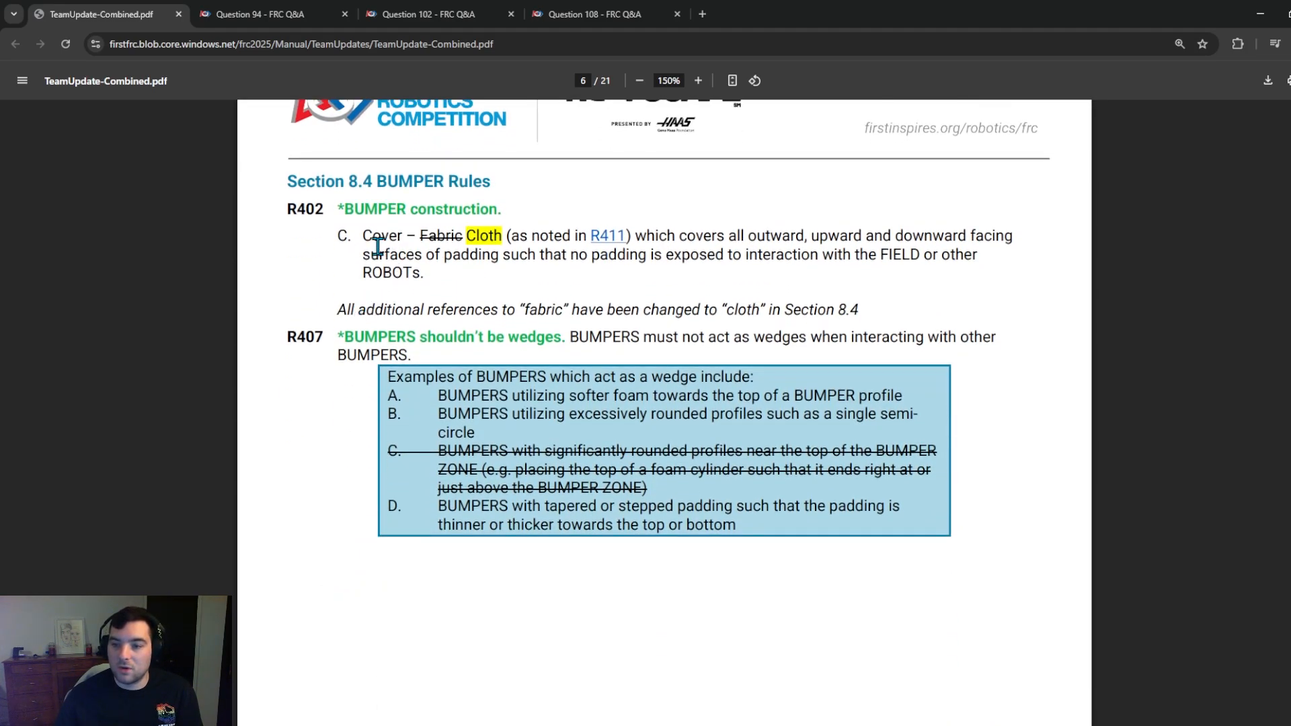
scroll(down, 3)
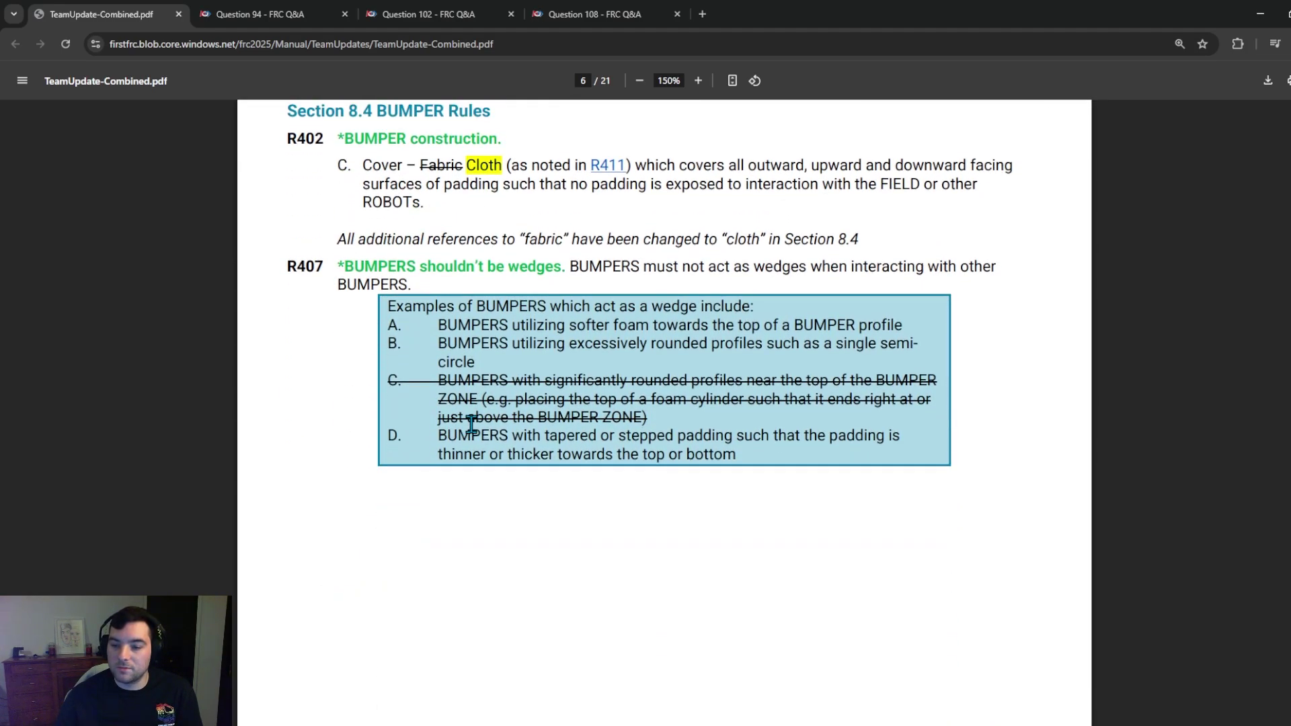
scroll(down, 3)
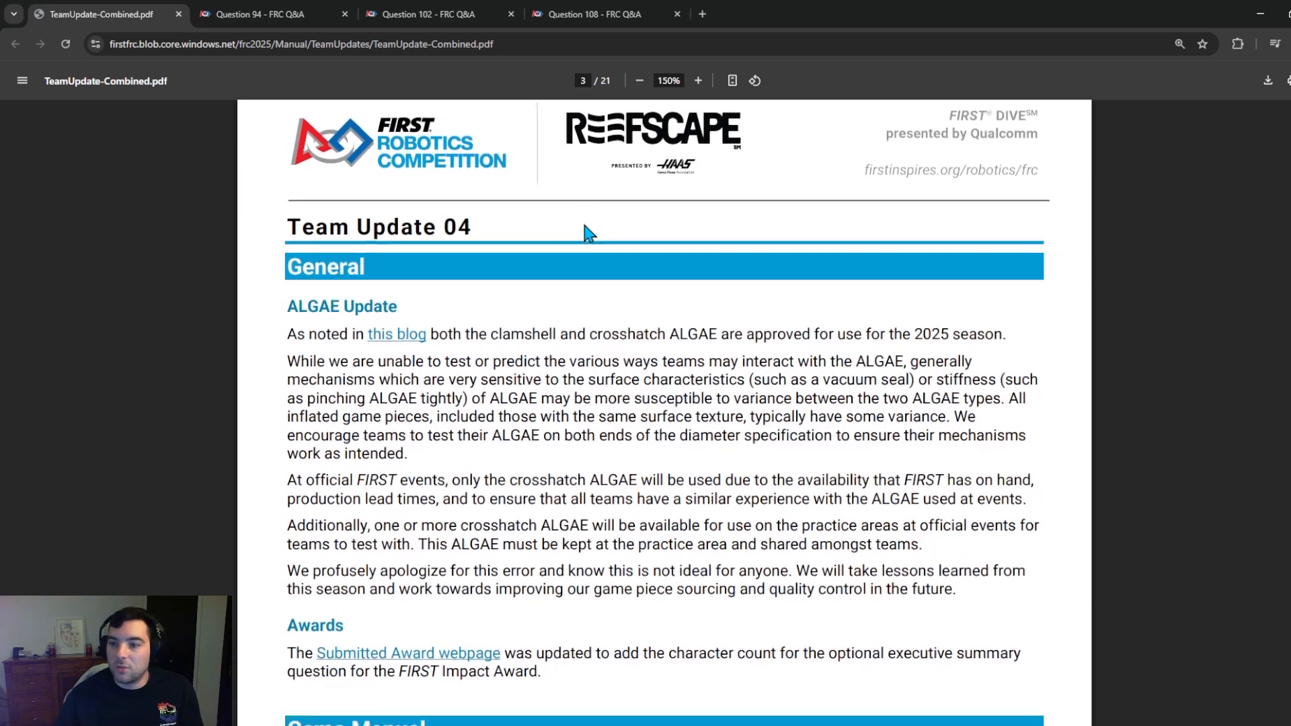
Step: Scroll to Team Update 04's ALGAE Update and highlight then clear the surface sensitivity phrase
scroll(down, 3)
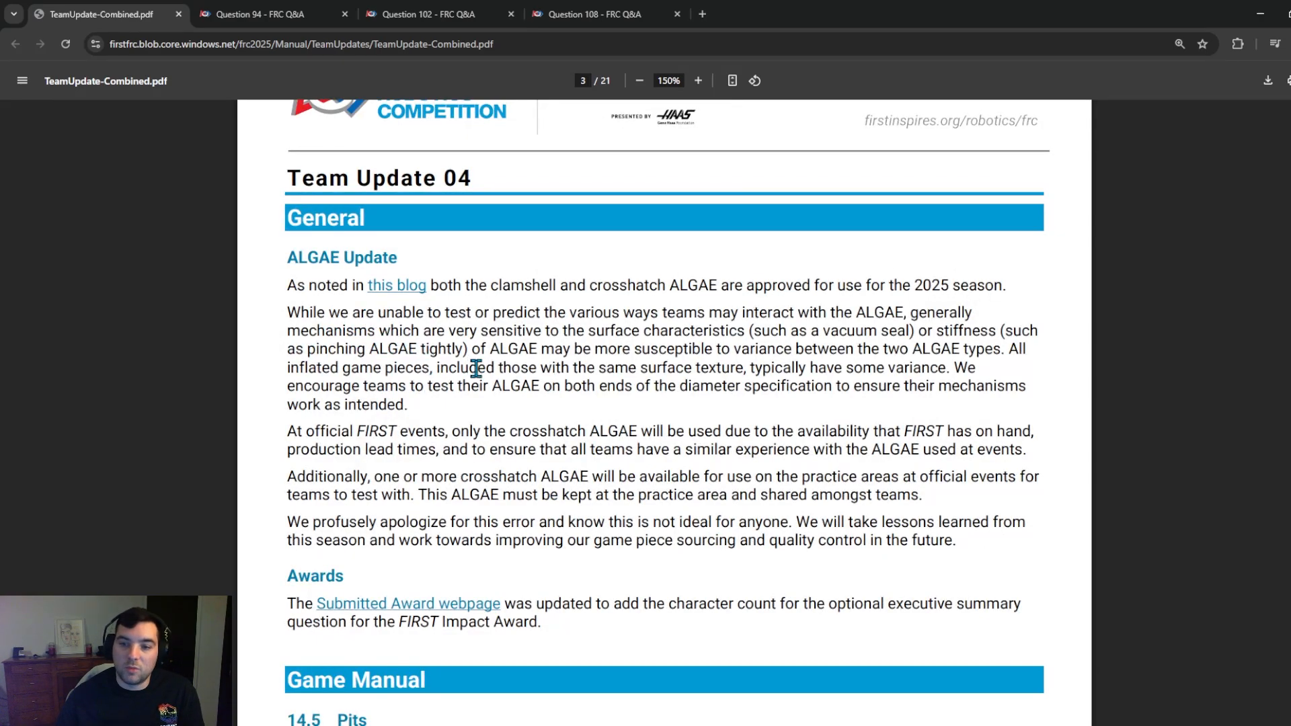
mouse_move(543, 385)
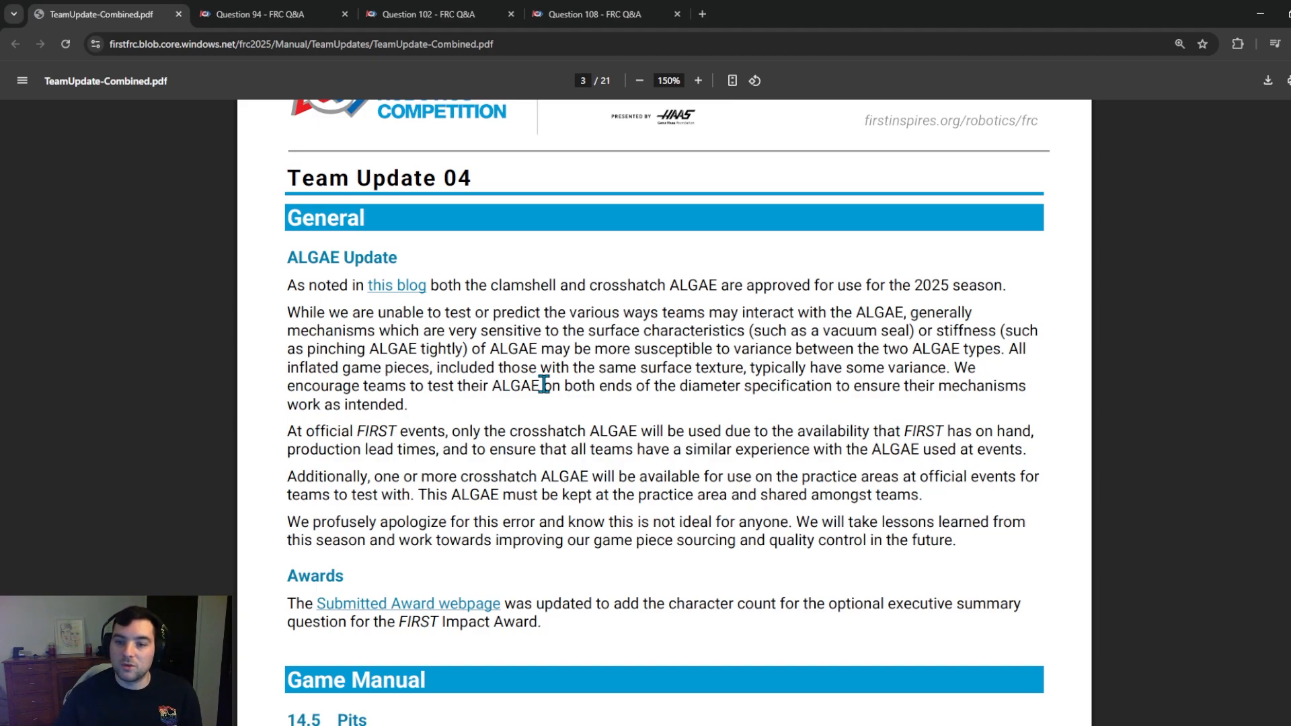
scroll(down, 3)
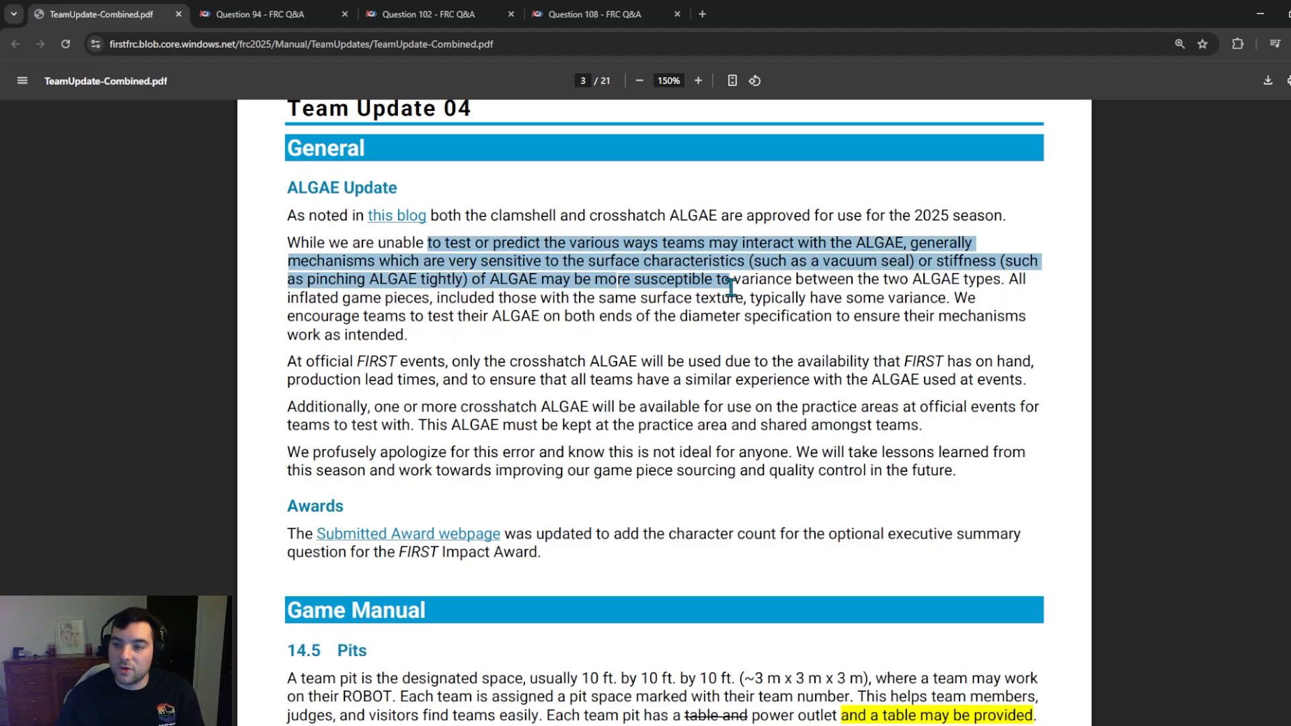
click(654, 304)
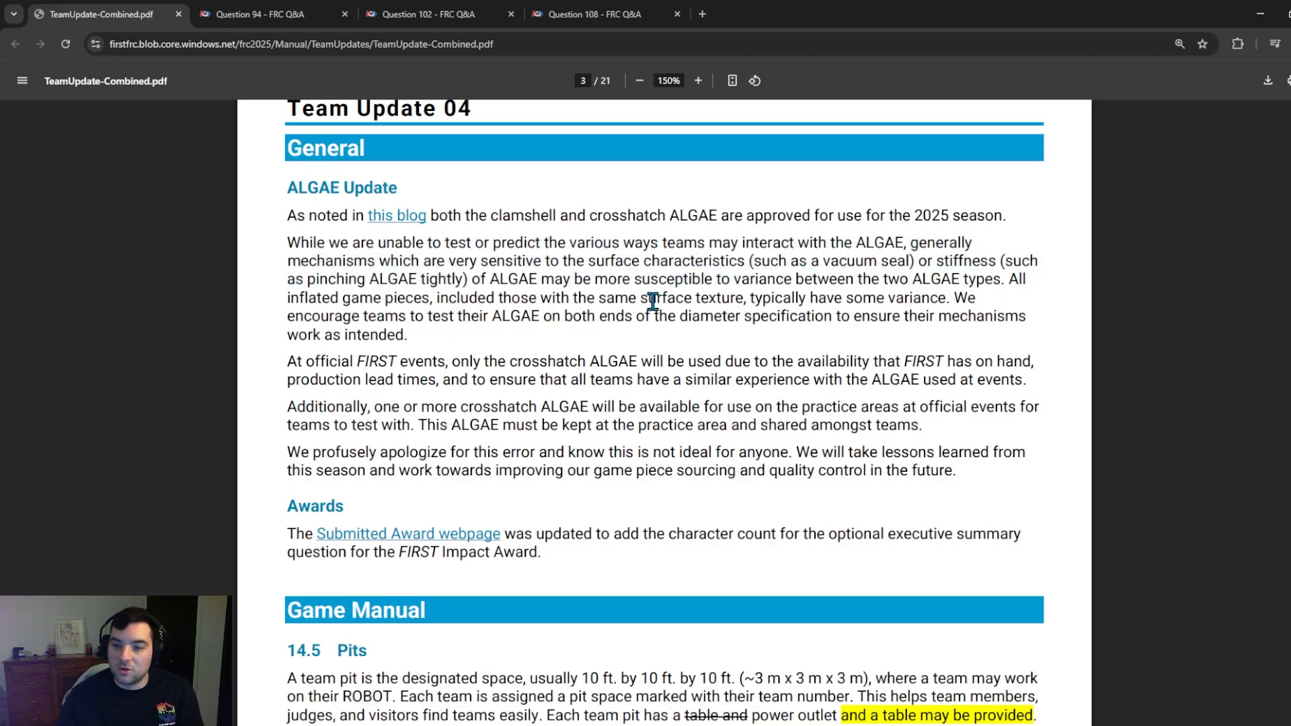
drag(403, 261, 740, 261)
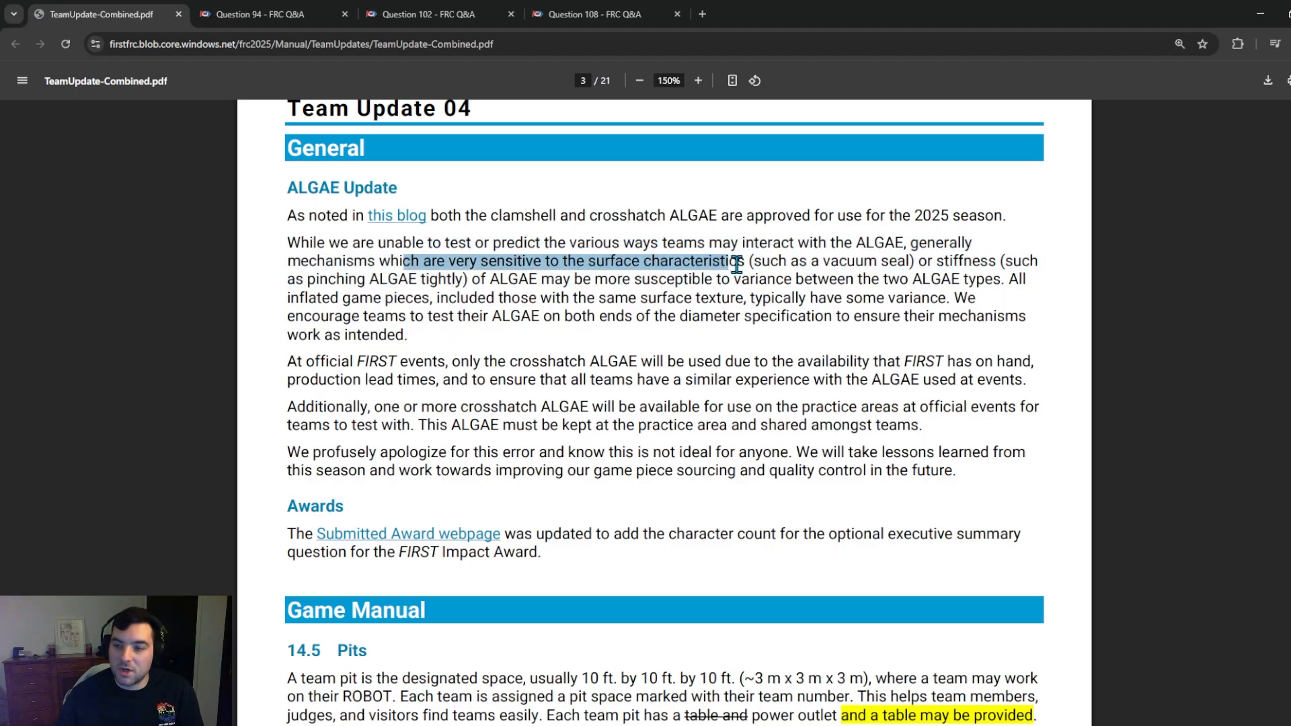
click(755, 263)
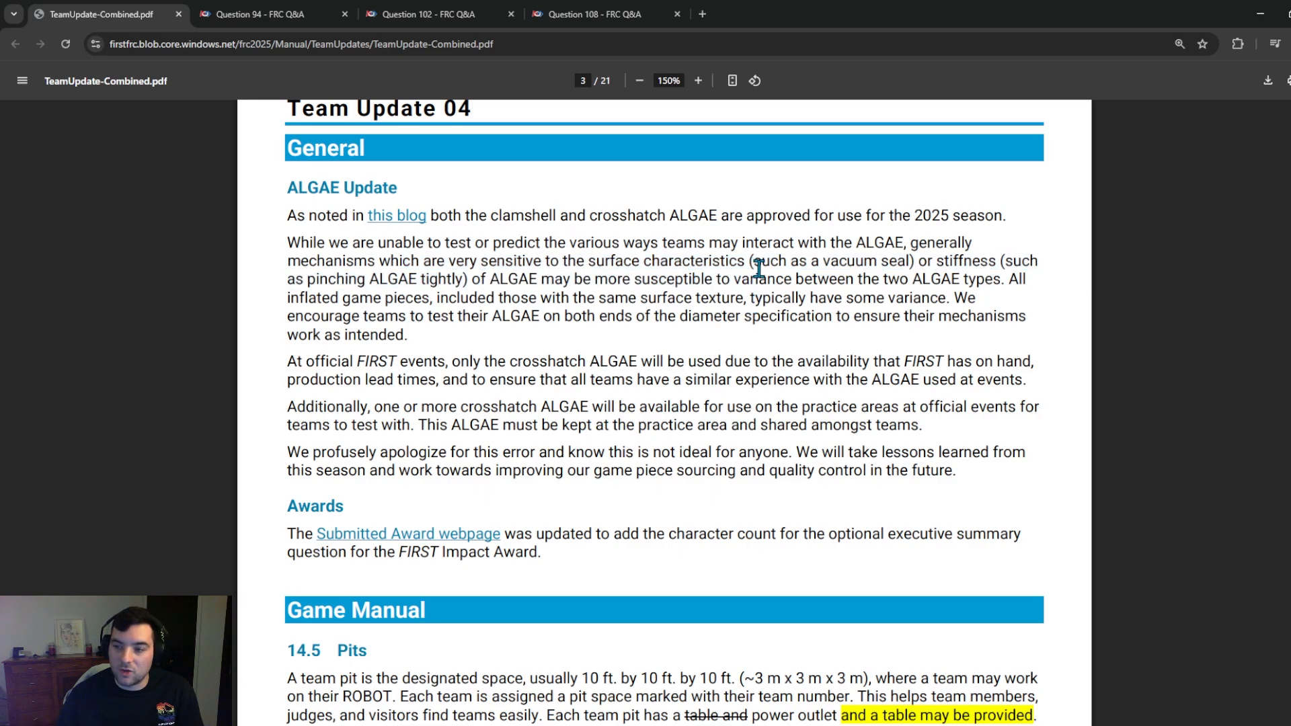
mouse_move(396, 285)
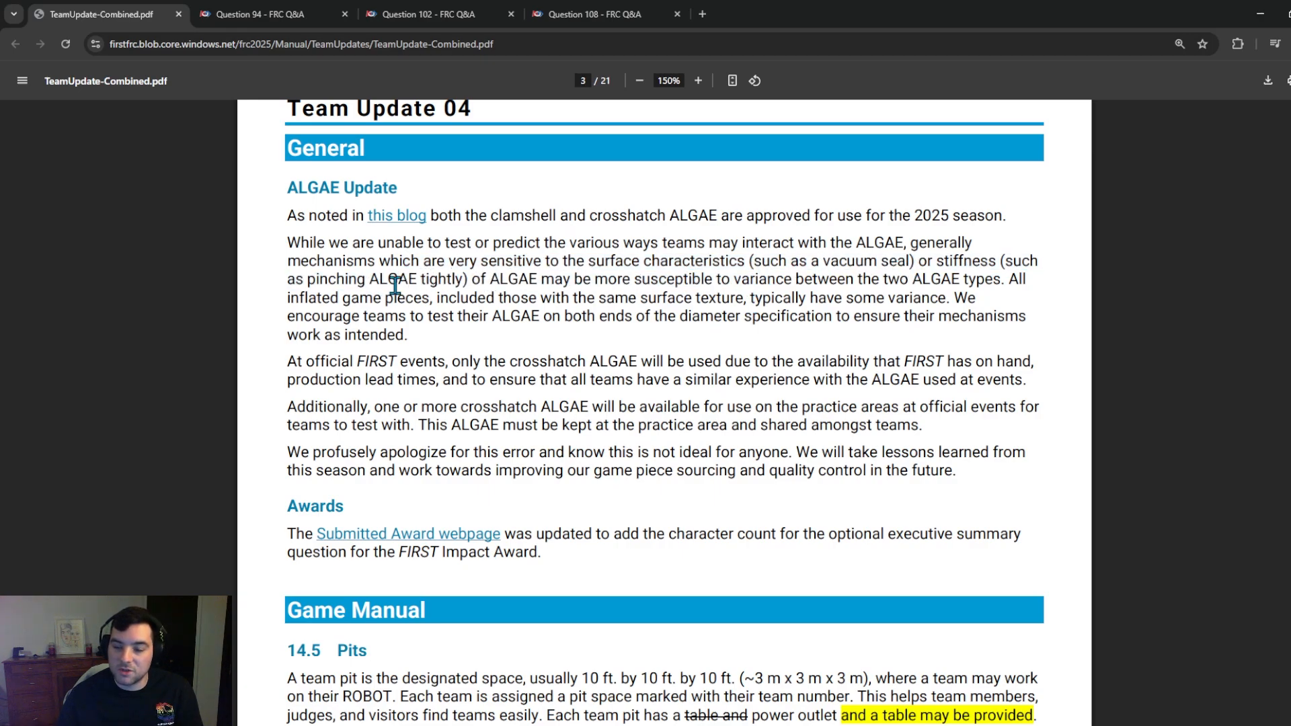
mouse_move(582, 280)
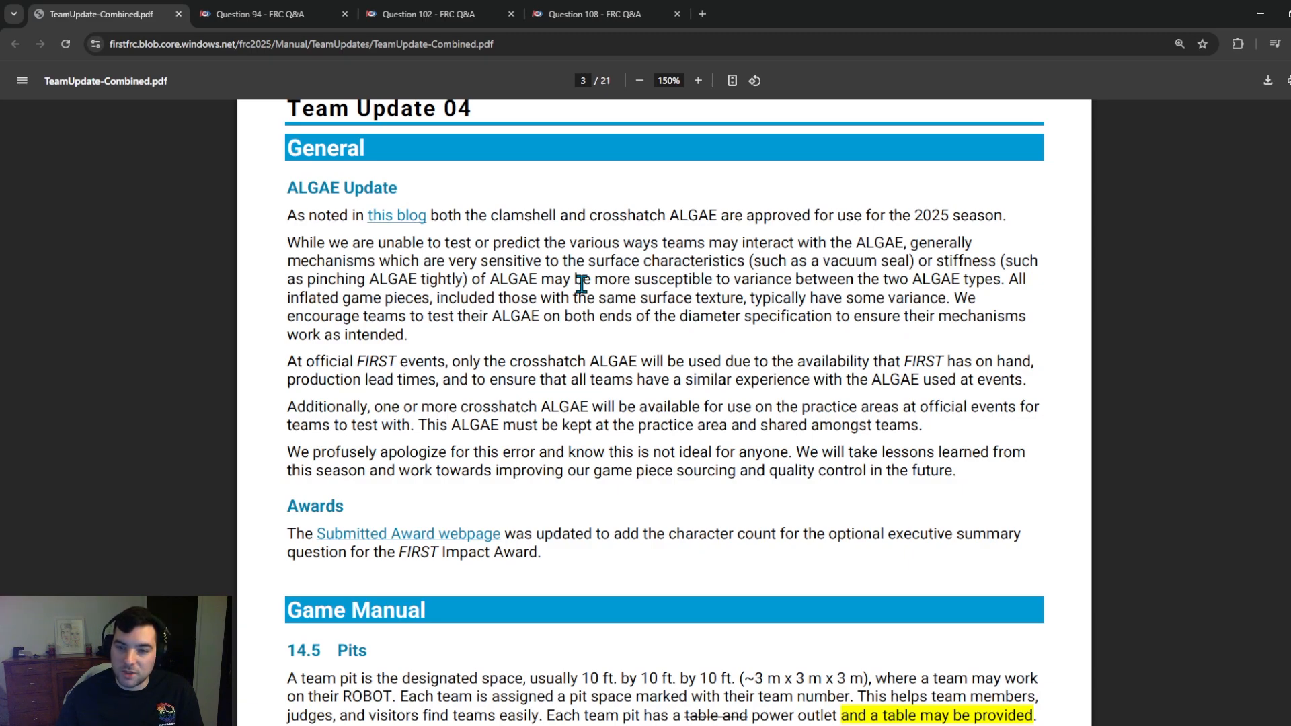
mouse_move(485, 298)
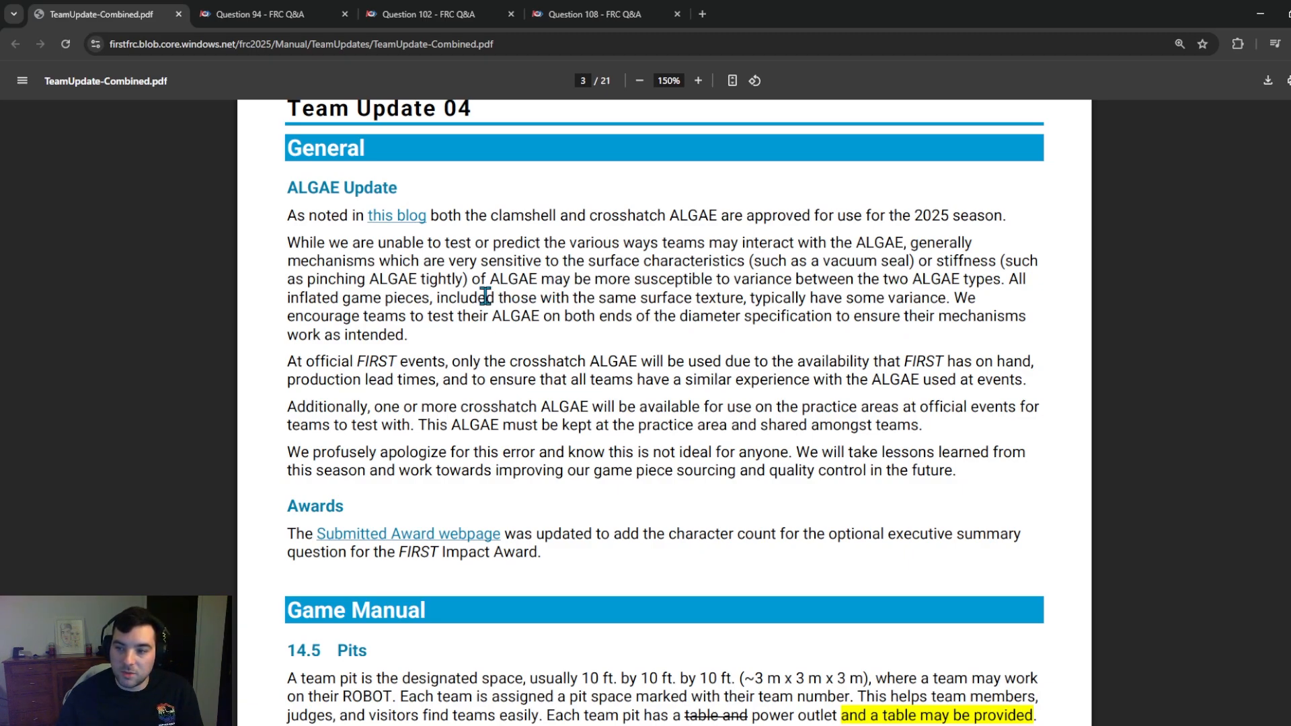
mouse_move(436, 320)
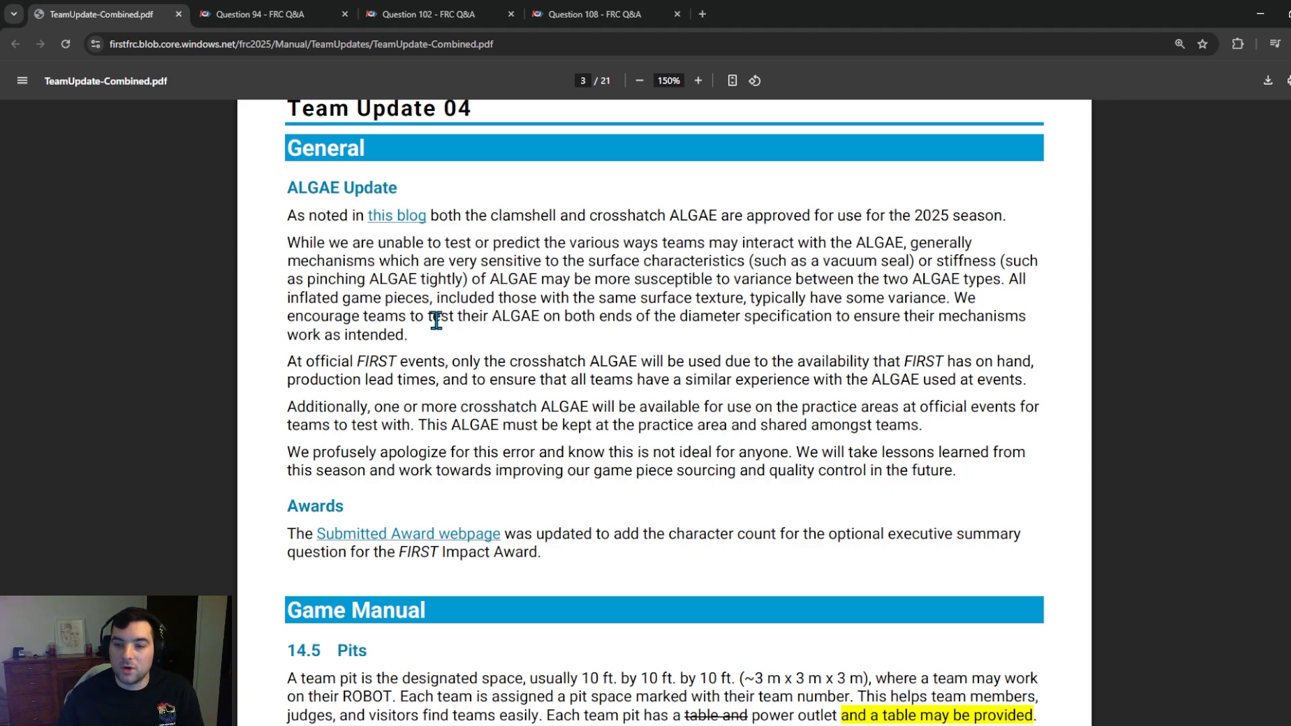
mouse_move(423, 316)
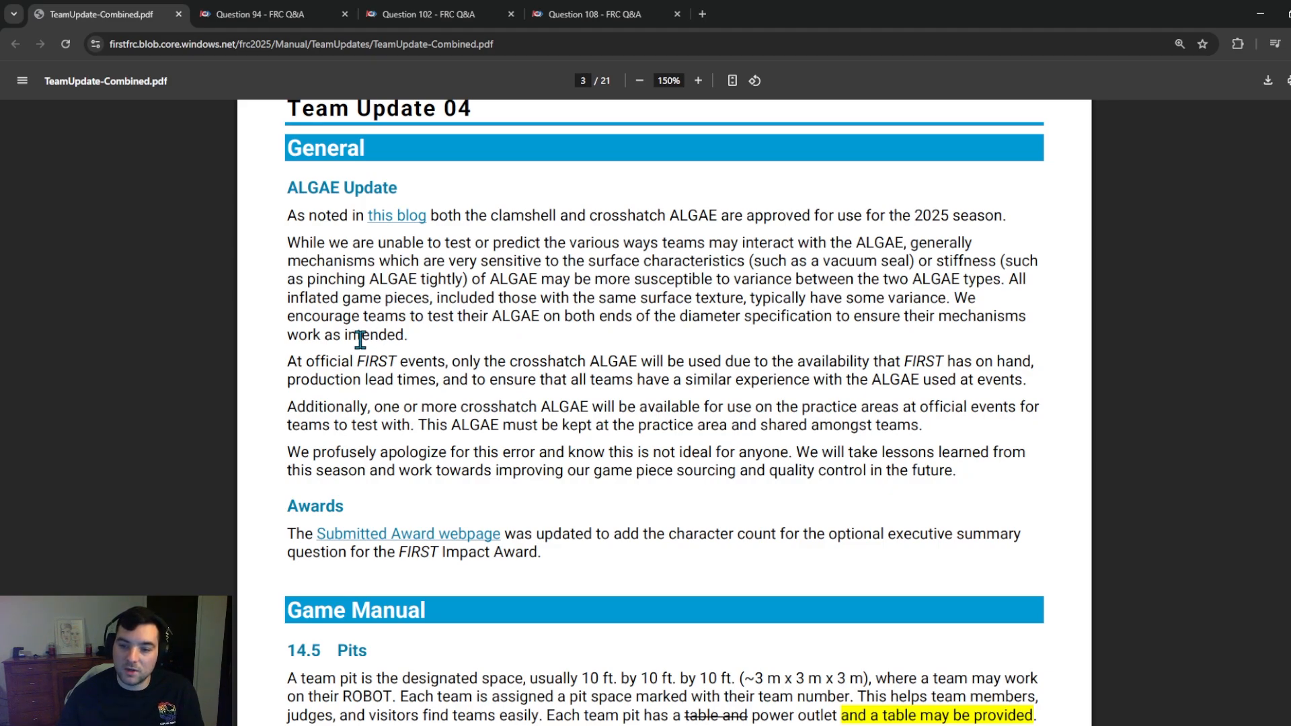
Step: Highlight the crosshatch-only ALGAE events sentence and the phrase 'crosshatch ALGAE', then deselect
drag(286, 360, 460, 365)
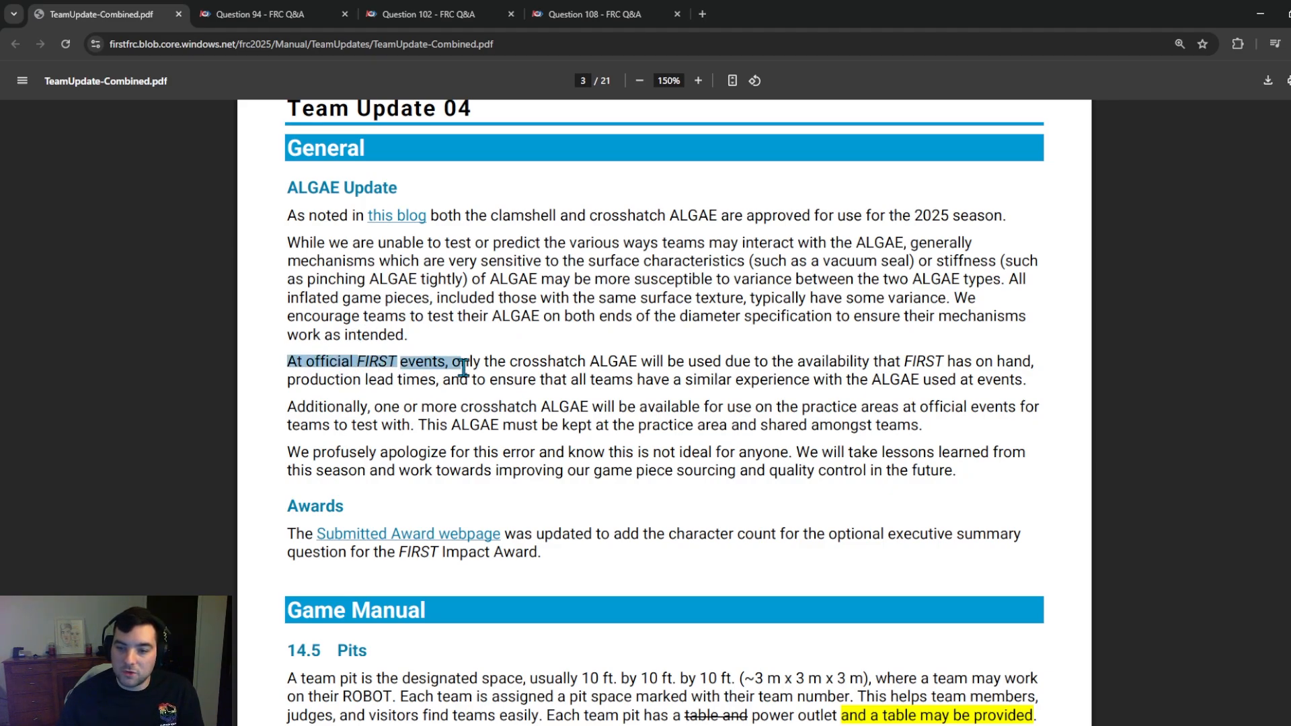
drag(461, 362, 848, 362)
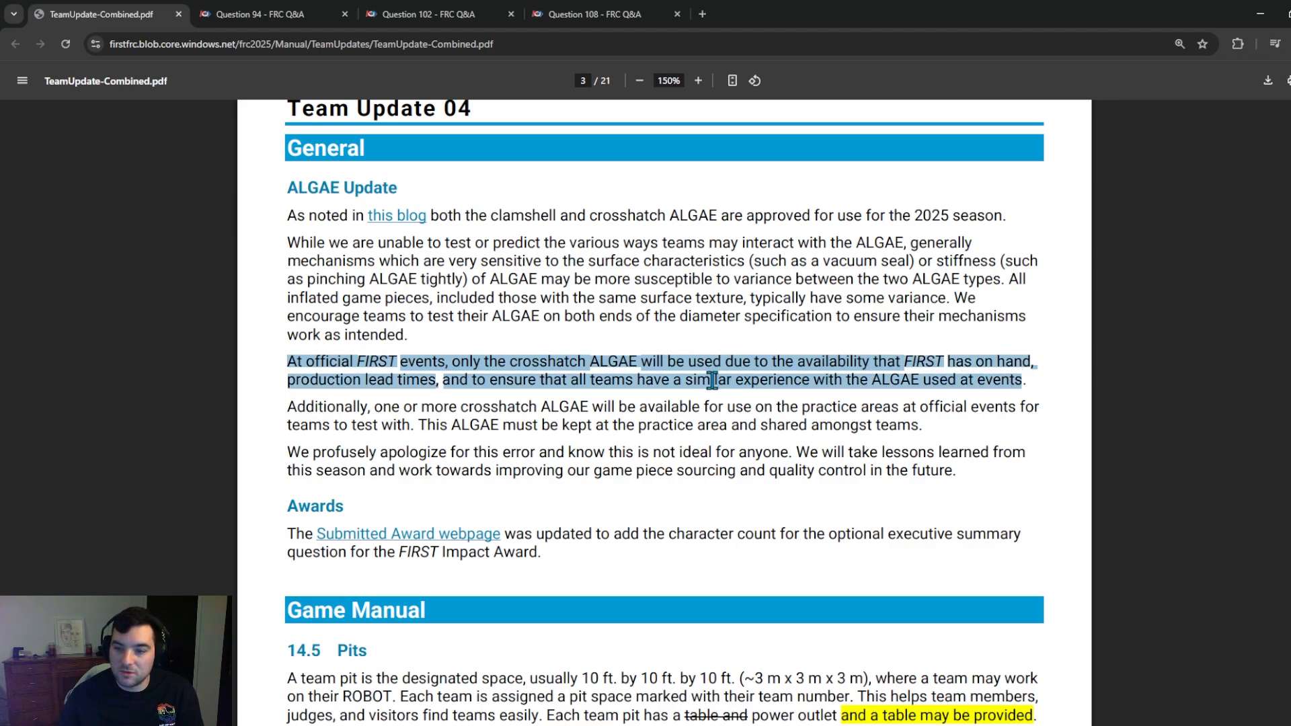
click(764, 371)
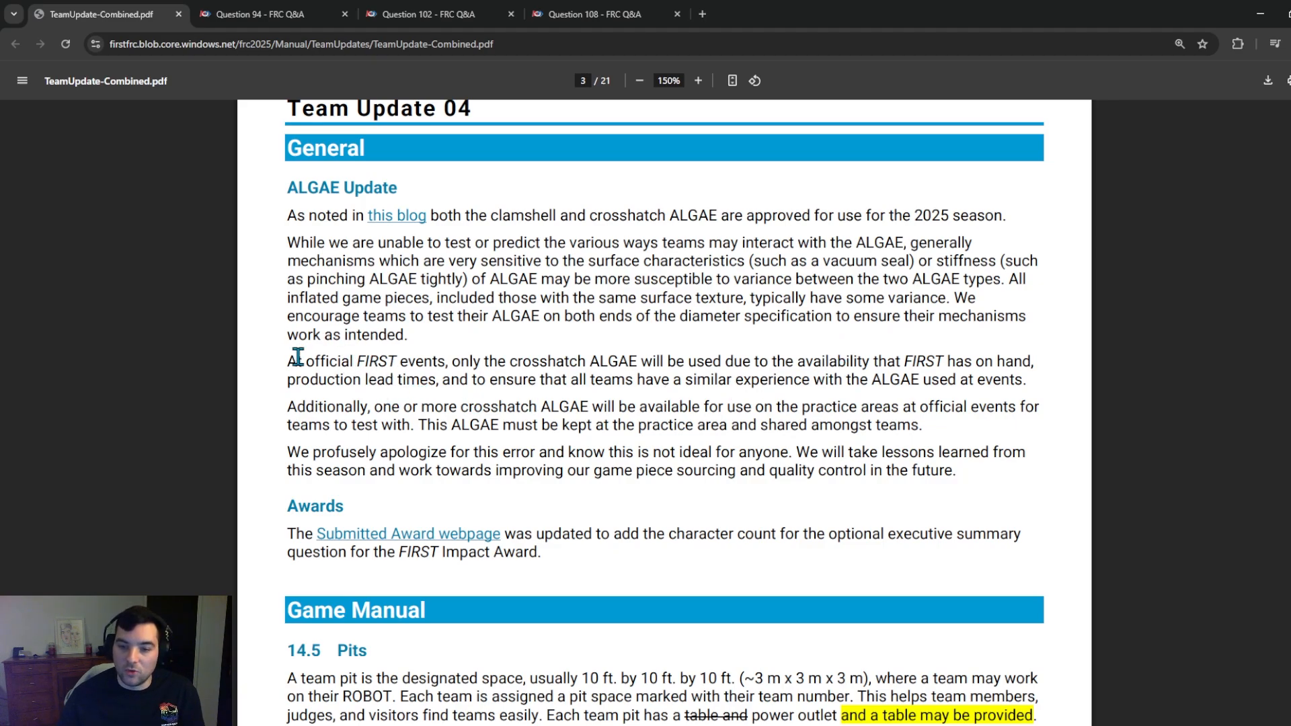
mouse_move(288, 361)
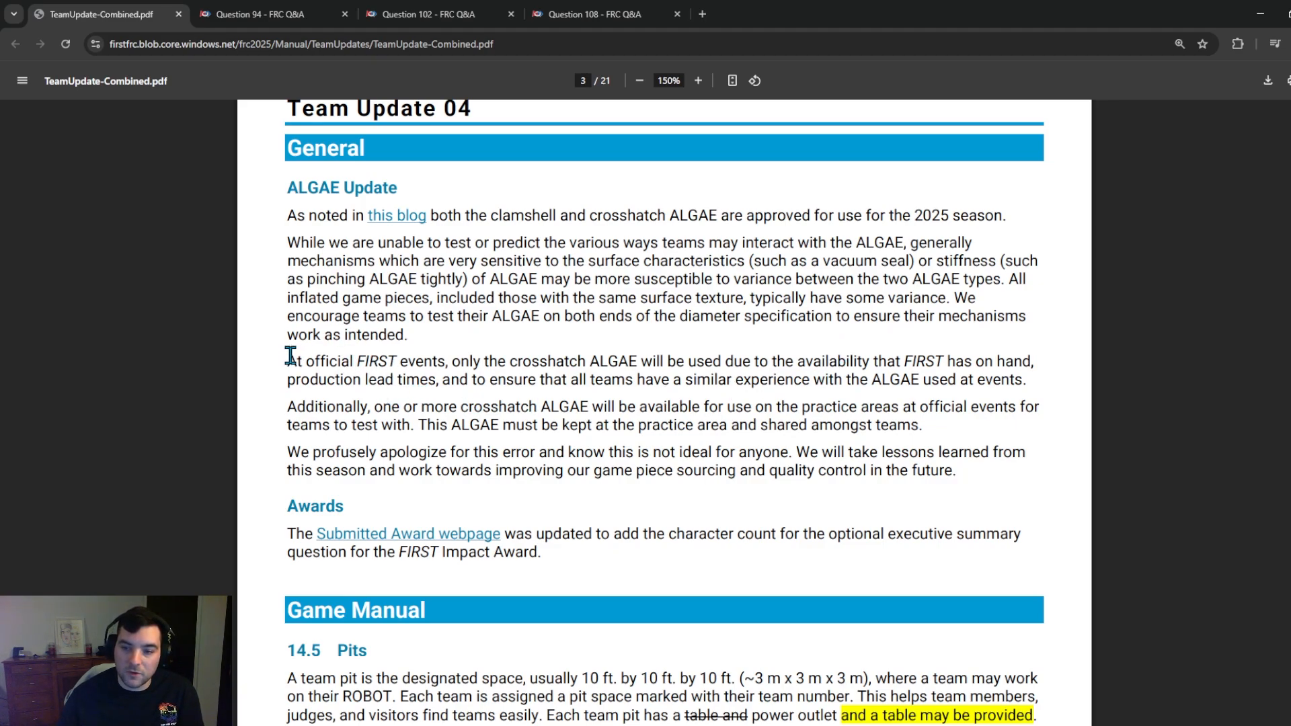
drag(511, 361, 639, 361)
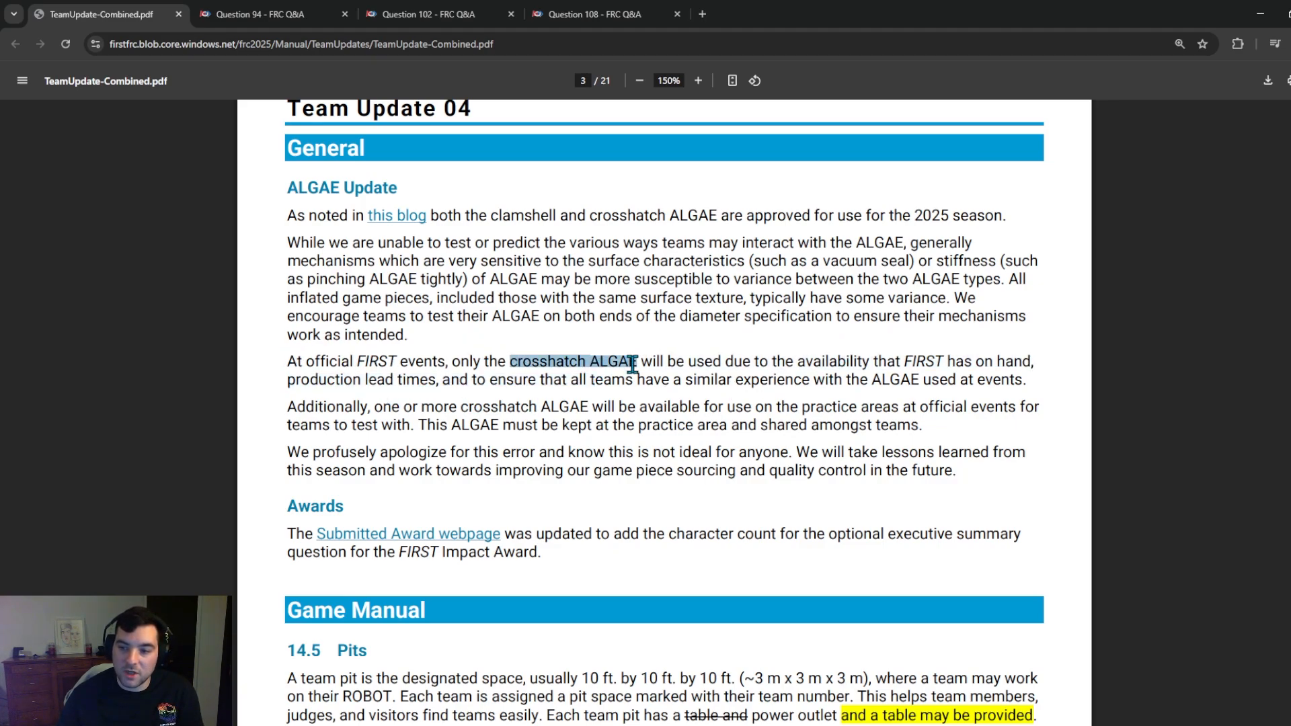
click(513, 363)
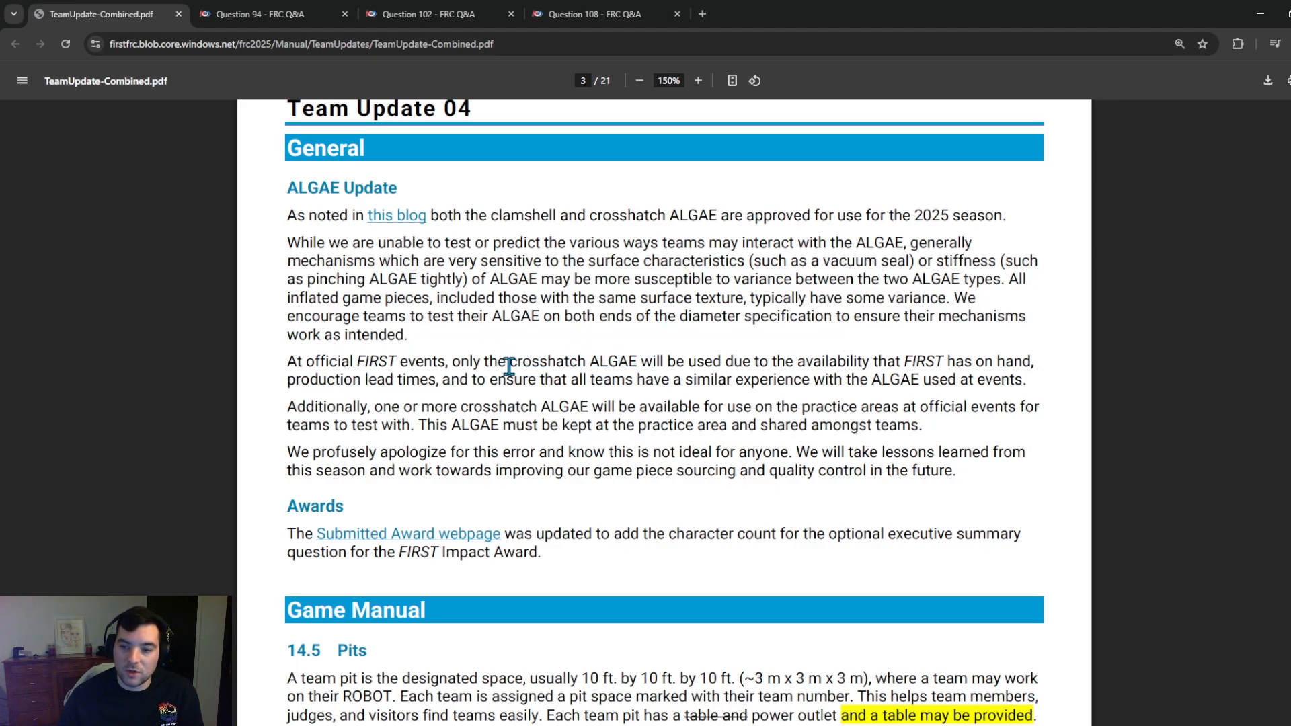
mouse_move(500, 216)
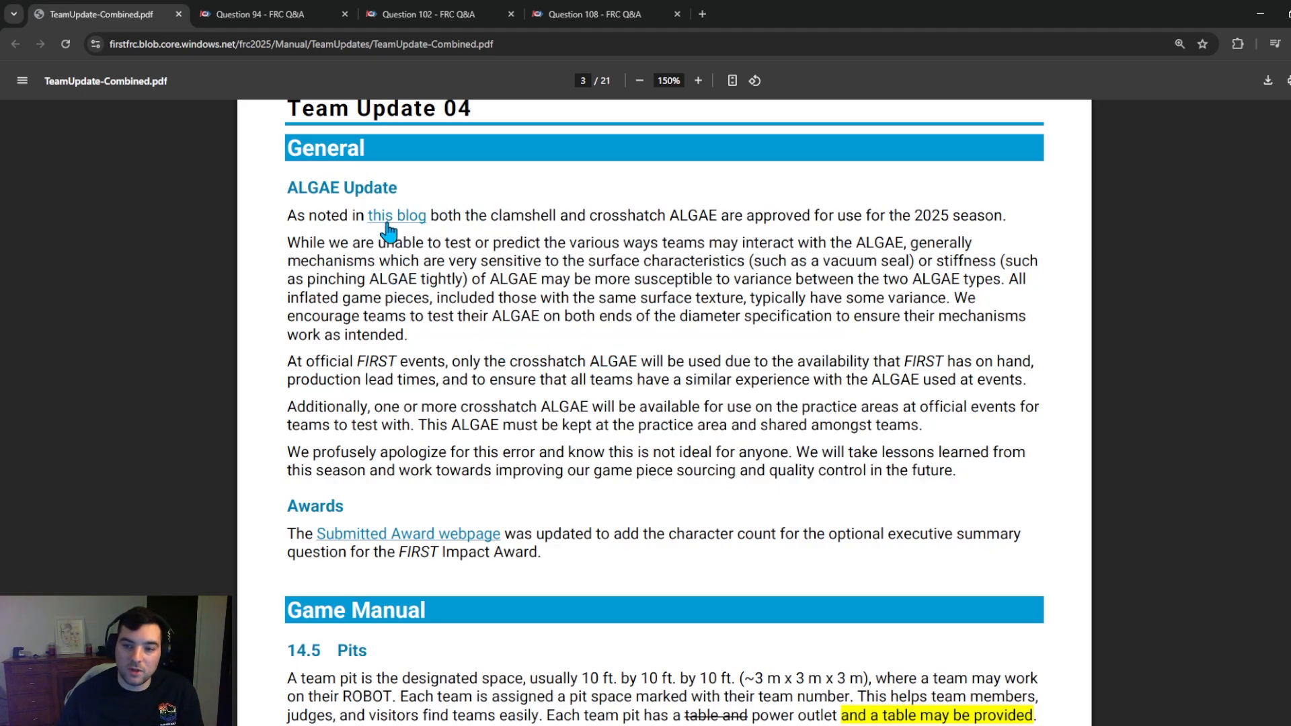
mouse_move(456, 316)
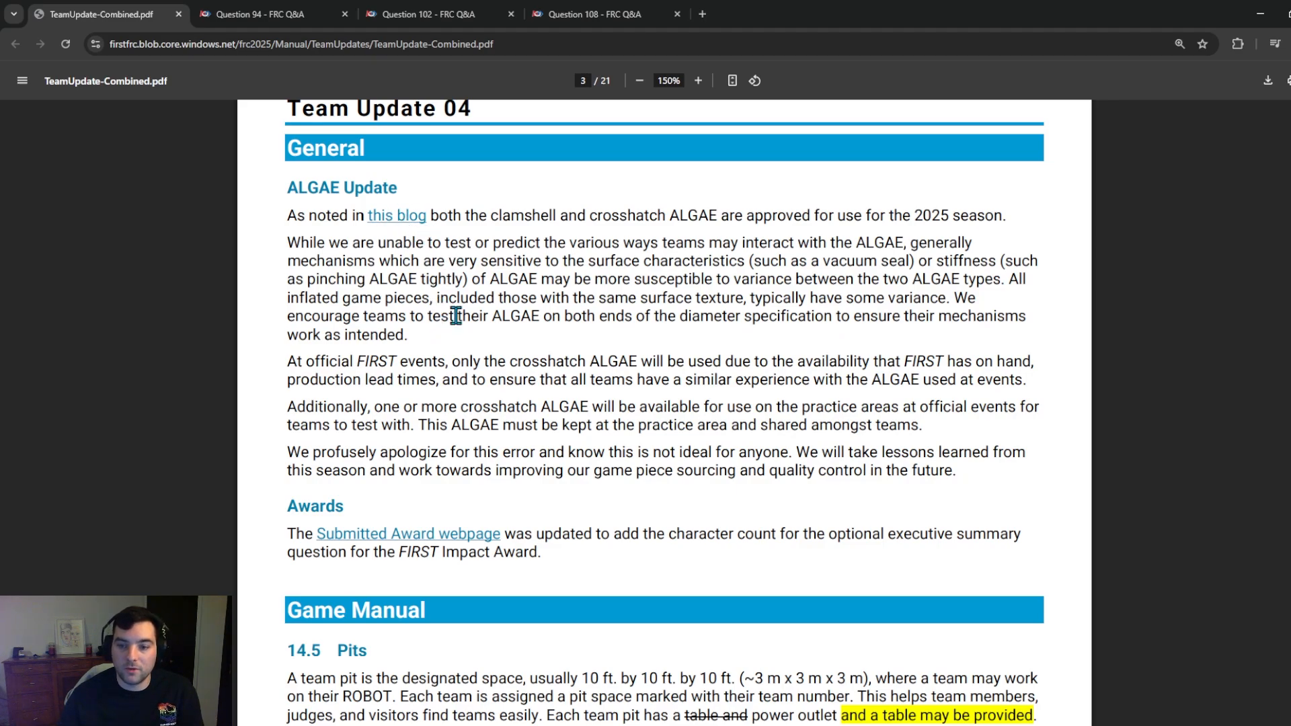
Step: Scroll past the practice-area crosshatch ALGAE paragraph toward the Awards and Pits sections
scroll(down, 3)
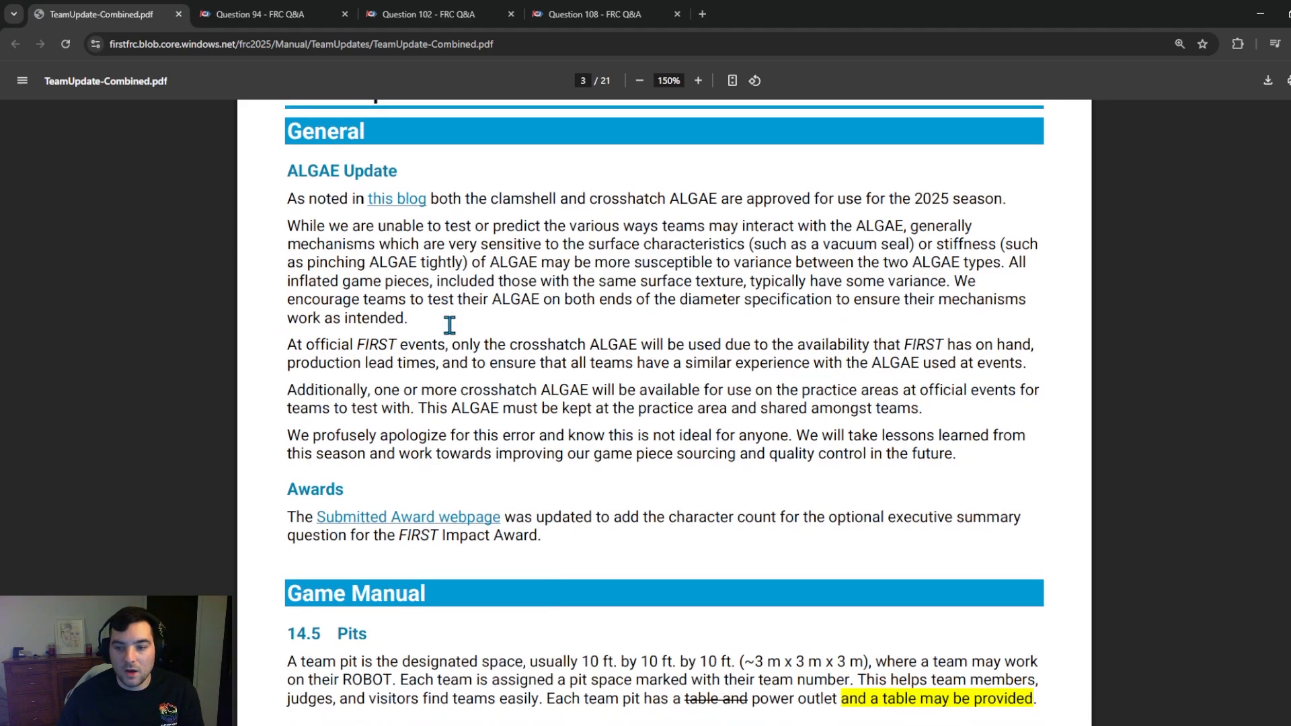
scroll(down, 3)
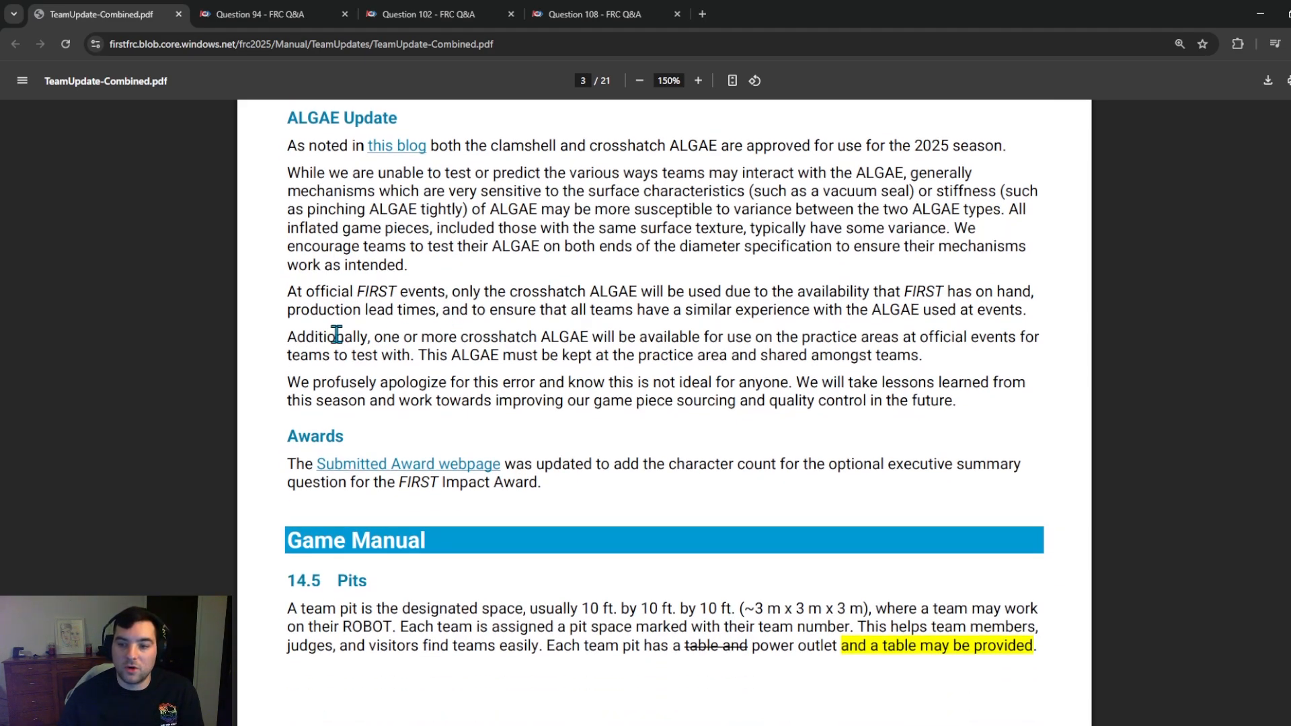
mouse_move(880, 318)
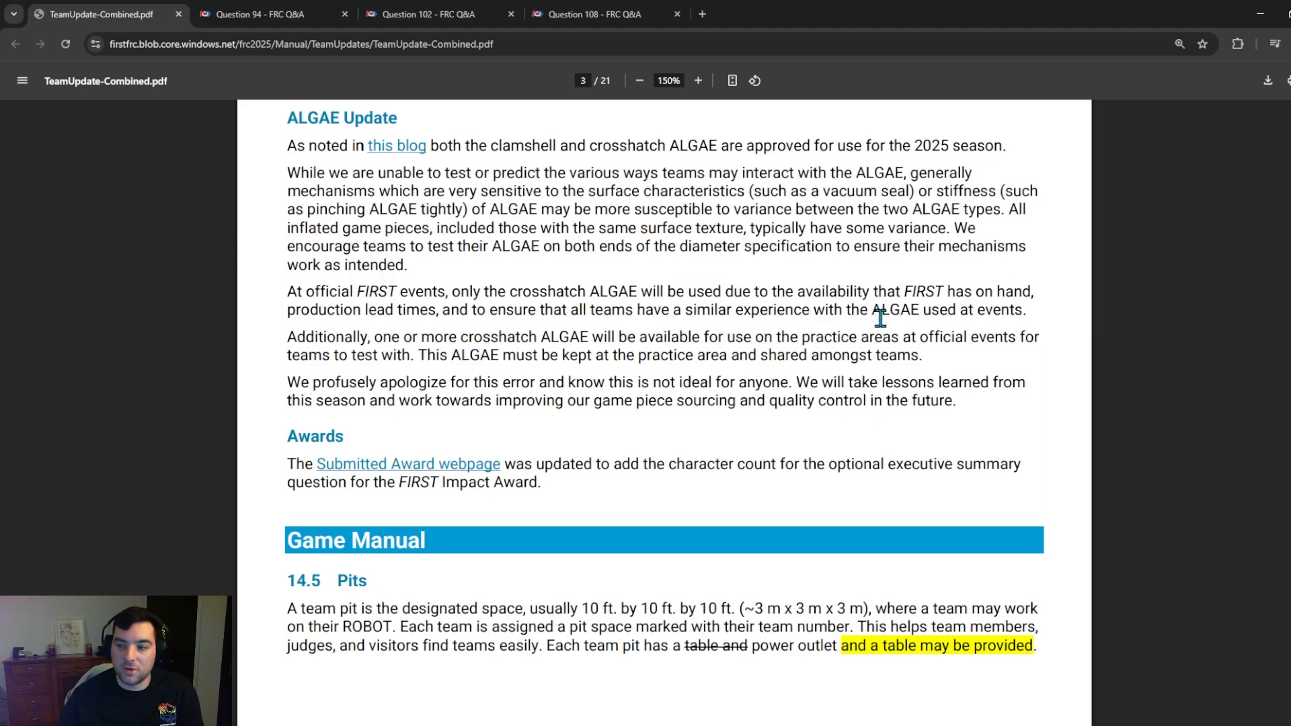
mouse_move(540, 355)
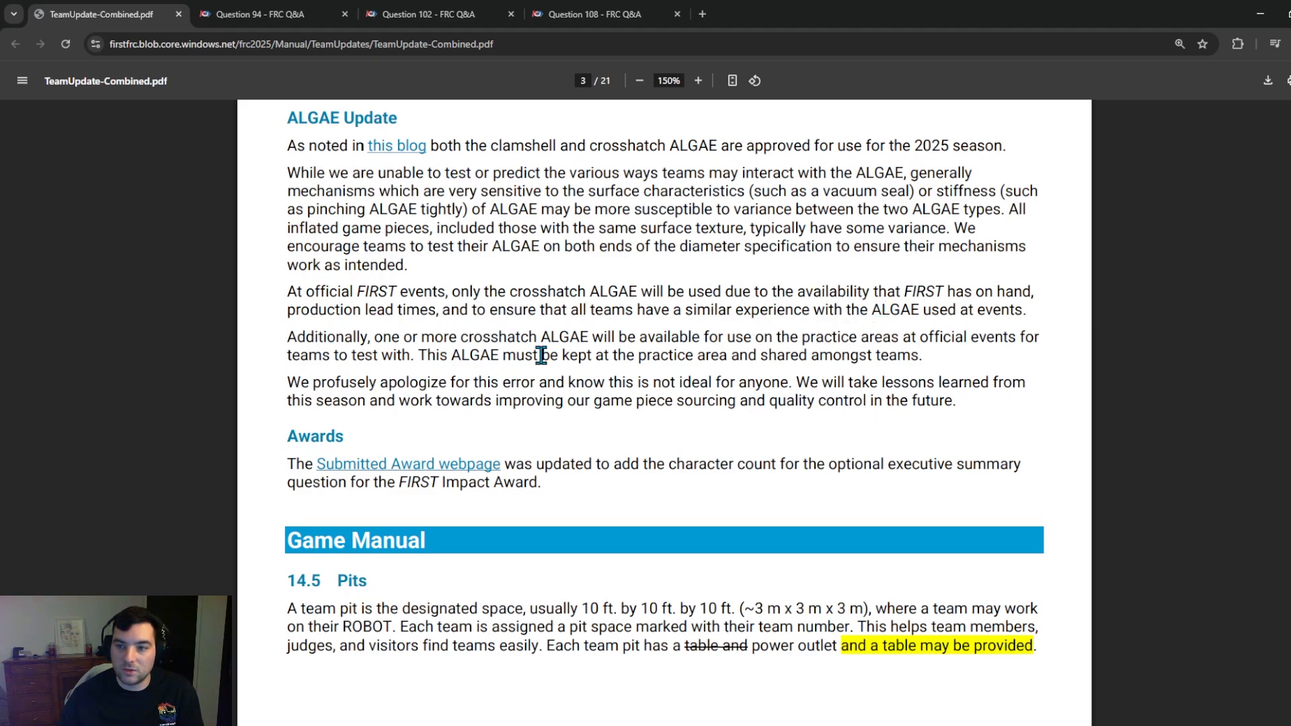
mouse_move(506, 337)
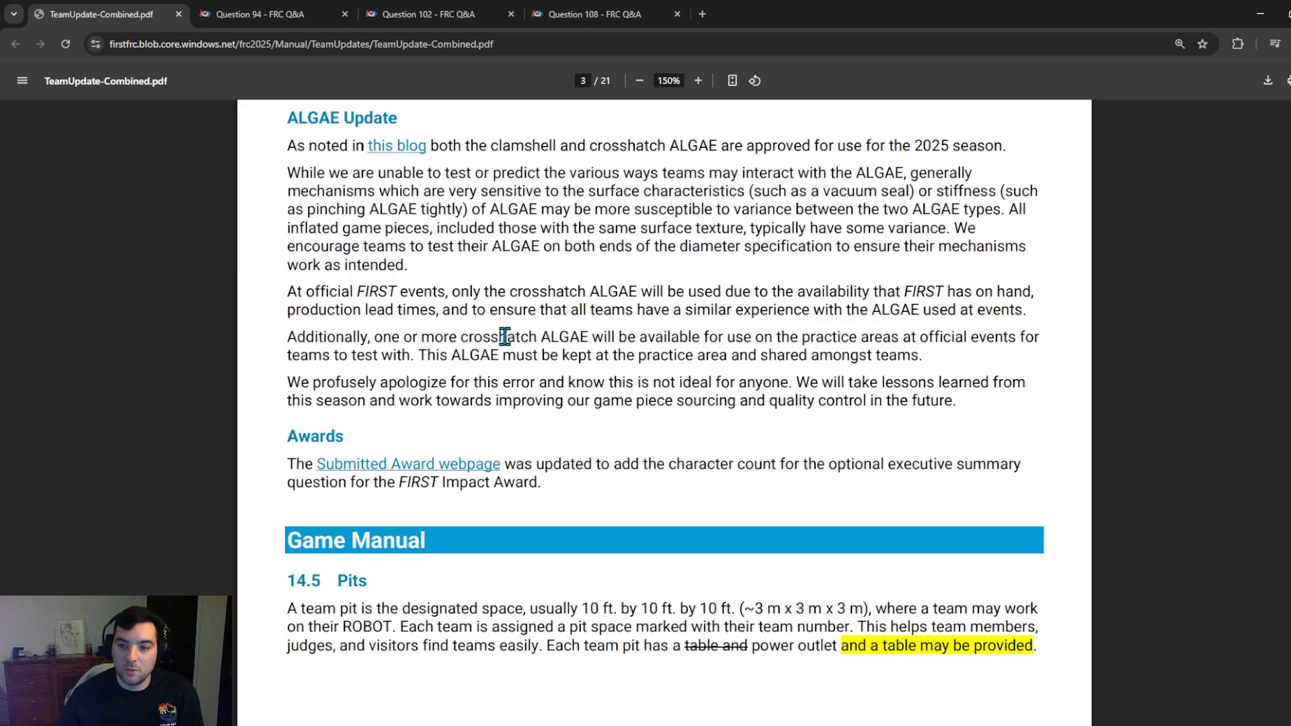
mouse_move(622, 316)
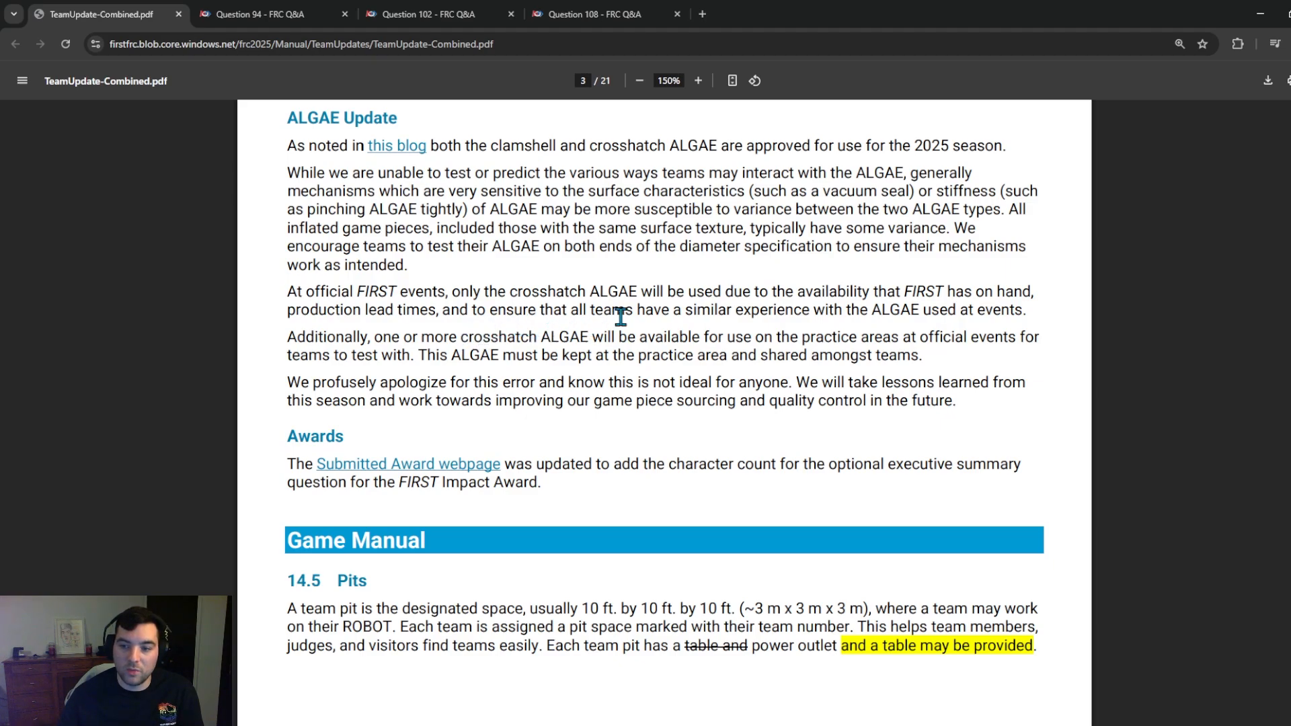
mouse_move(628, 327)
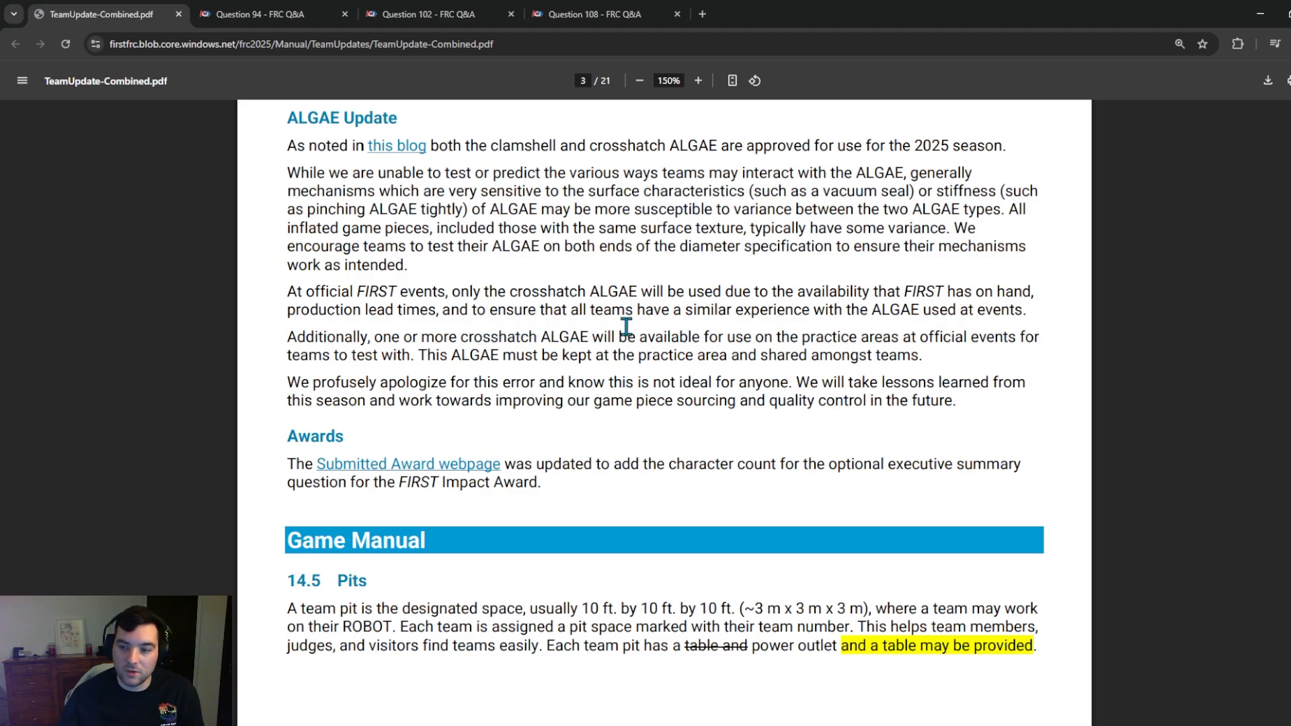
mouse_move(442, 346)
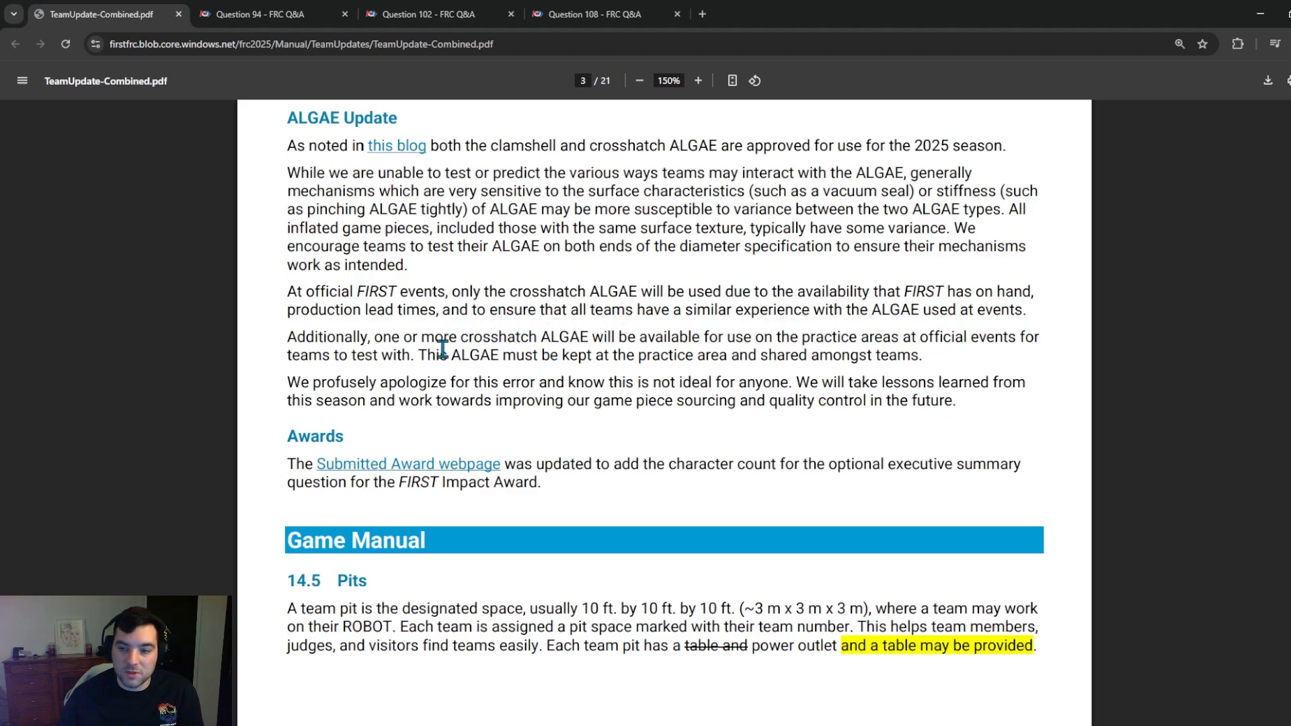
mouse_move(450, 355)
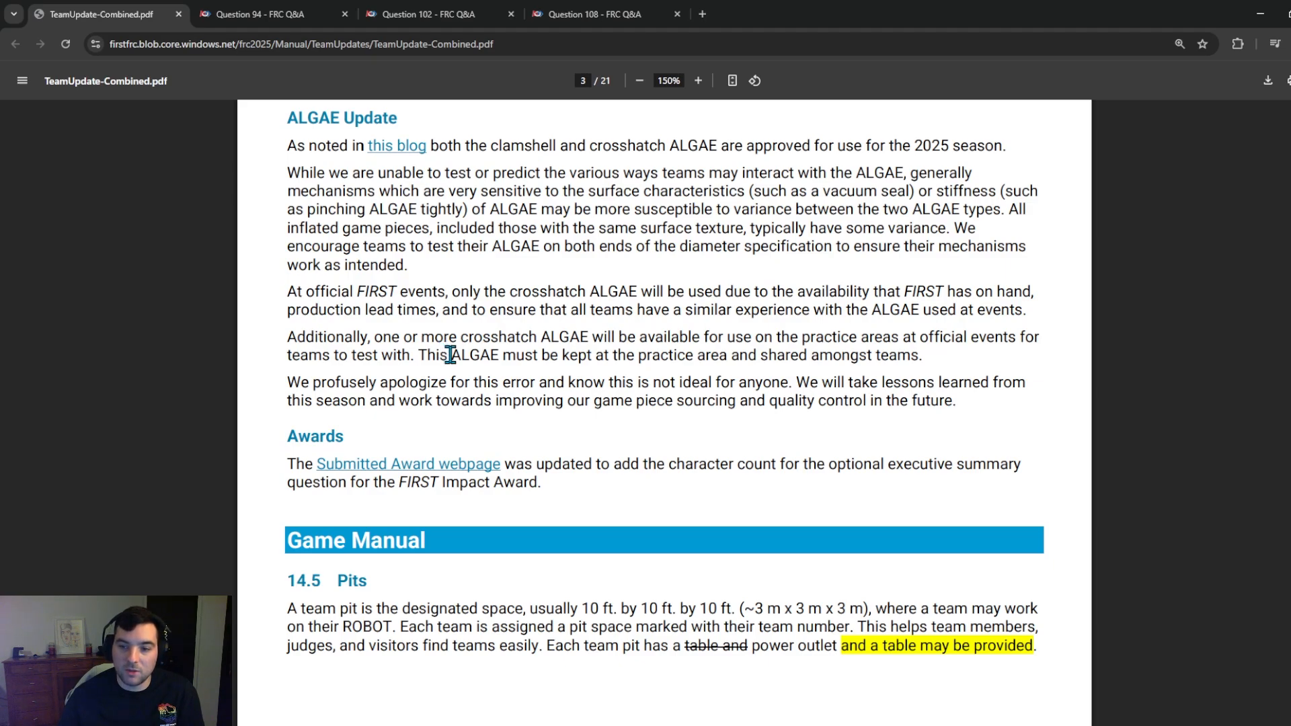
scroll(down, 3)
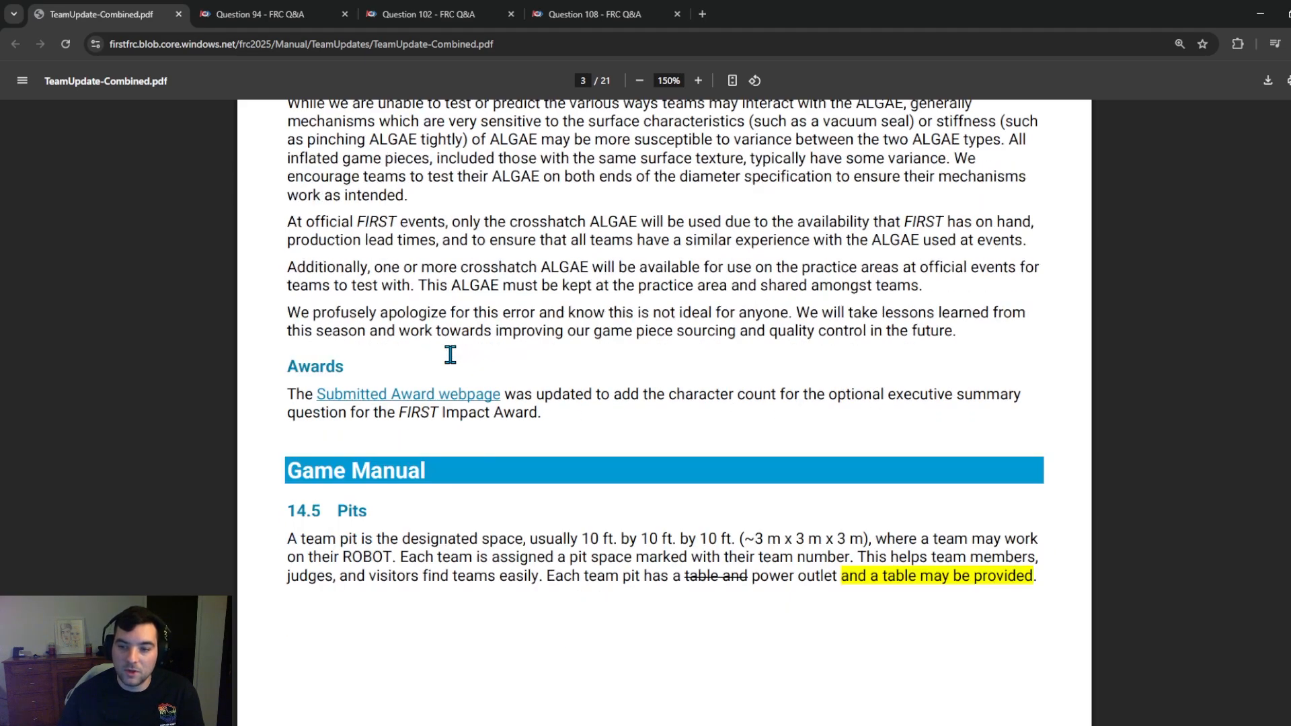
mouse_move(642, 299)
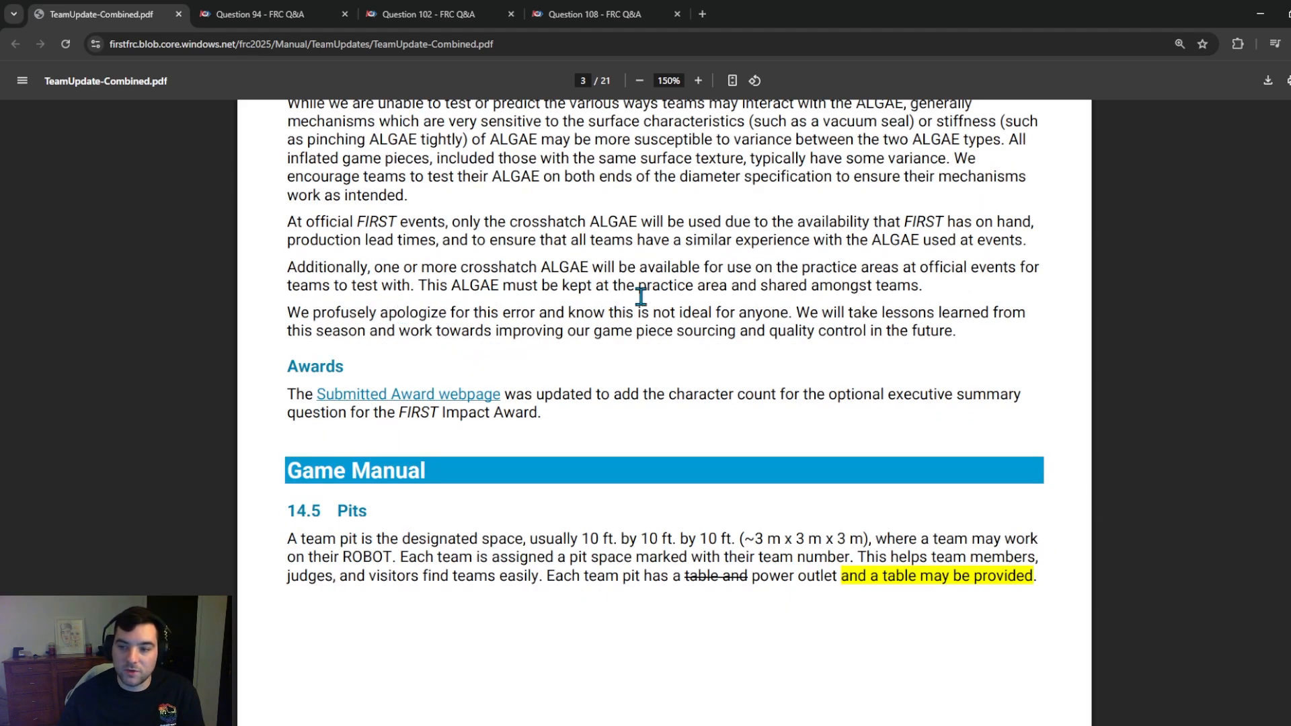
mouse_move(497, 361)
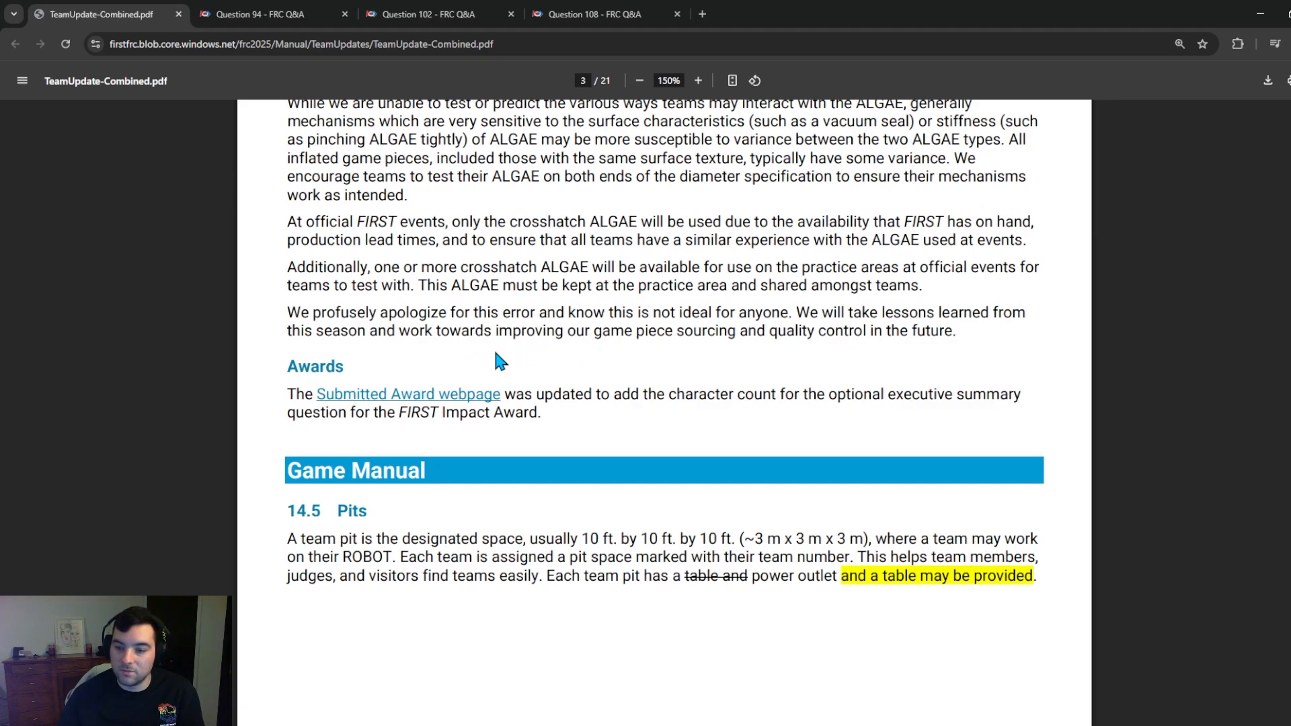
Step: Scroll down to show the full 14.5 Pits change below the Awards note
scroll(down, 3)
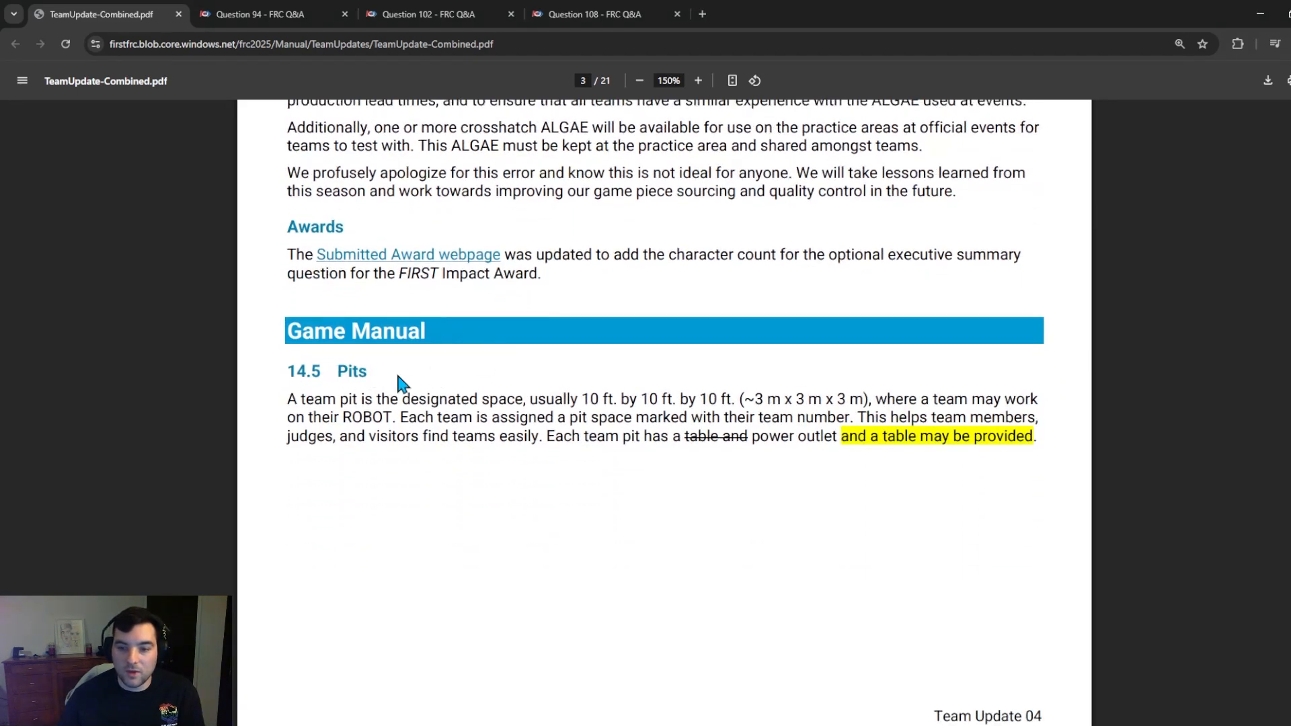
mouse_move(515, 357)
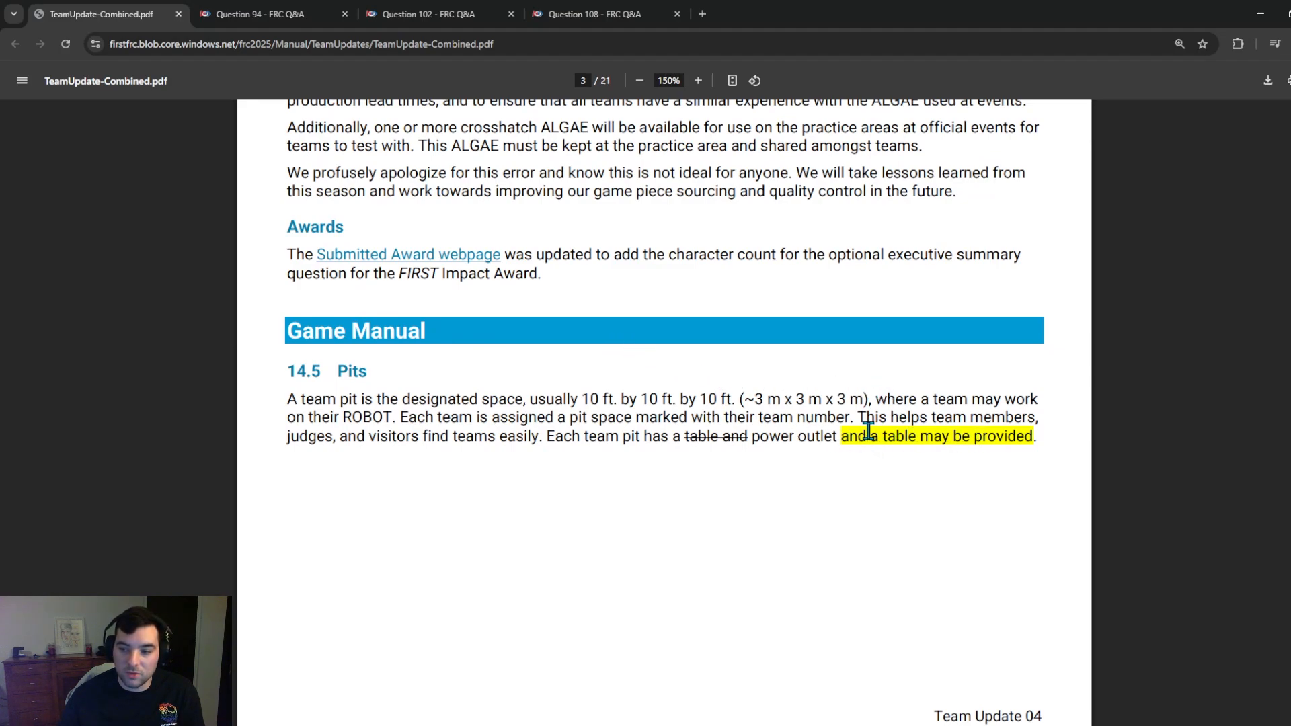
mouse_move(981, 437)
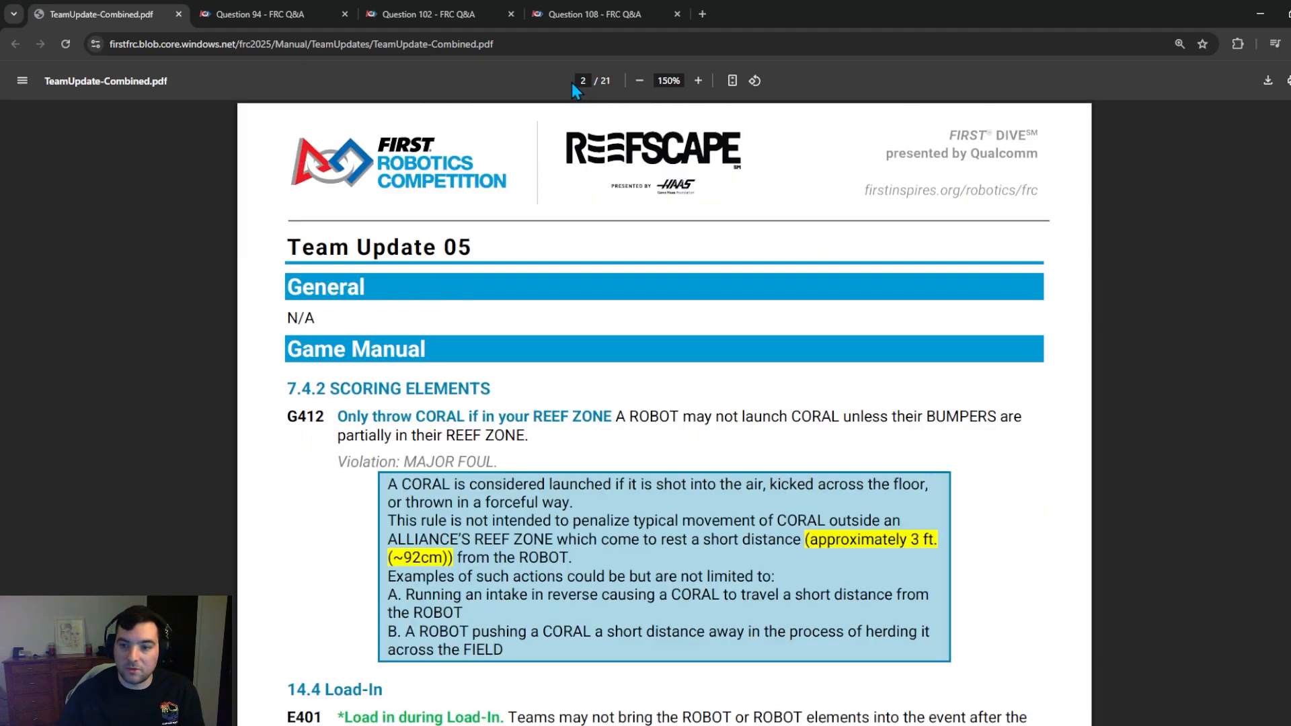
Step: Scroll through Team Update 05's G412 CORAL launch rule and E401 Load-In change
scroll(down, 3)
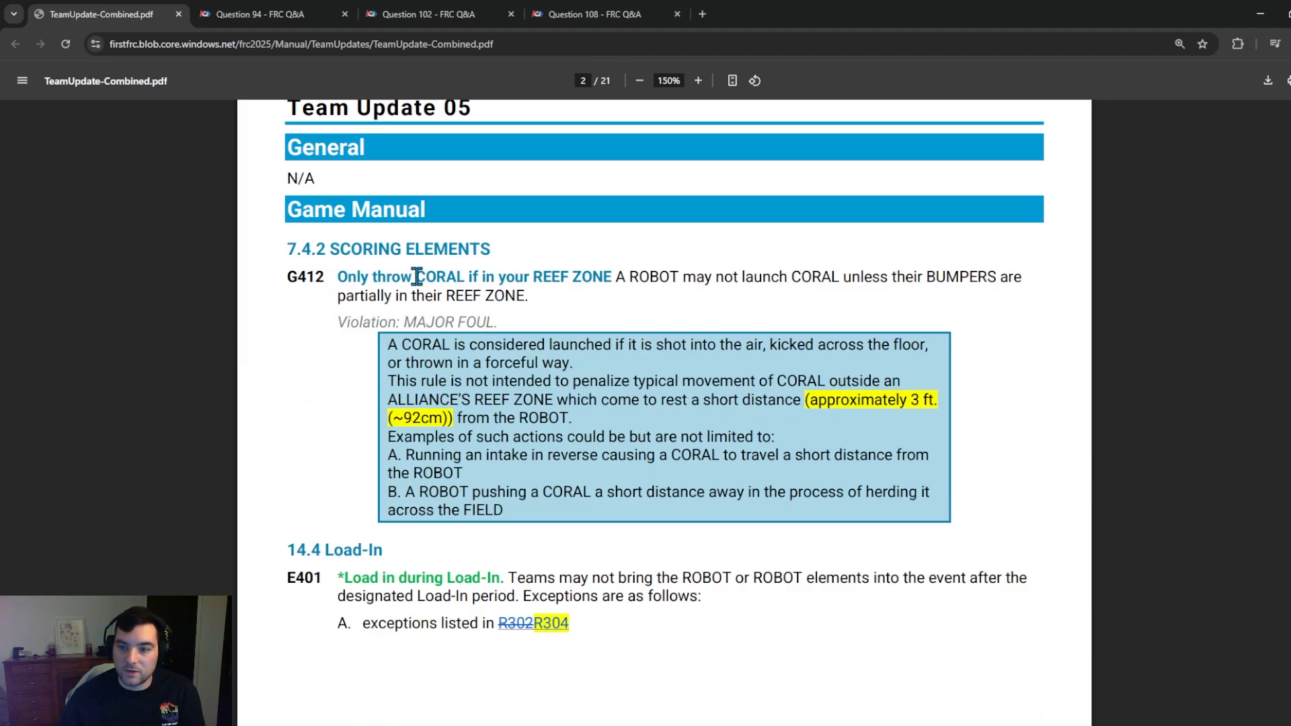
mouse_move(572, 391)
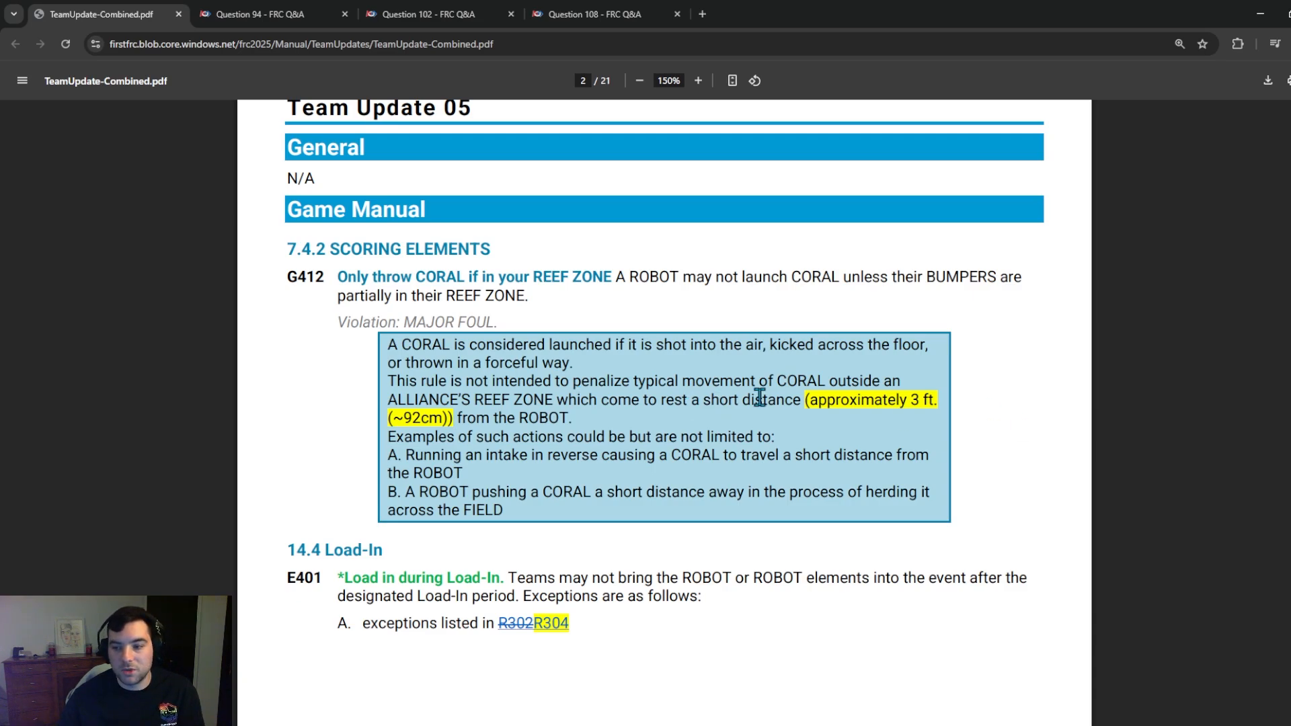
mouse_move(450, 356)
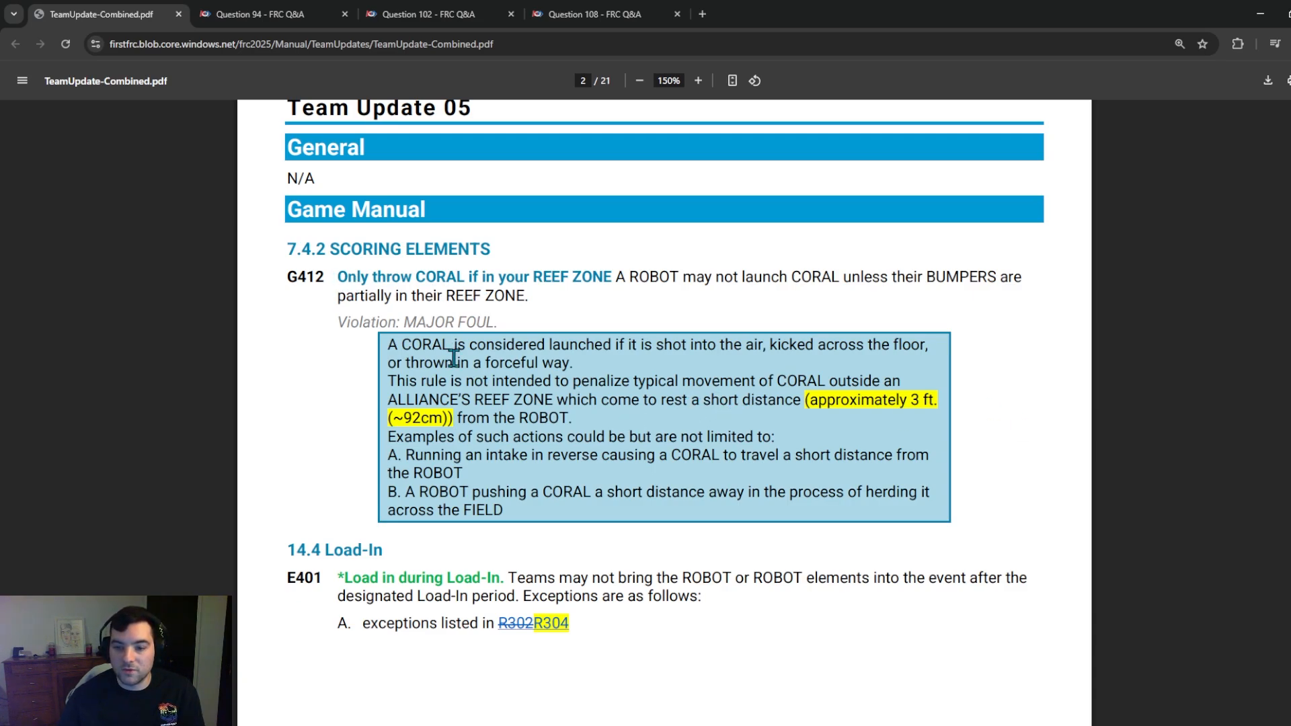
scroll(down, 3)
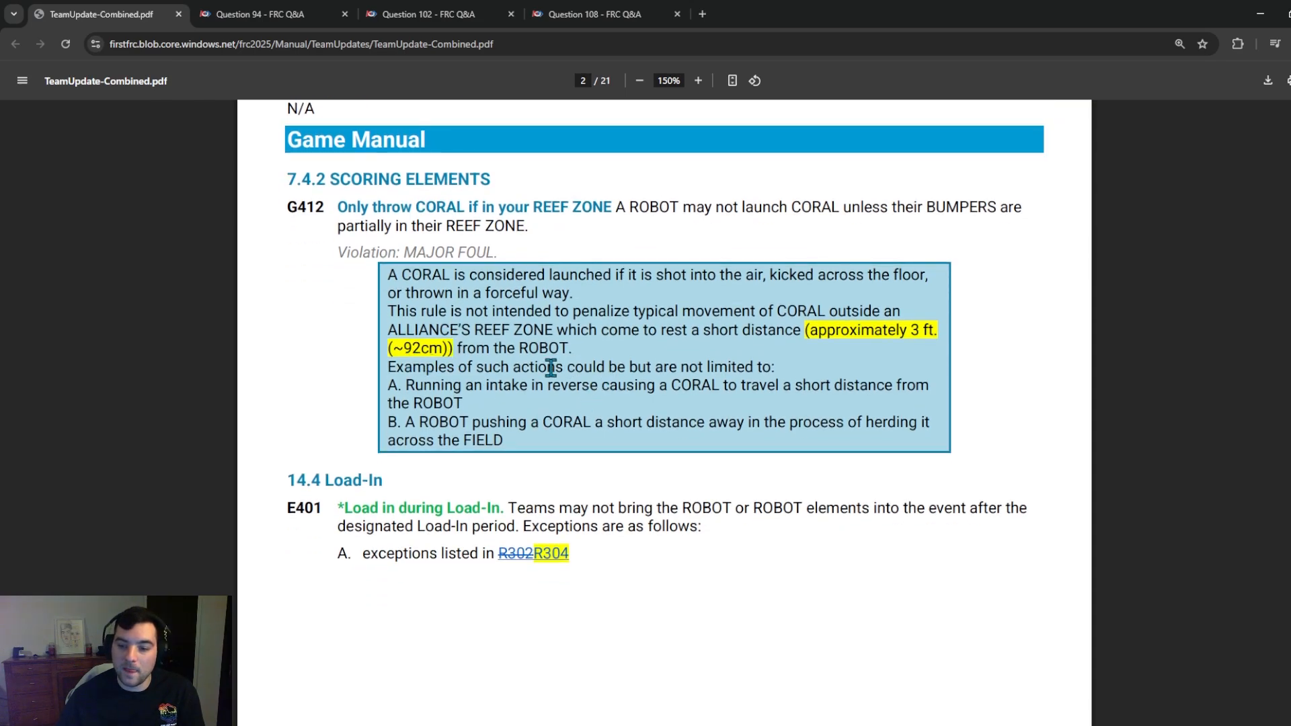
mouse_move(296, 523)
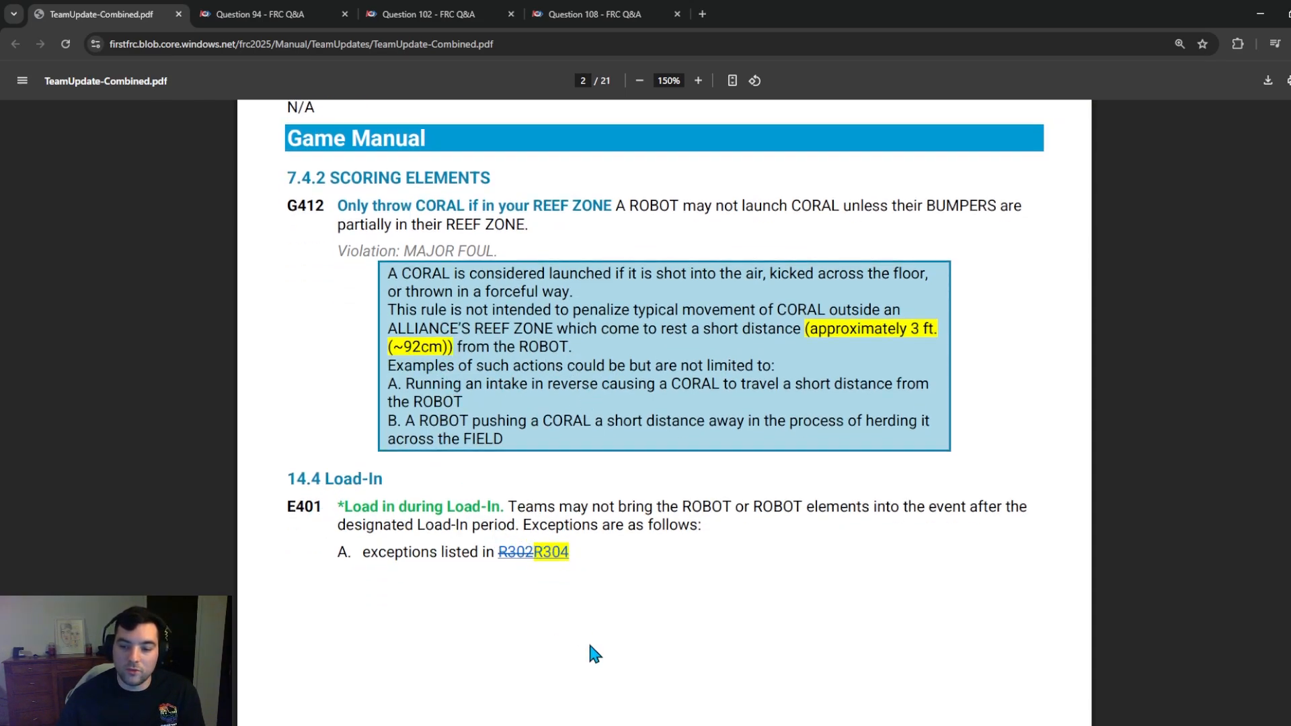
scroll(down, 3)
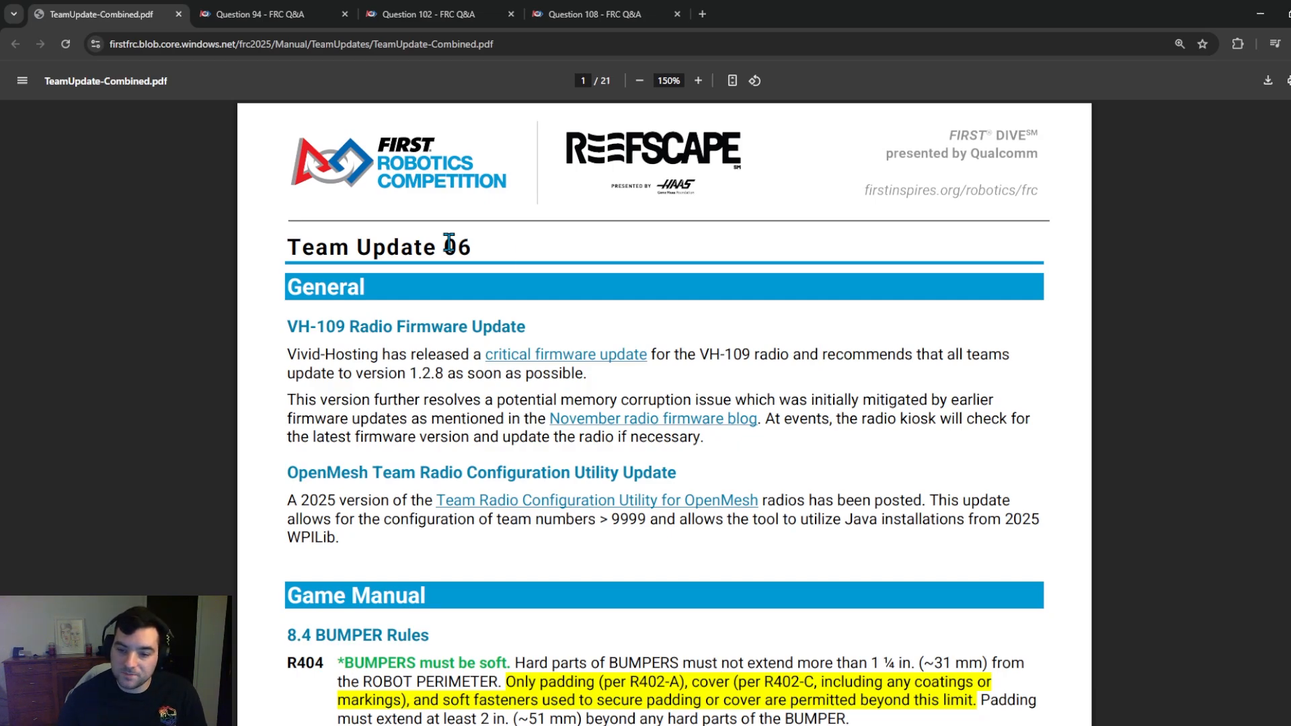
scroll(down, 3)
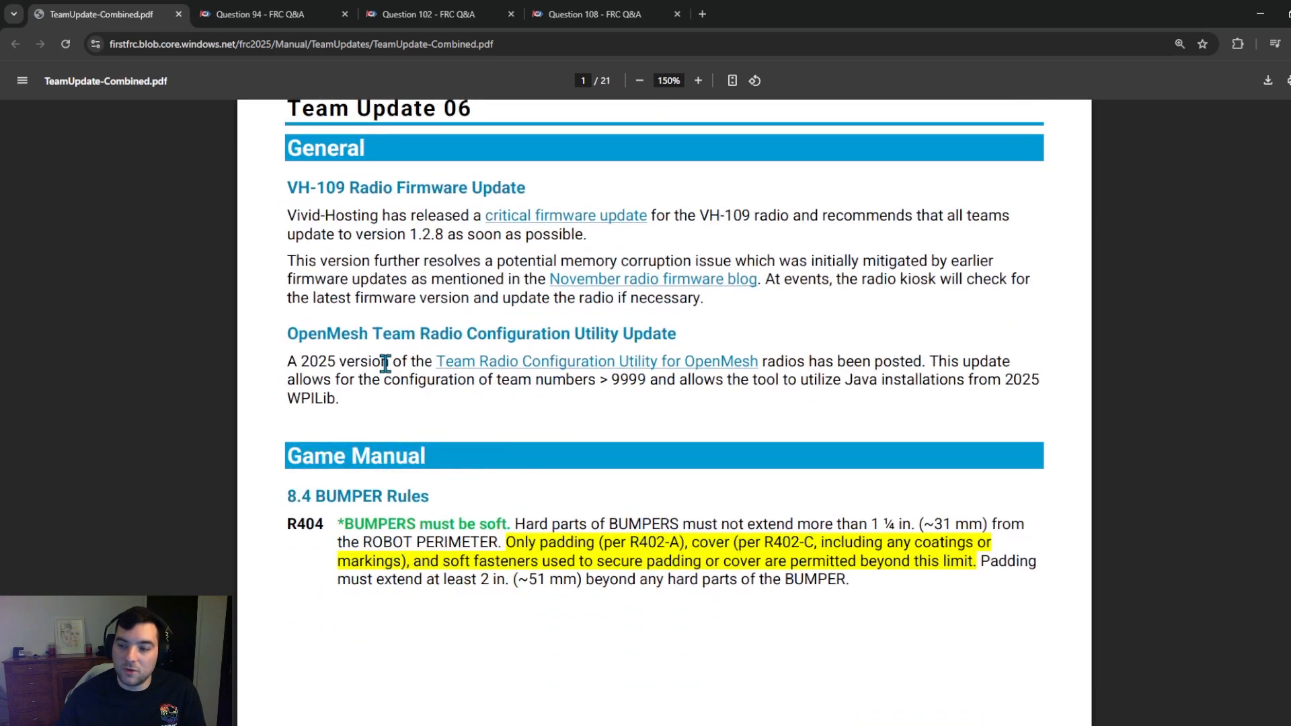
mouse_move(660, 371)
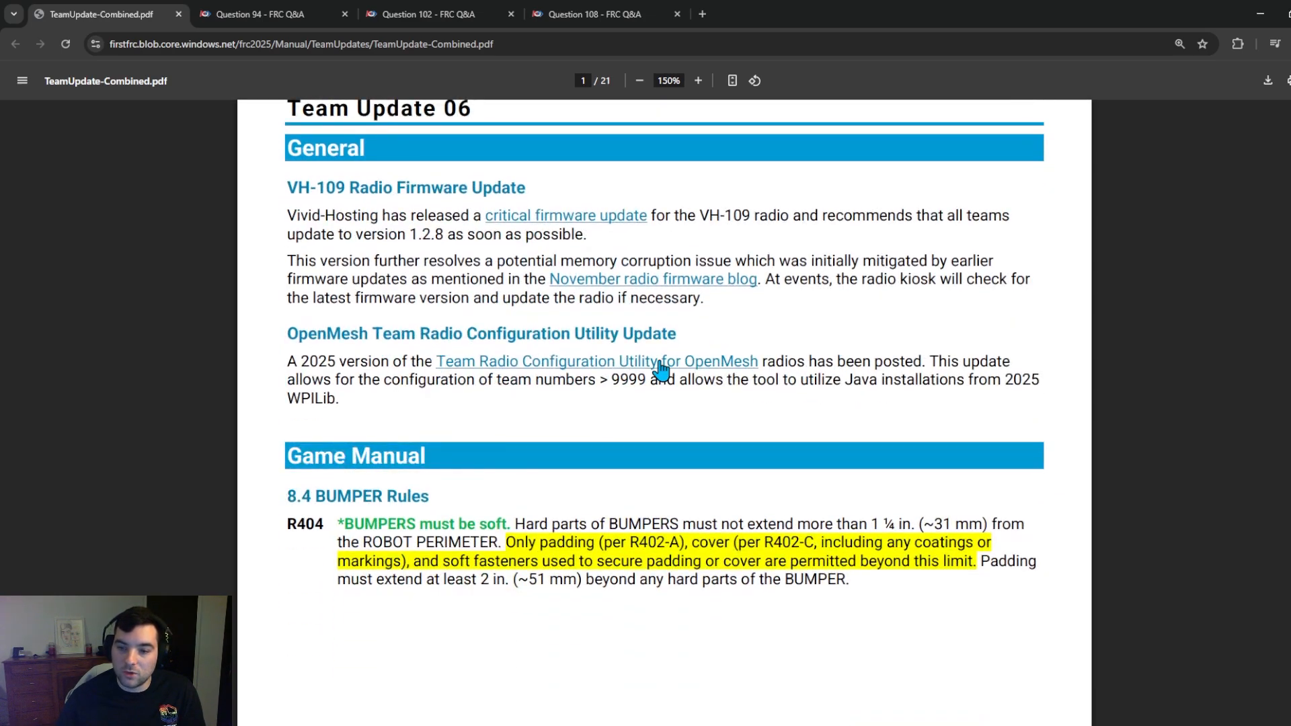
mouse_move(396, 378)
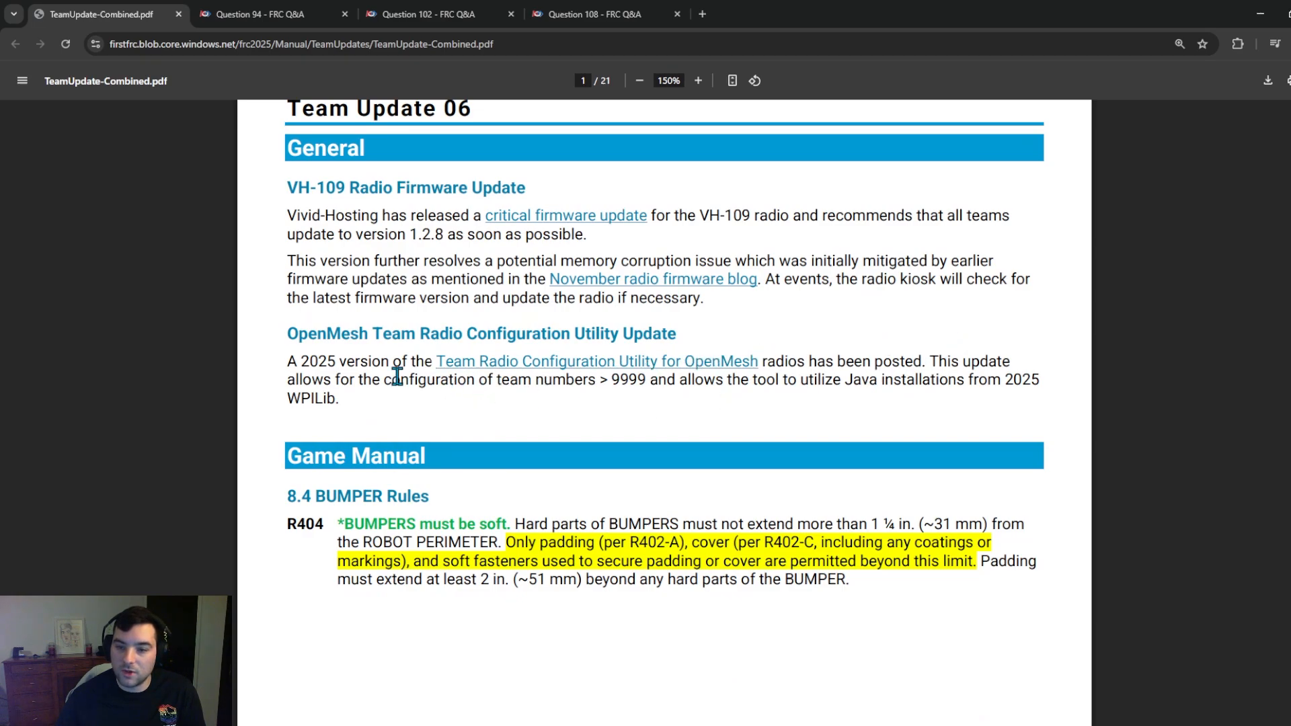
mouse_move(609, 384)
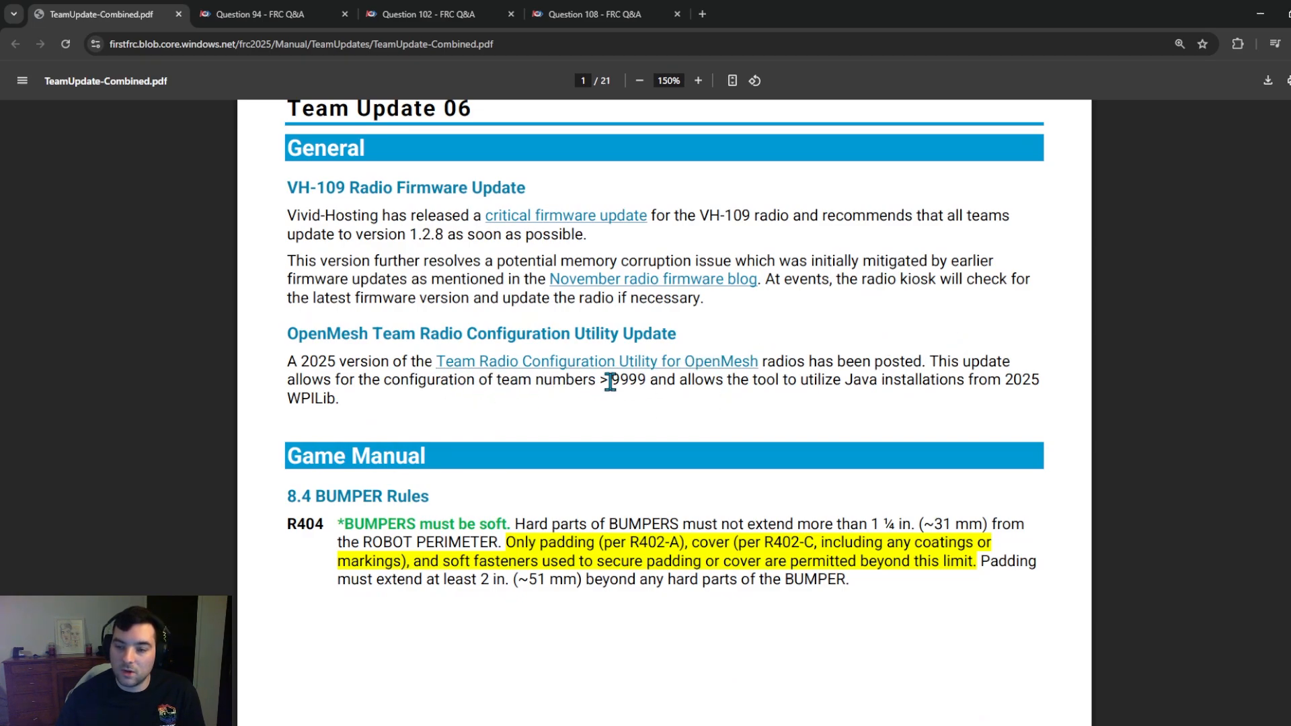
mouse_move(620, 380)
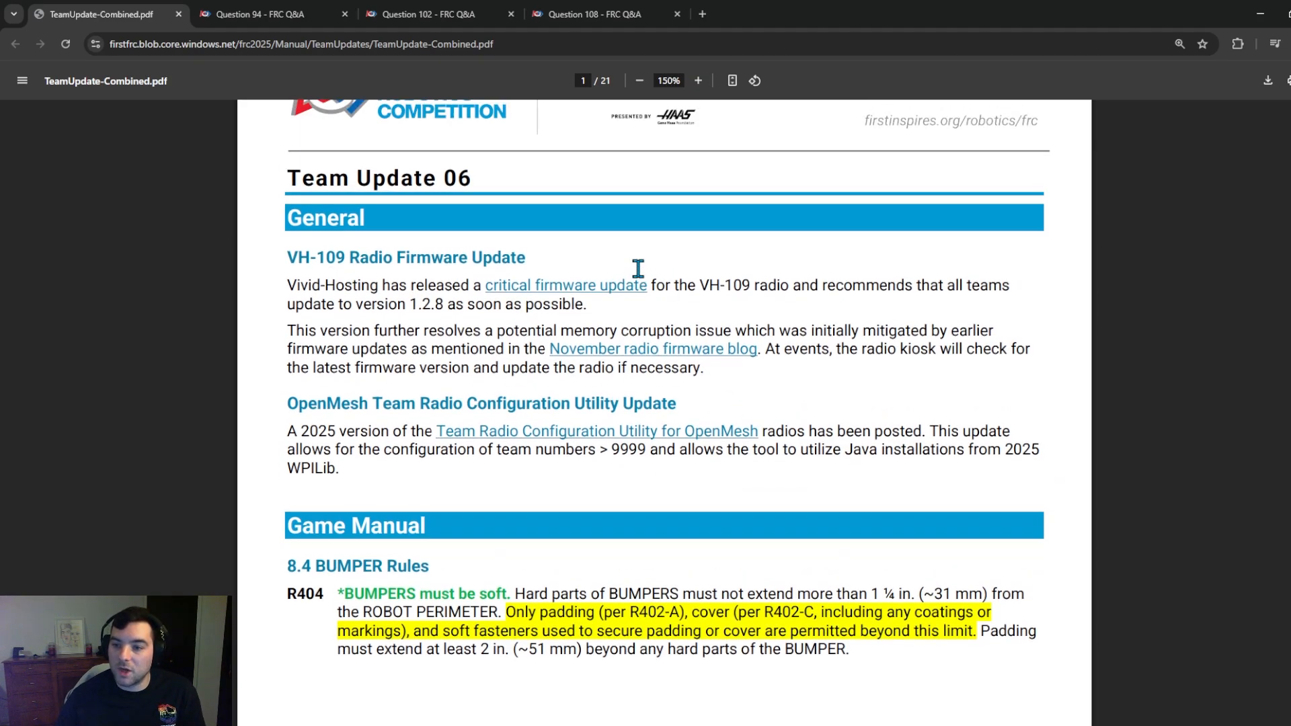
mouse_move(294, 257)
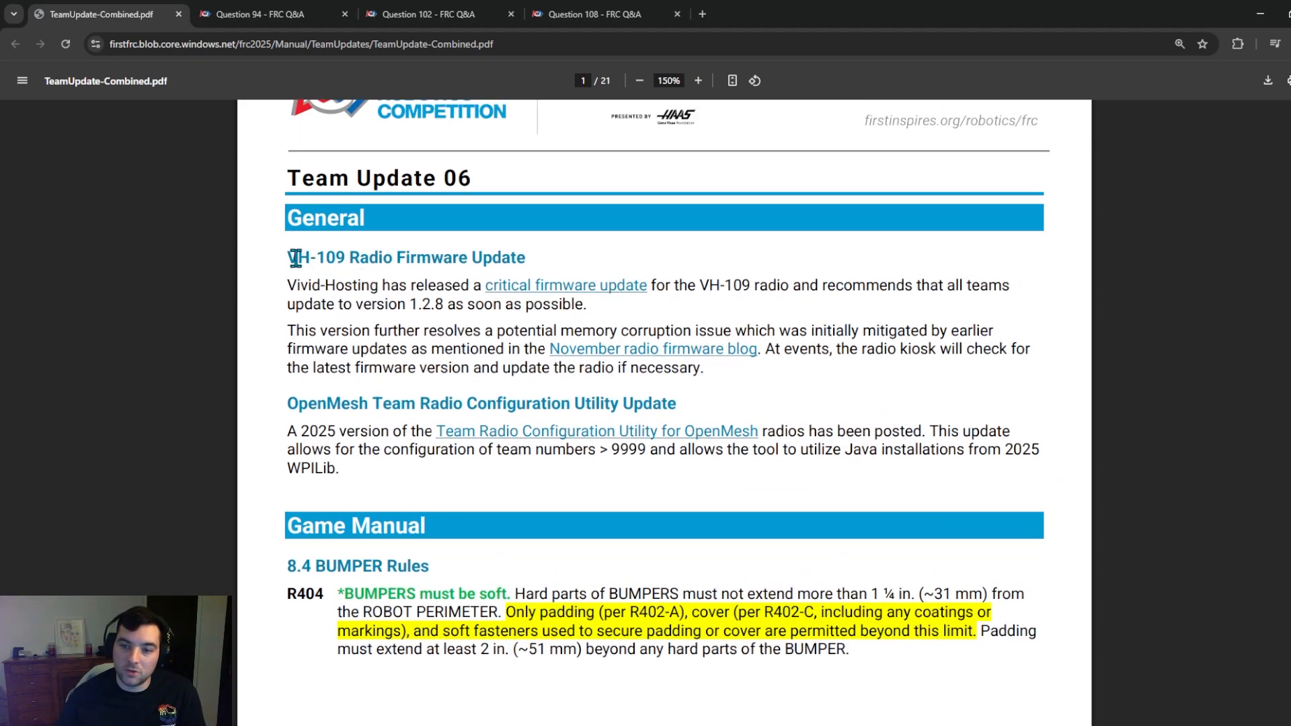
scroll(down, 3)
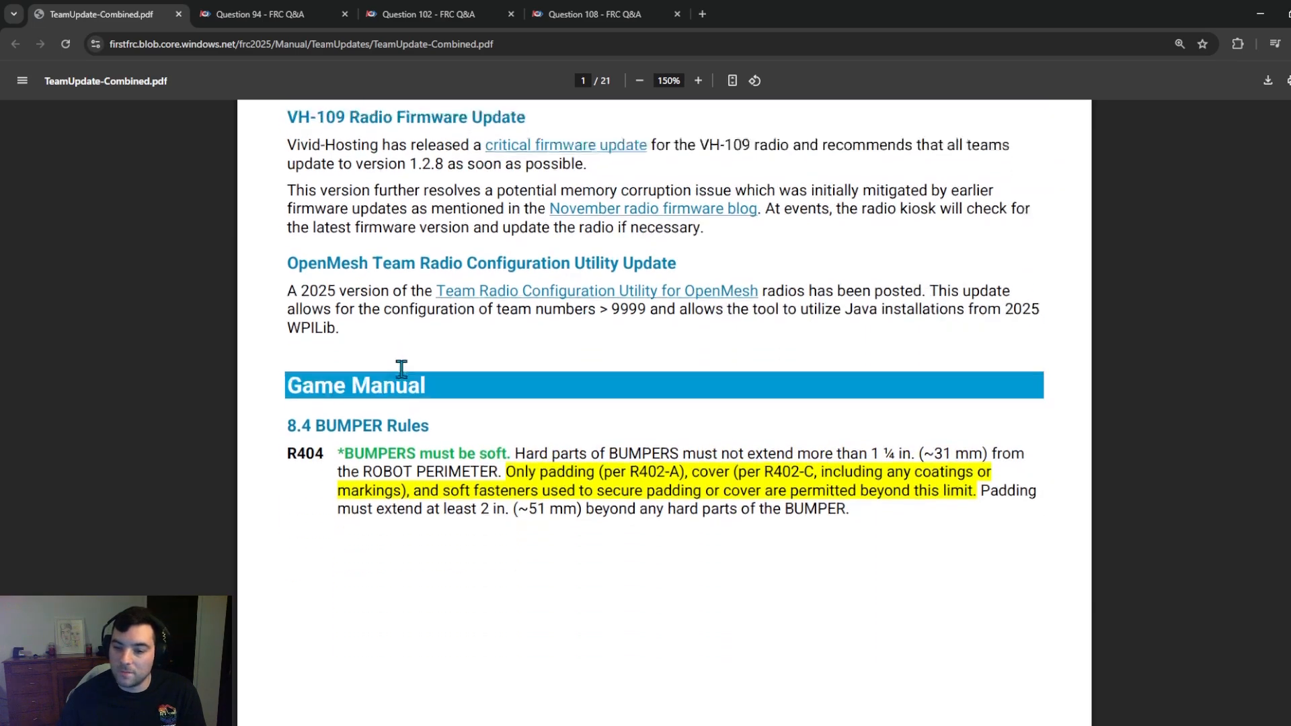
scroll(down, 3)
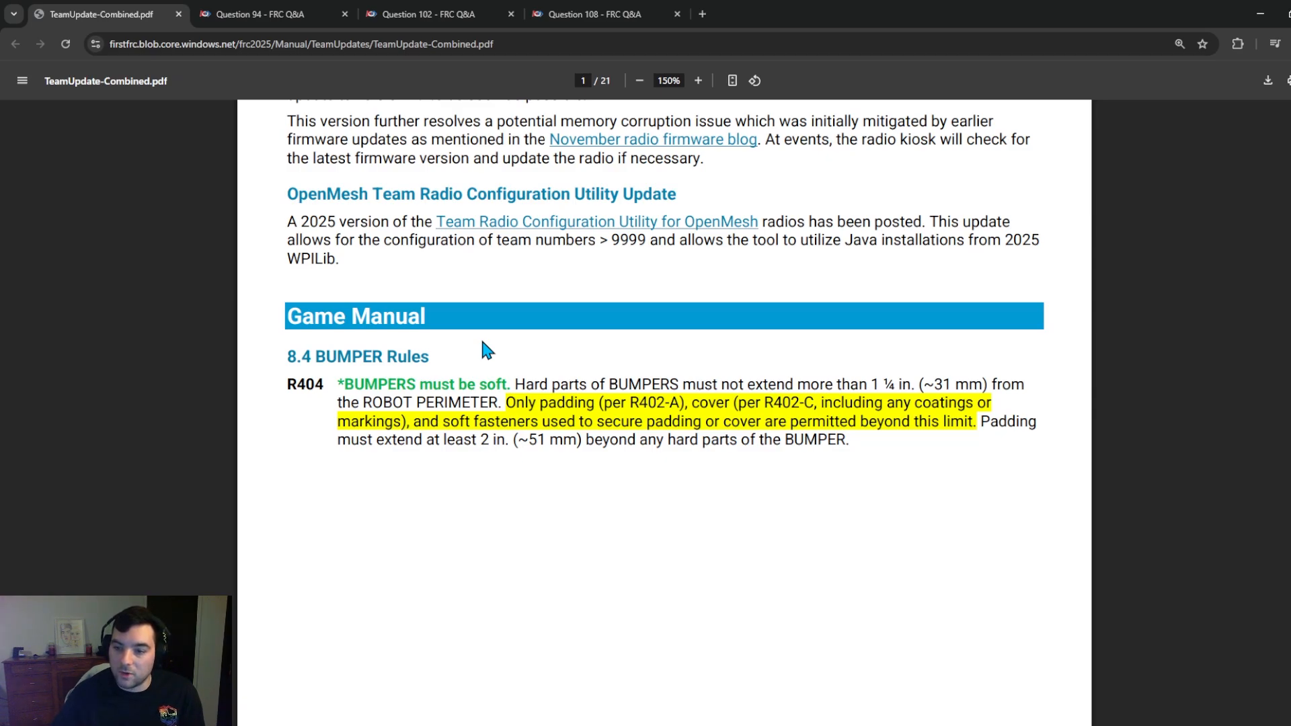
mouse_move(615, 511)
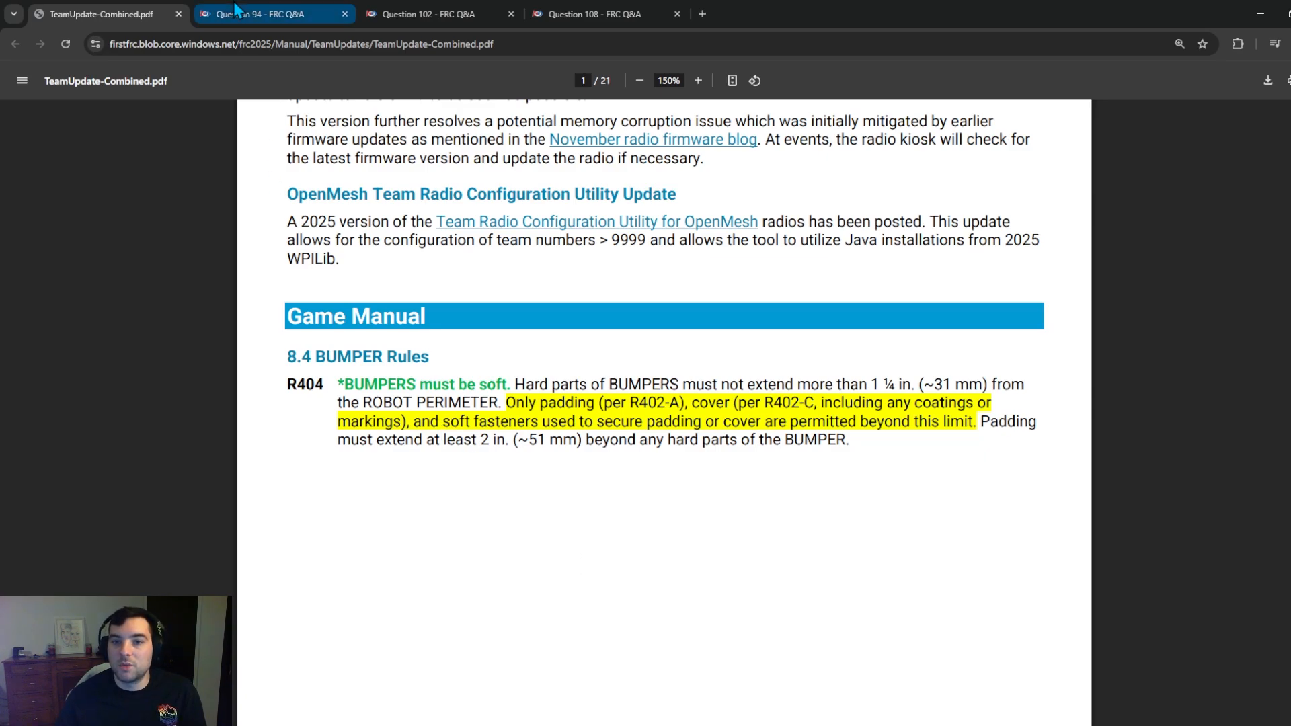
Step: Switch to the 'Question 94 - FRC Q&A' tab to read the CORAL STATION distribution answer
click(265, 13)
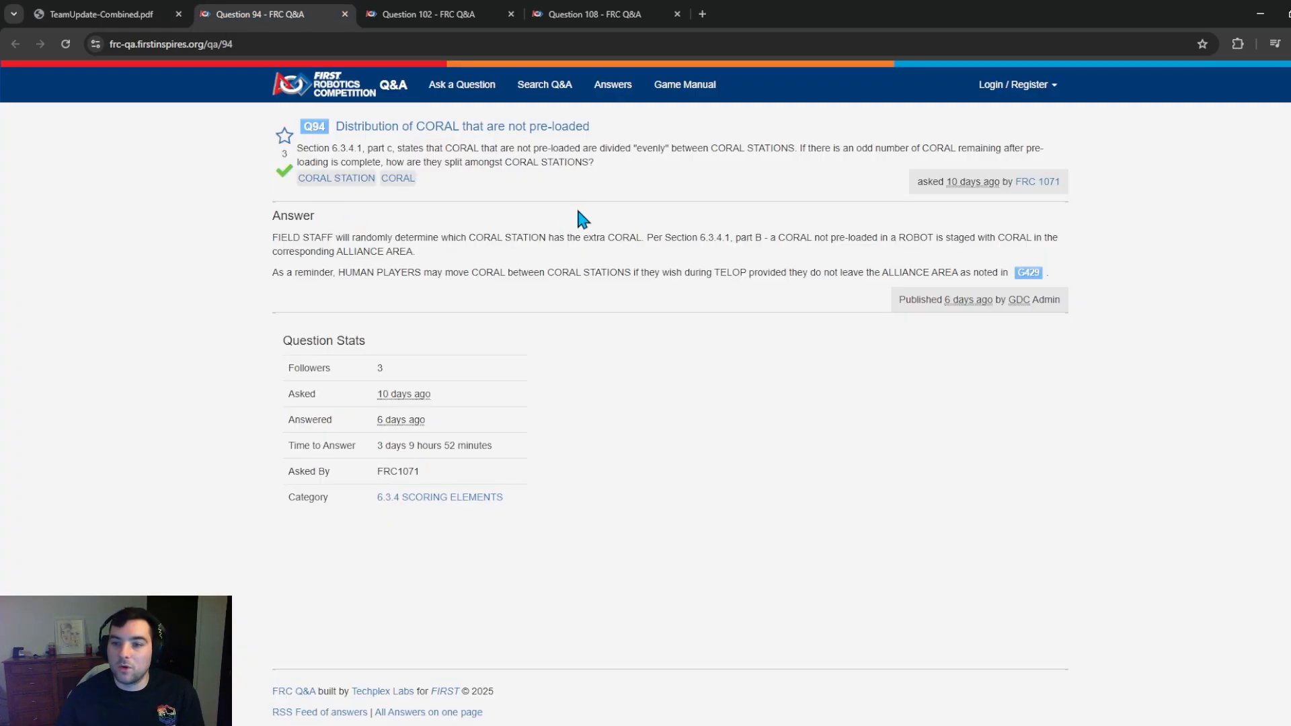
mouse_move(1173, 166)
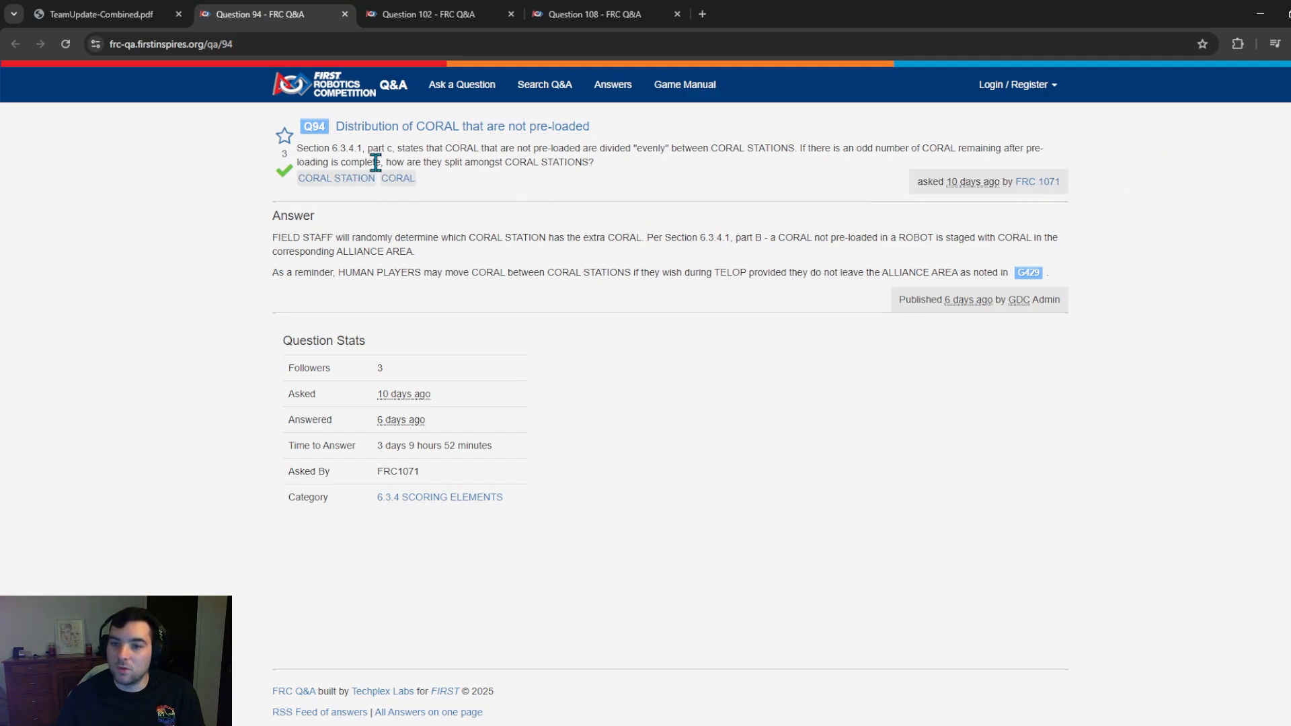
mouse_move(565, 195)
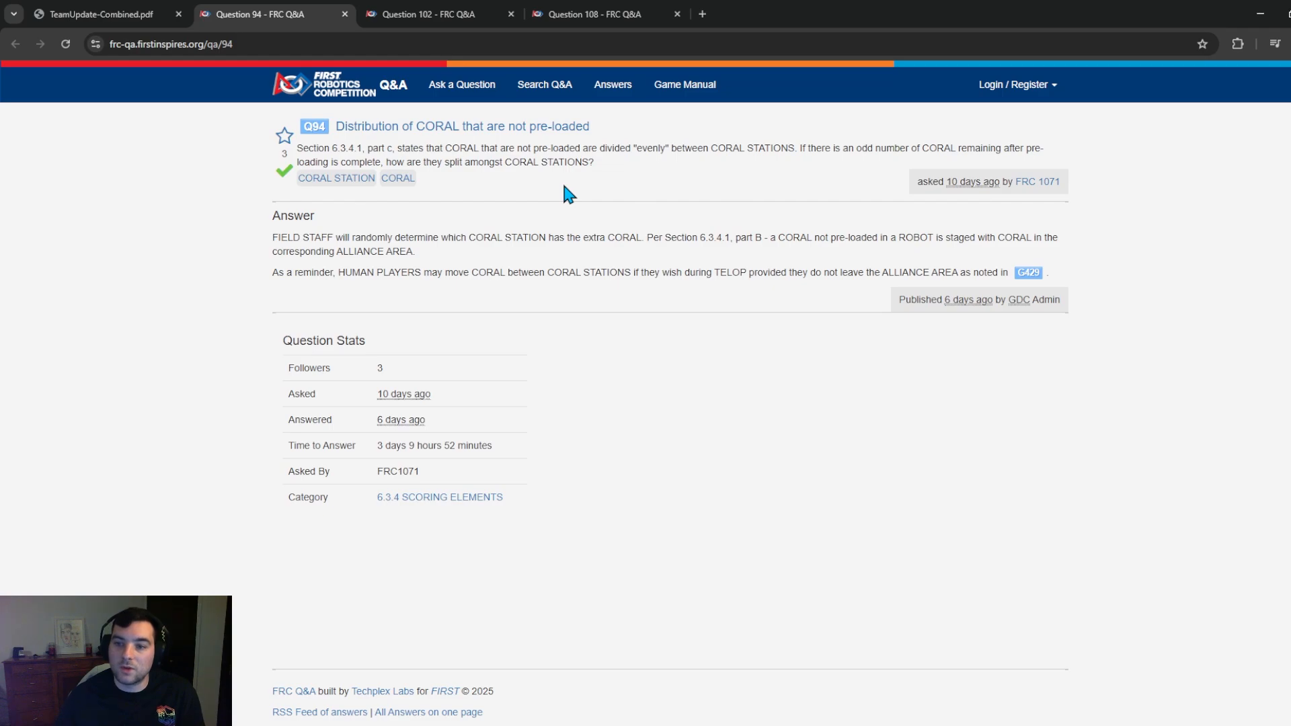
mouse_move(634, 165)
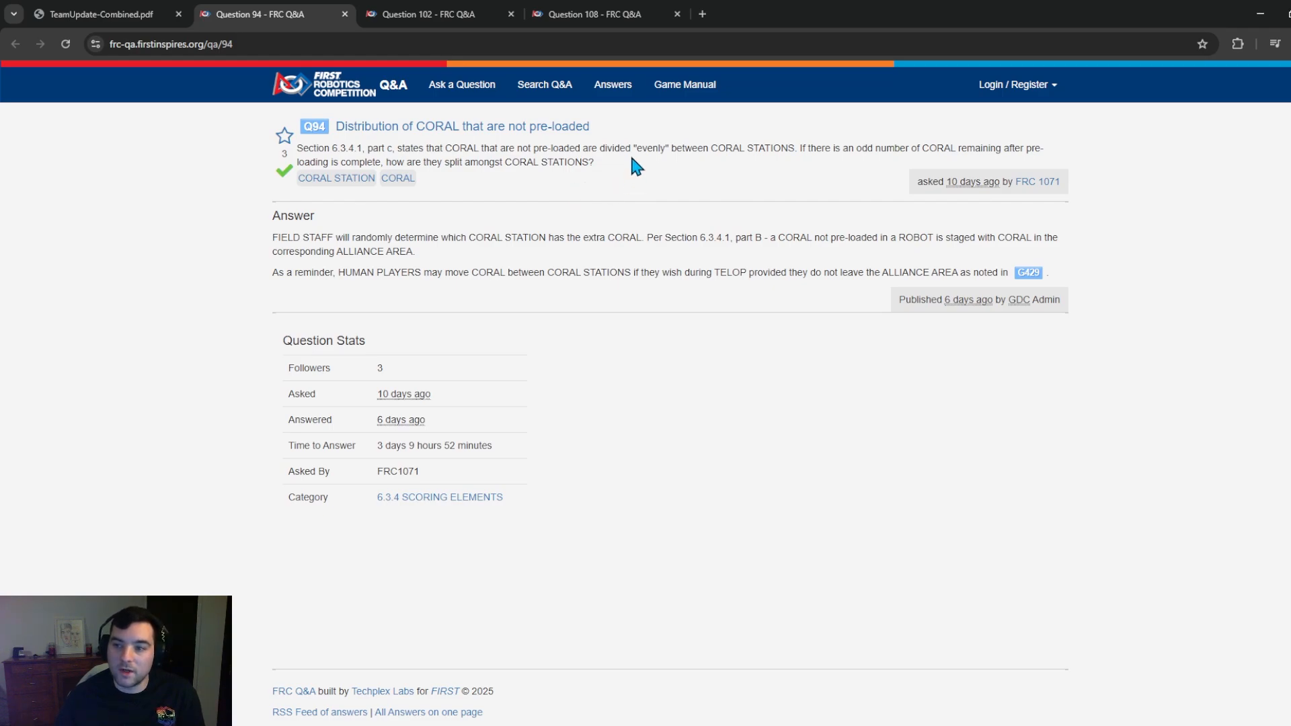
mouse_move(790, 126)
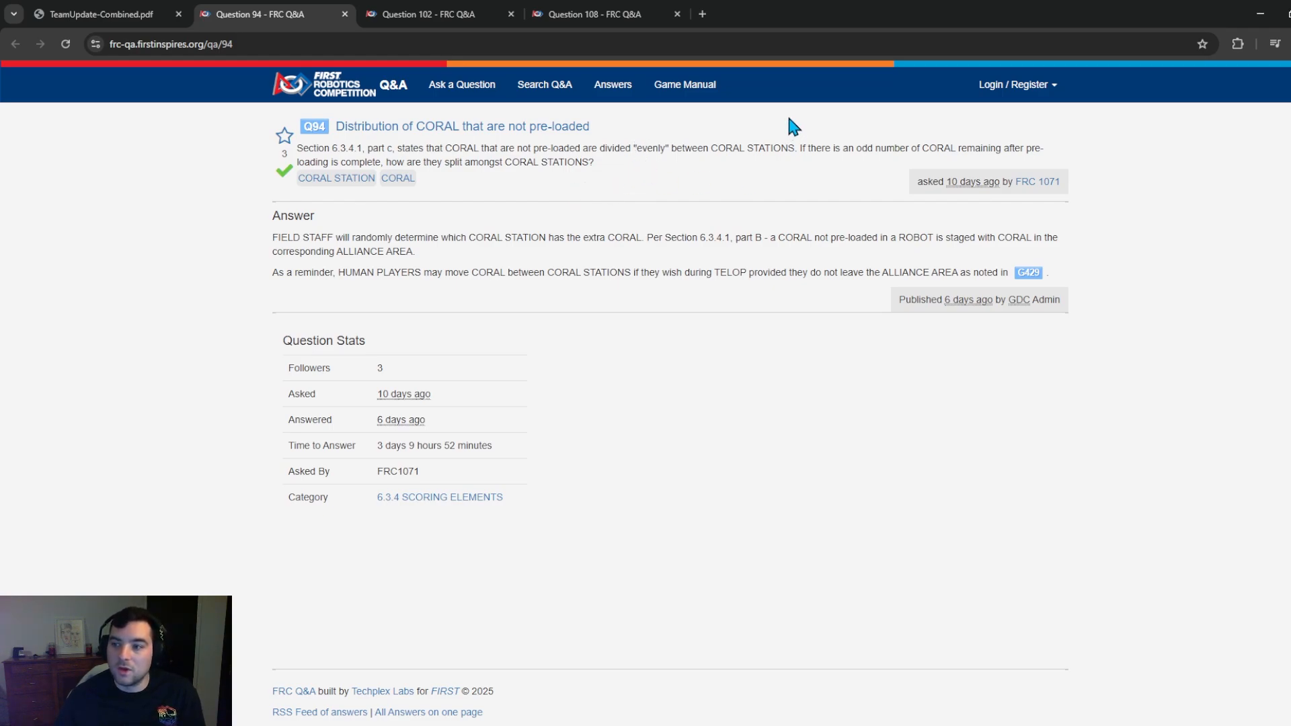
mouse_move(550, 200)
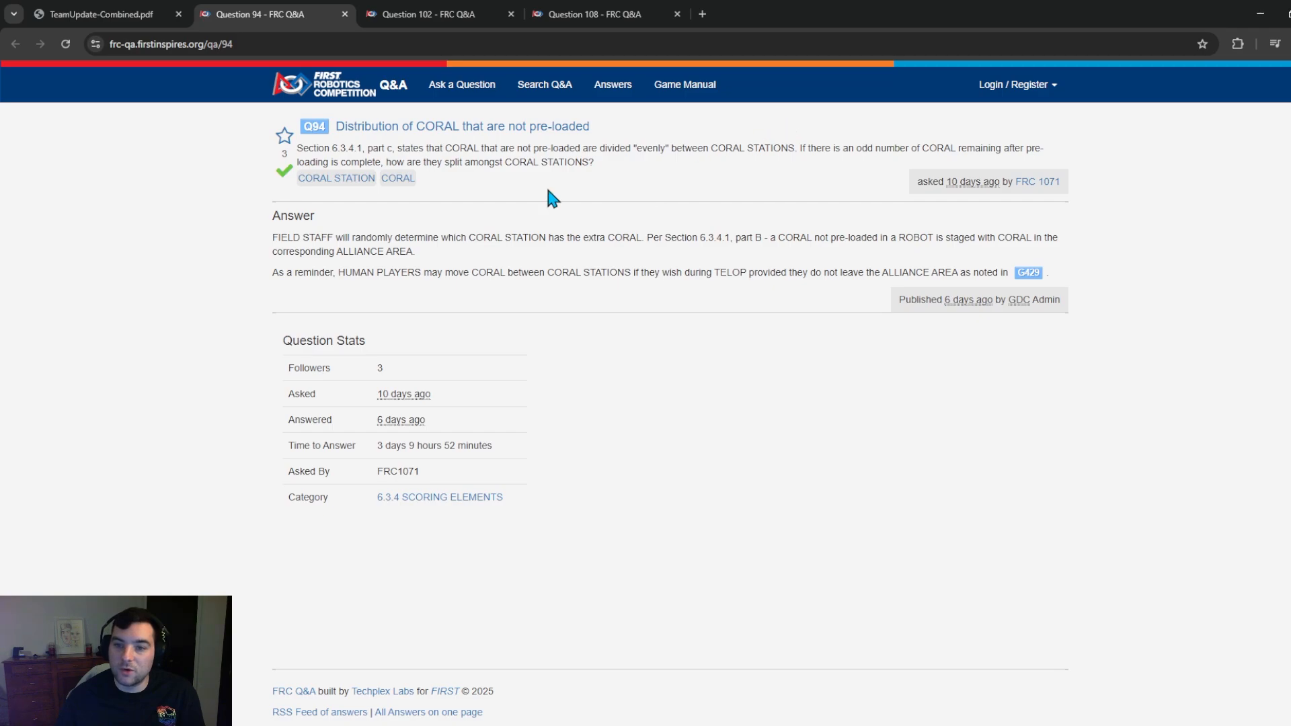
mouse_move(626, 182)
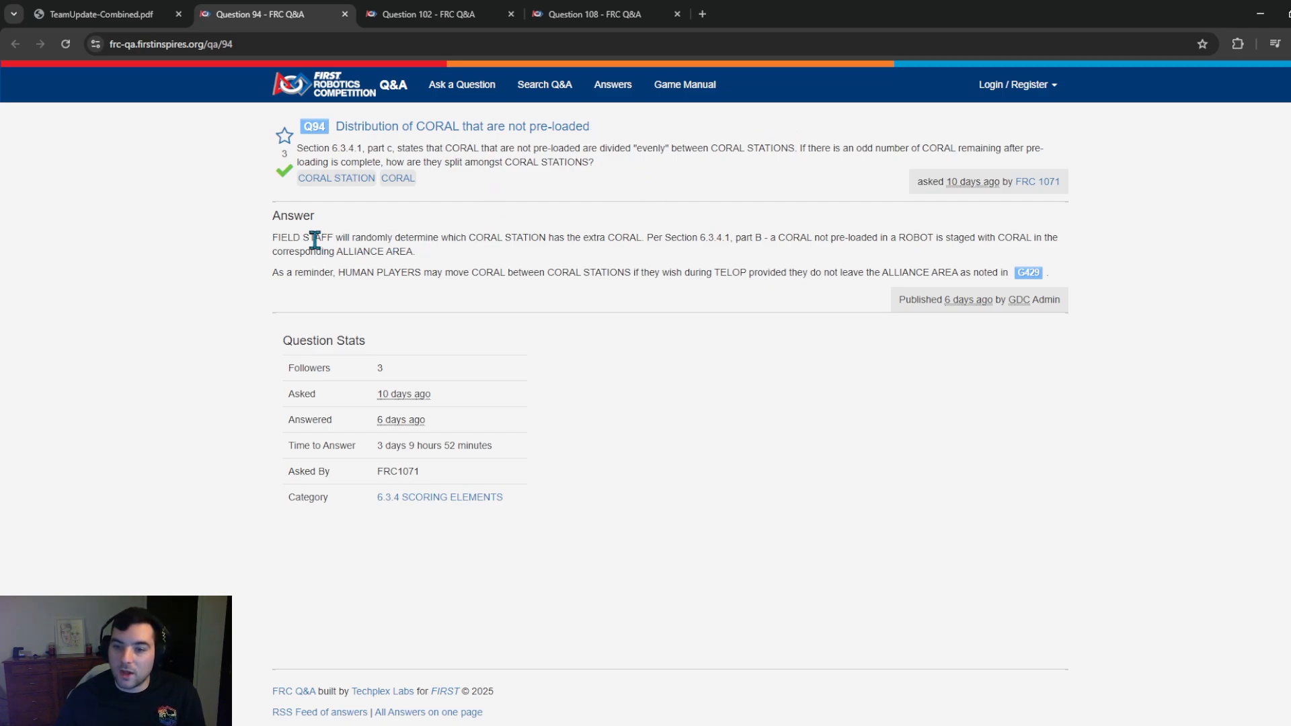
mouse_move(564, 234)
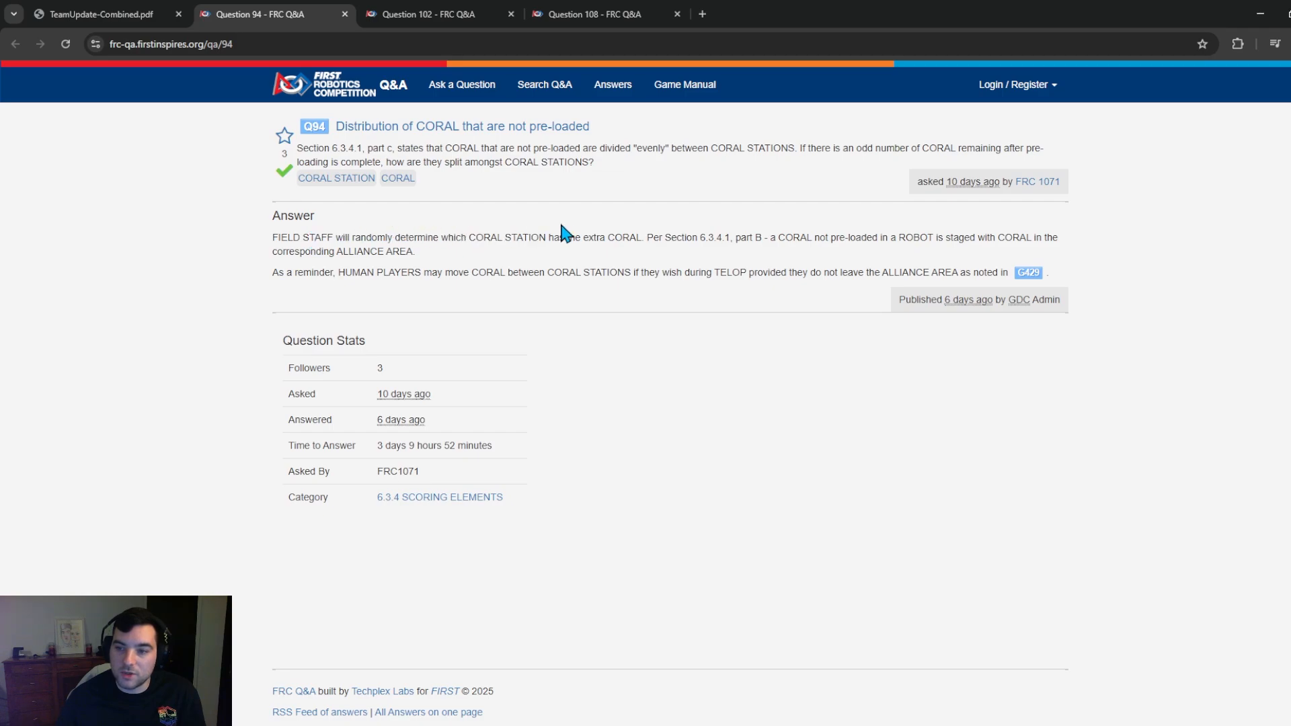
mouse_move(274, 245)
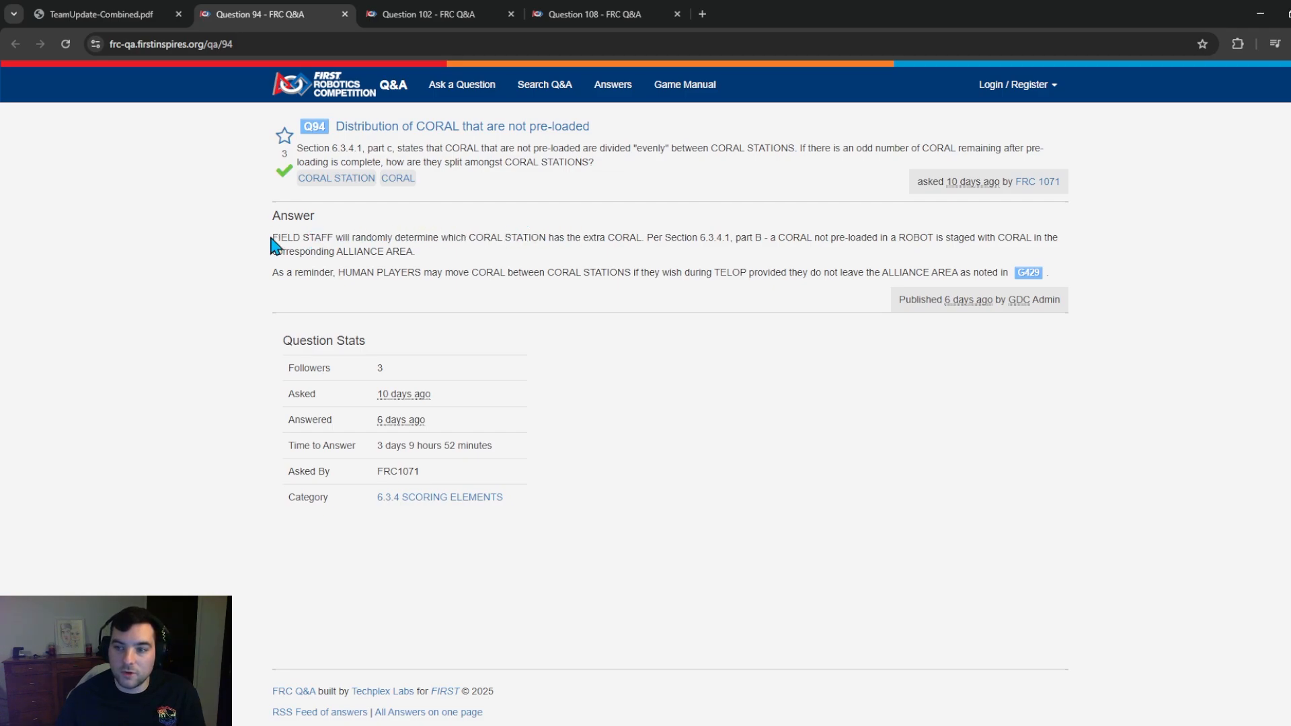
mouse_move(628, 195)
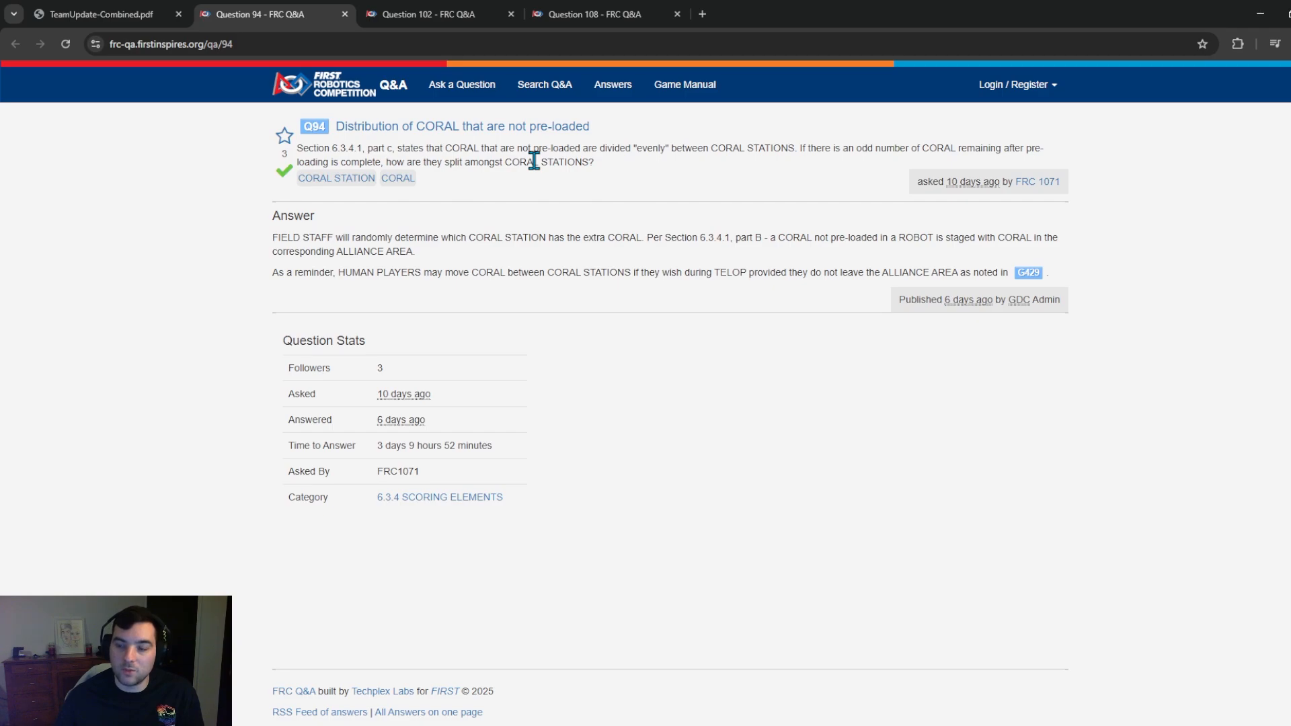
mouse_move(620, 207)
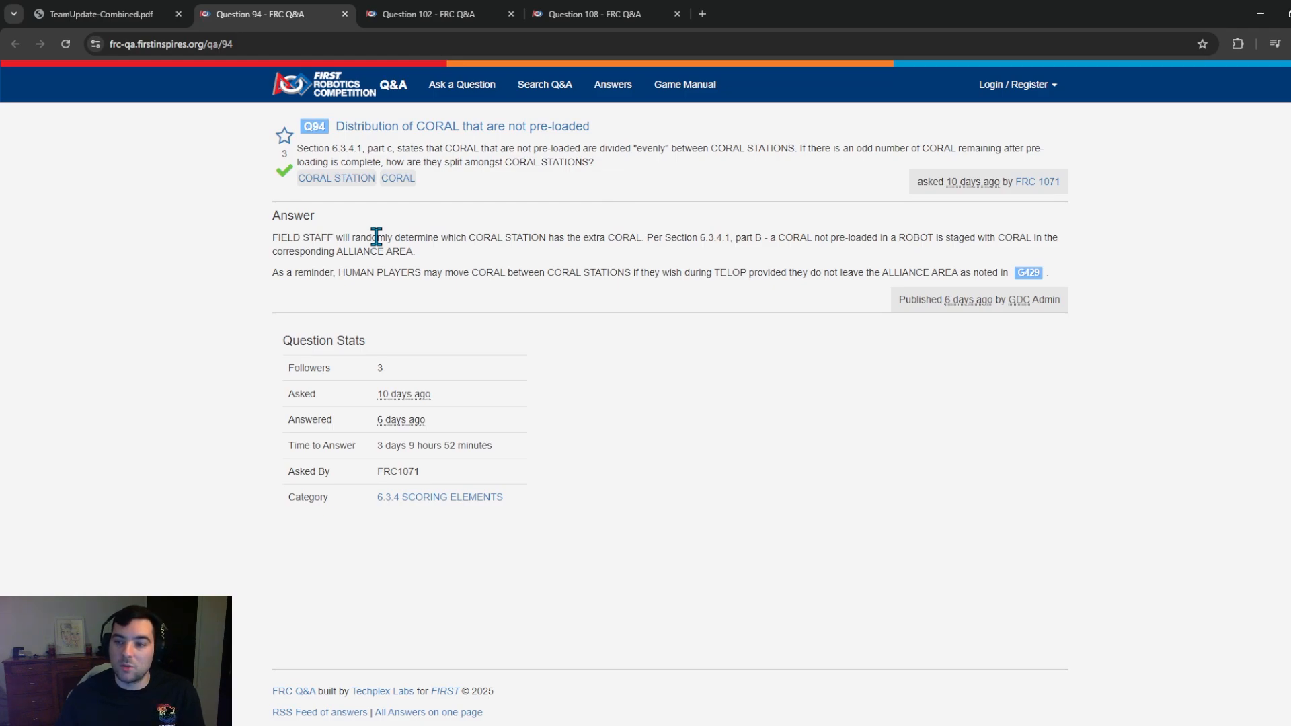
mouse_move(434, 255)
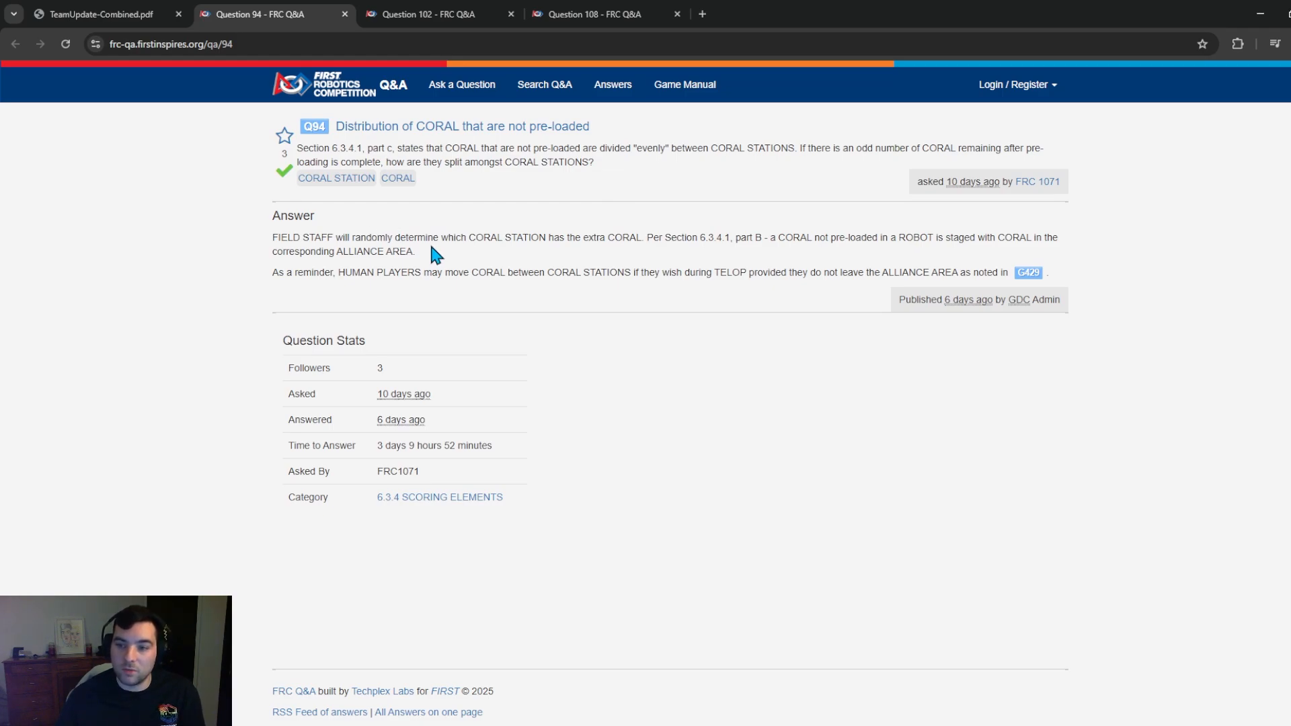
mouse_move(445, 255)
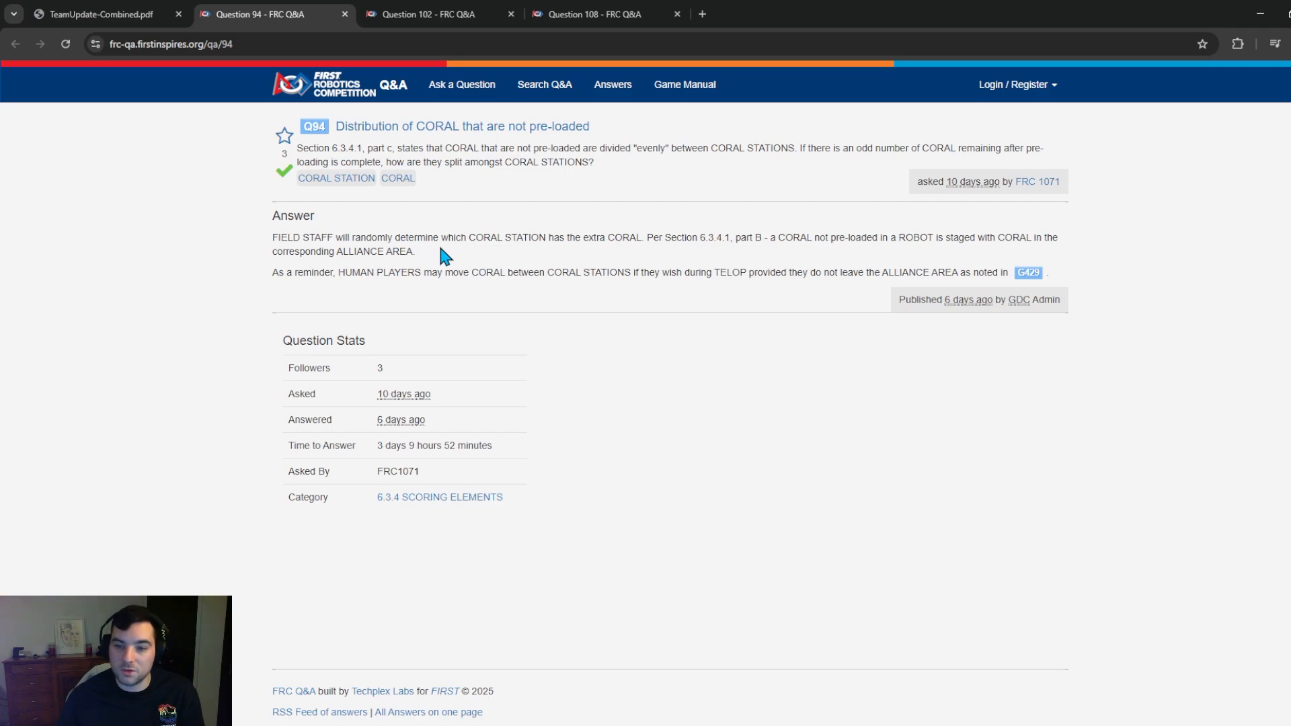
mouse_move(421, 272)
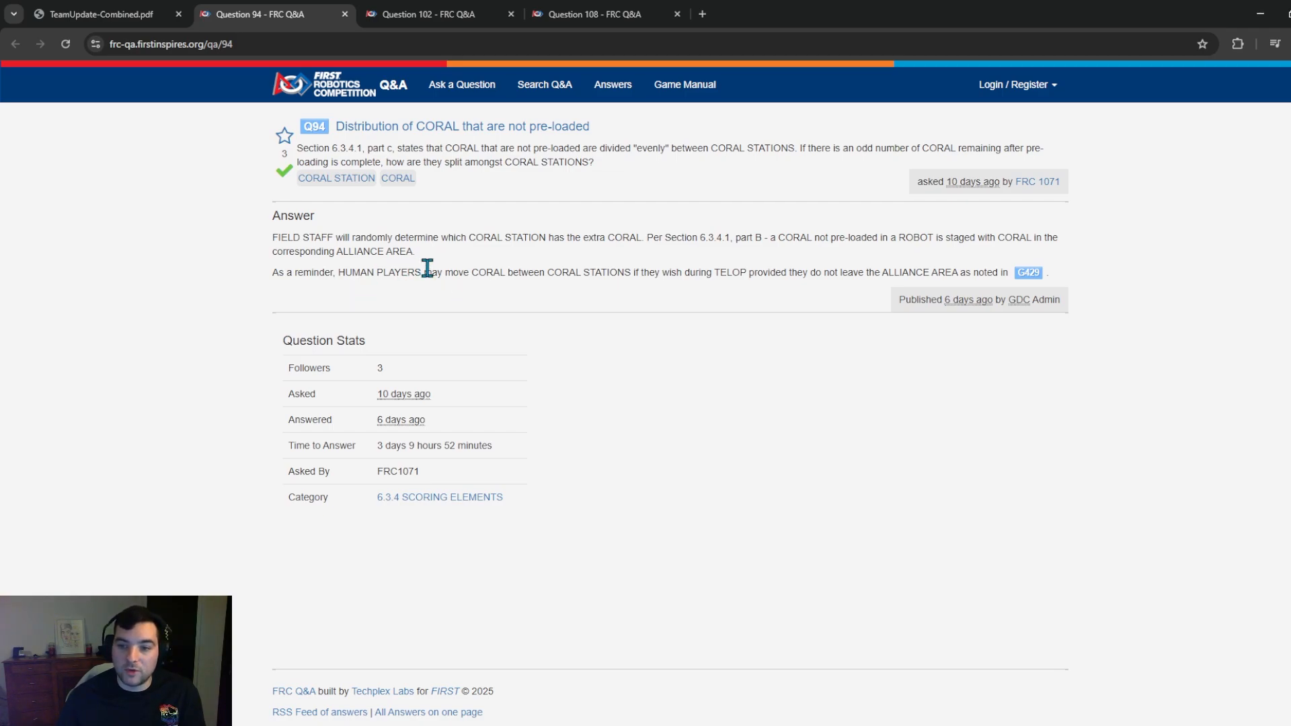
mouse_move(715, 278)
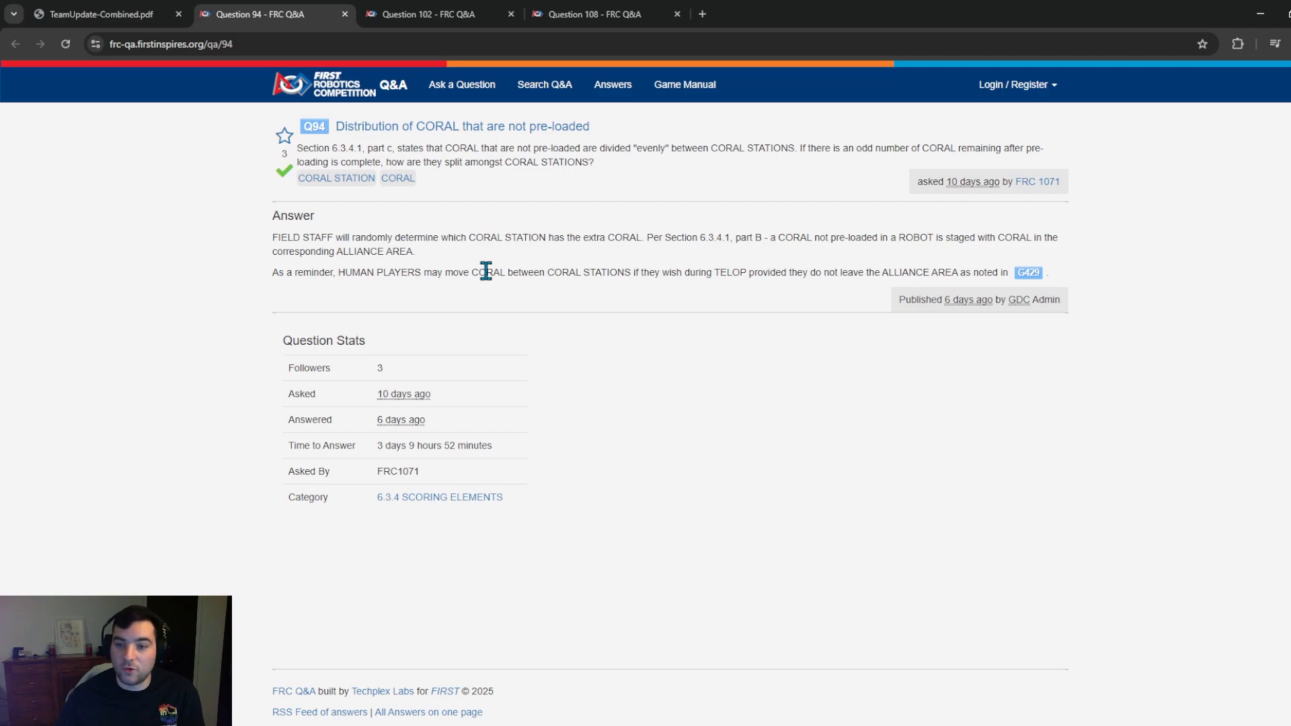
mouse_move(536, 271)
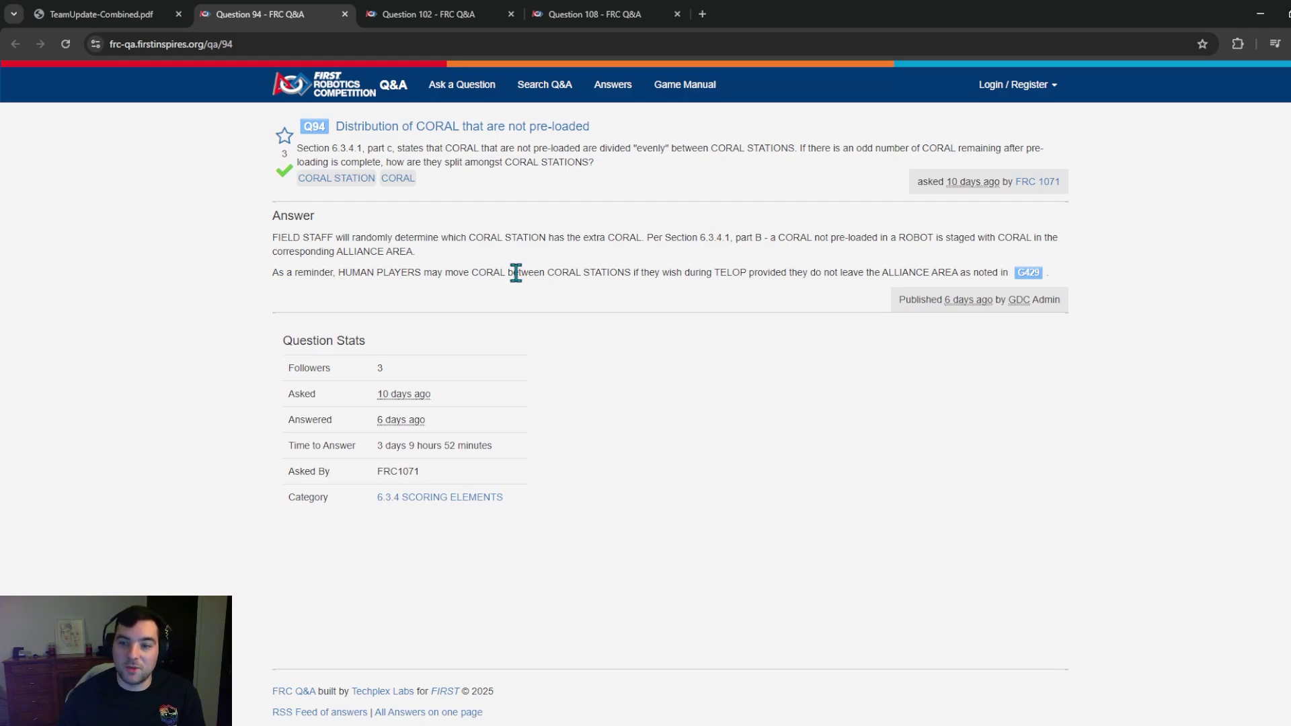
mouse_move(386, 238)
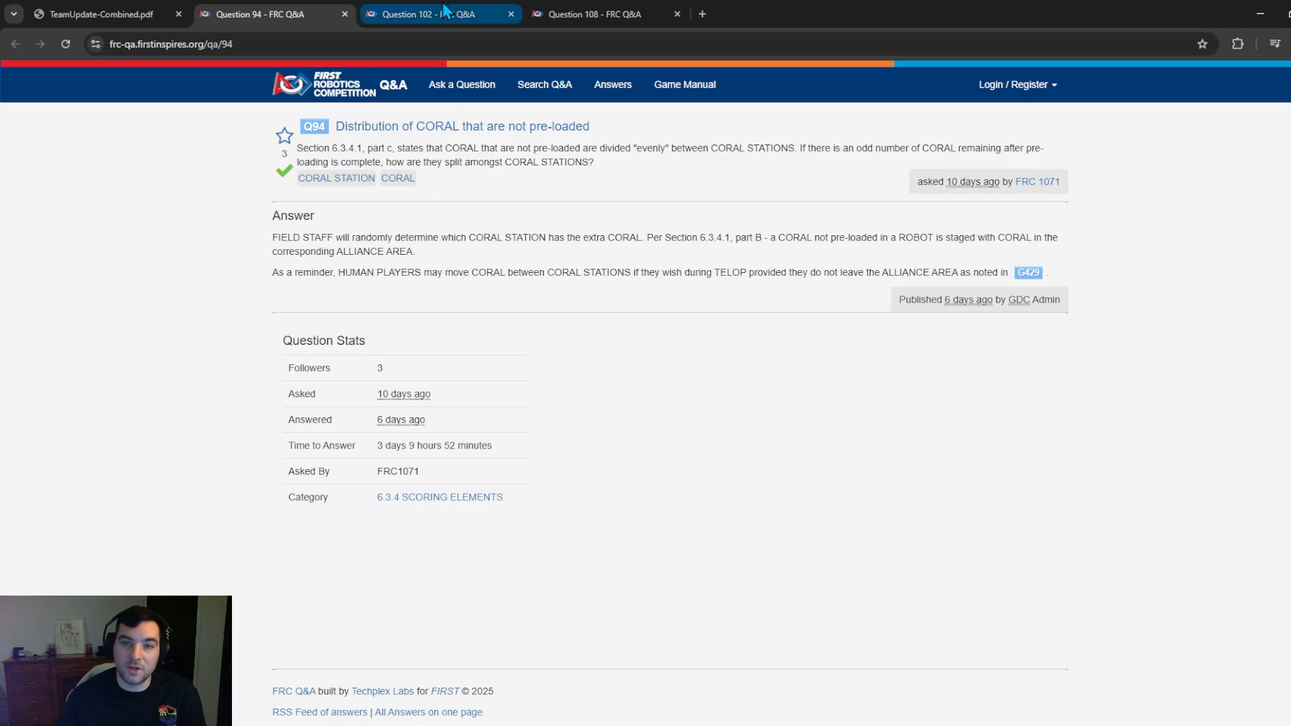
click(435, 13)
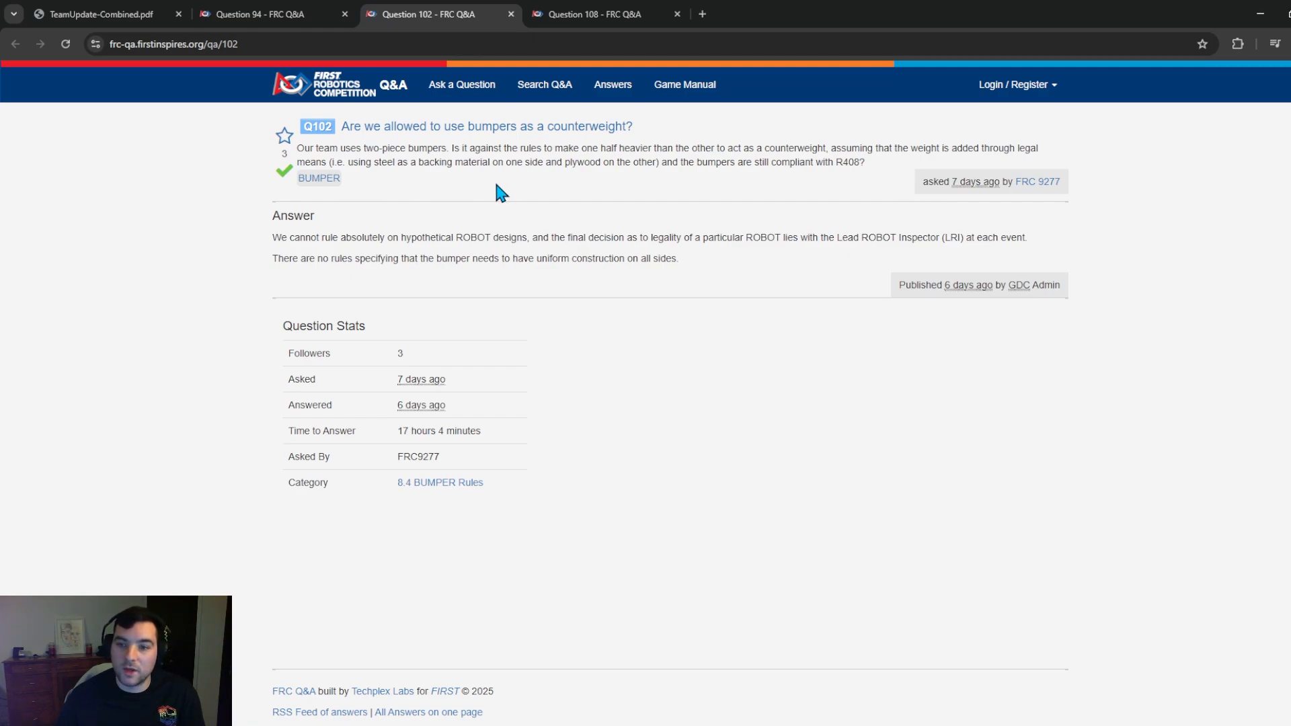
mouse_move(569, 205)
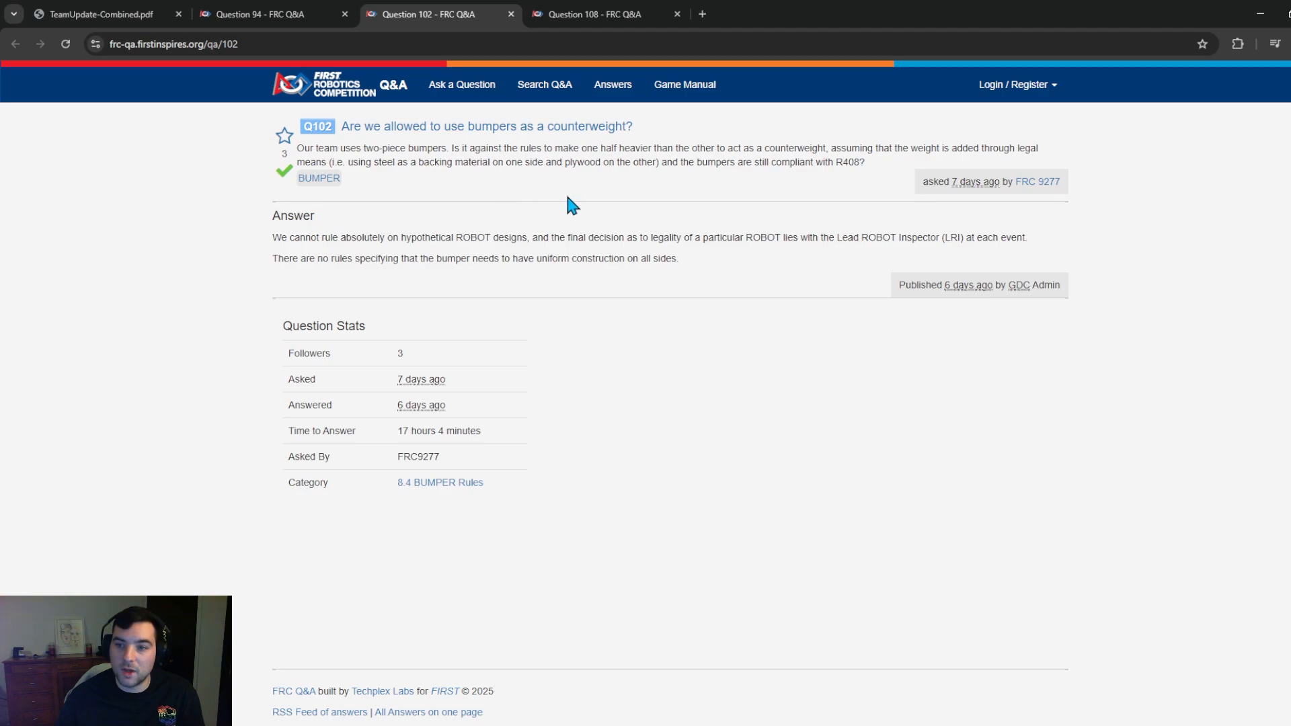
mouse_move(616, 183)
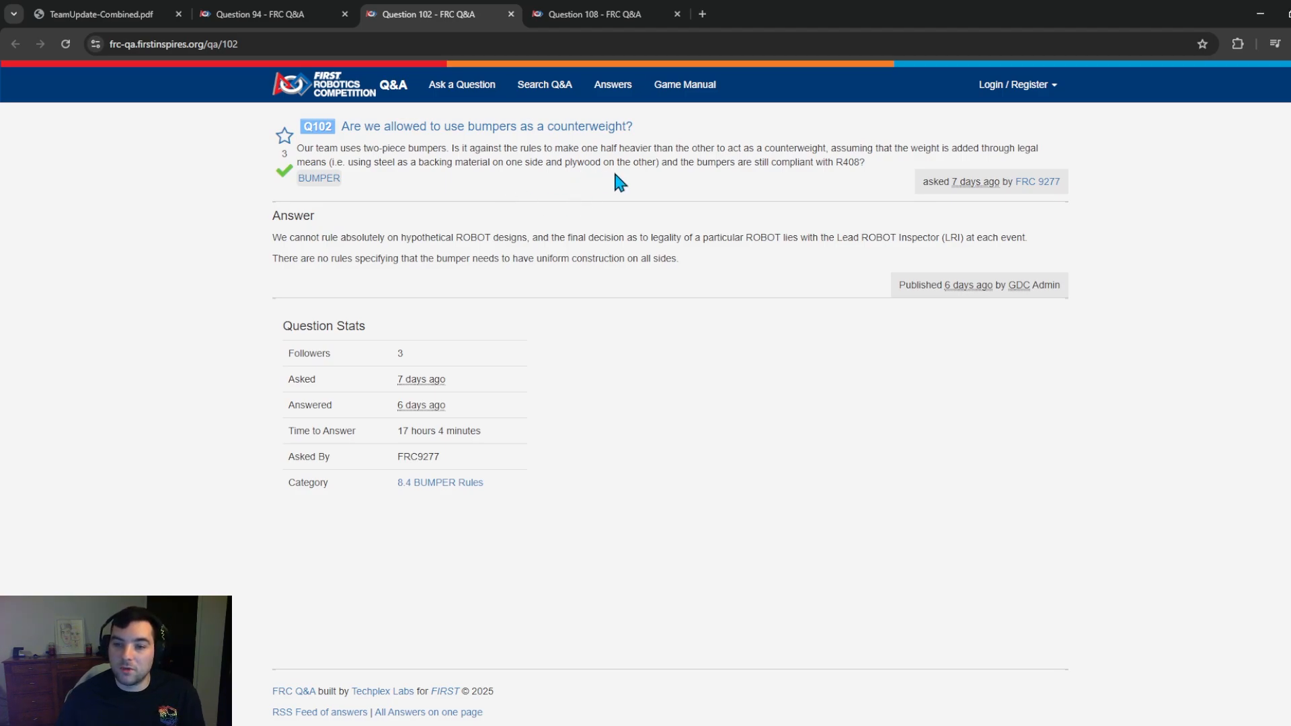
mouse_move(417, 188)
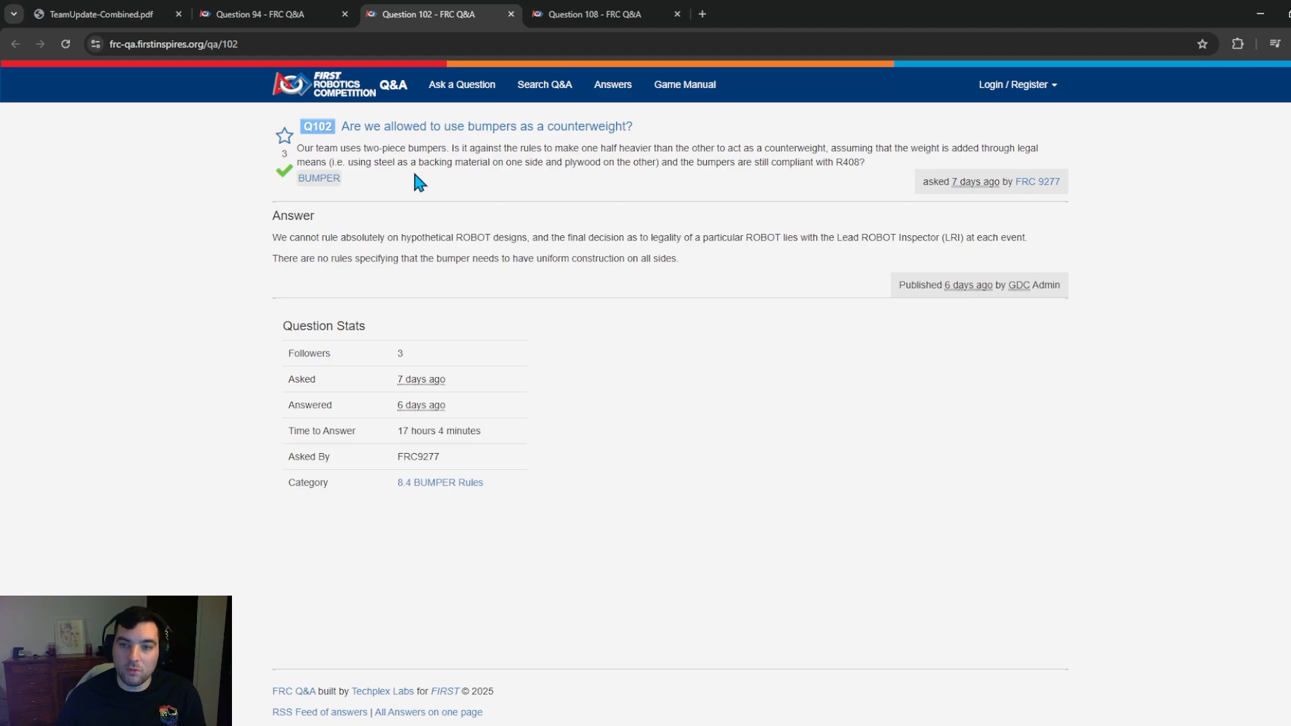
mouse_move(427, 205)
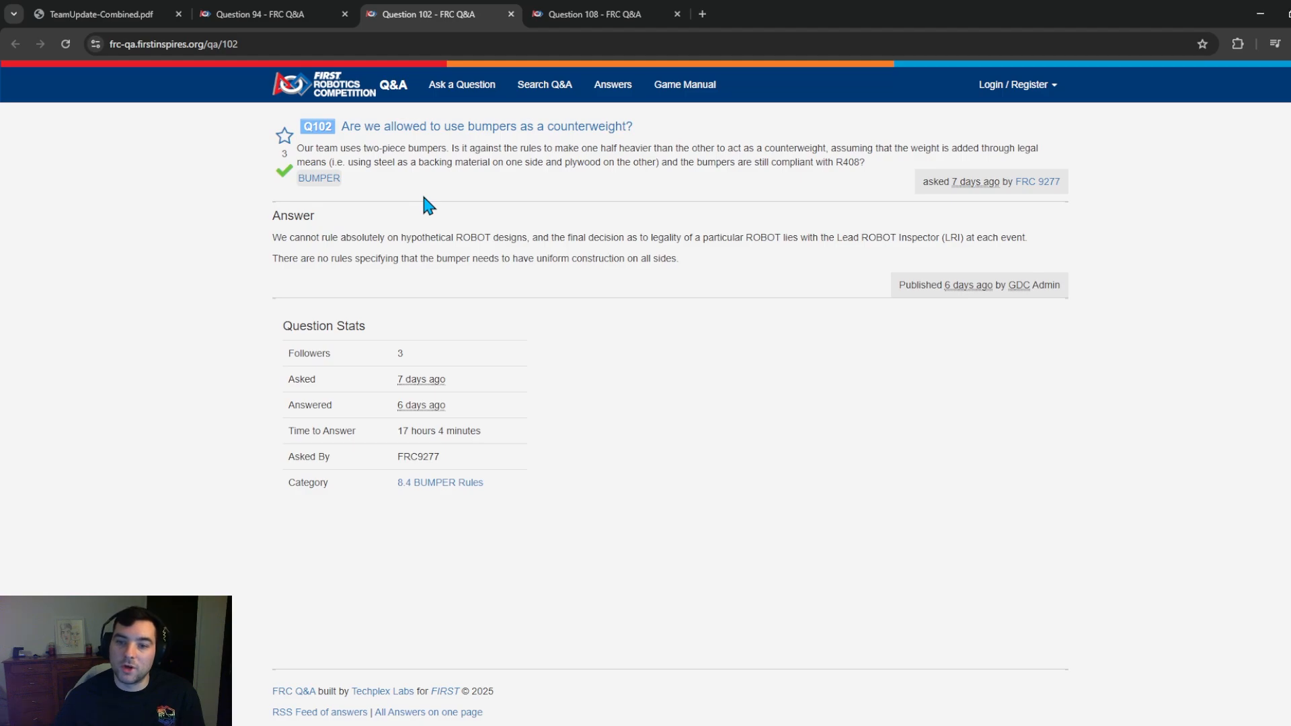
mouse_move(340, 239)
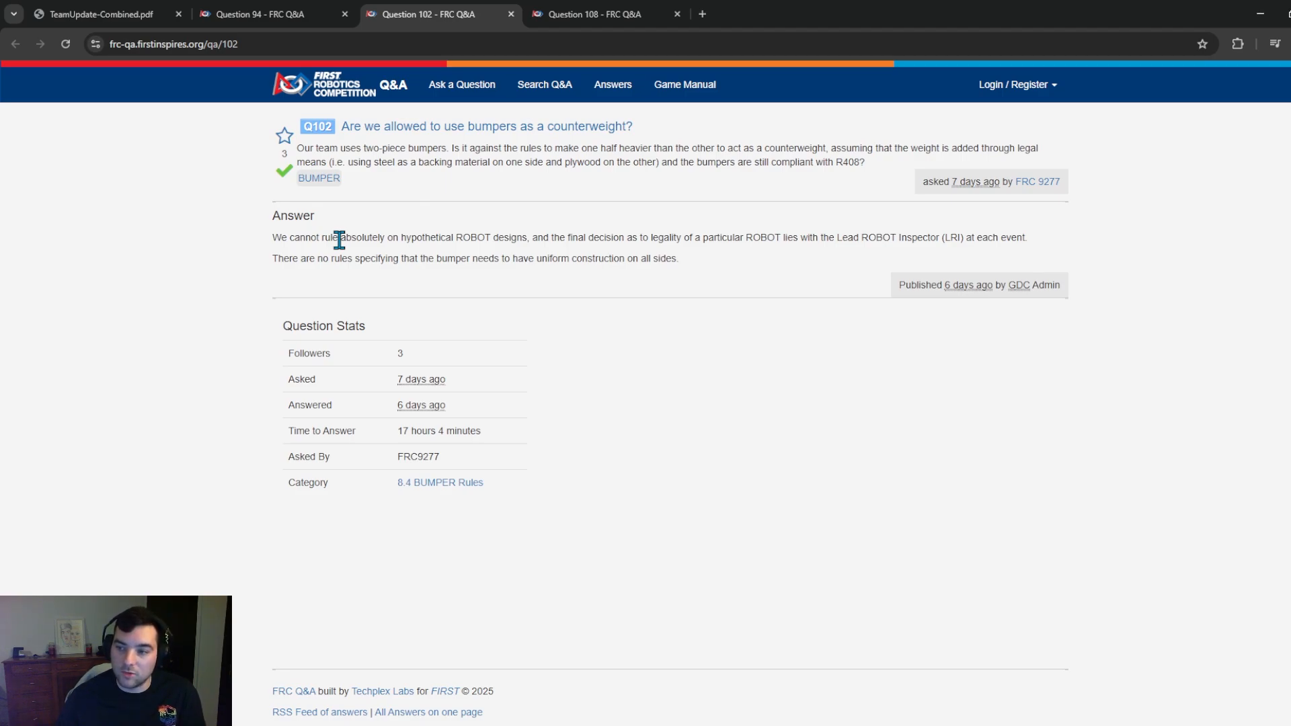
mouse_move(338, 263)
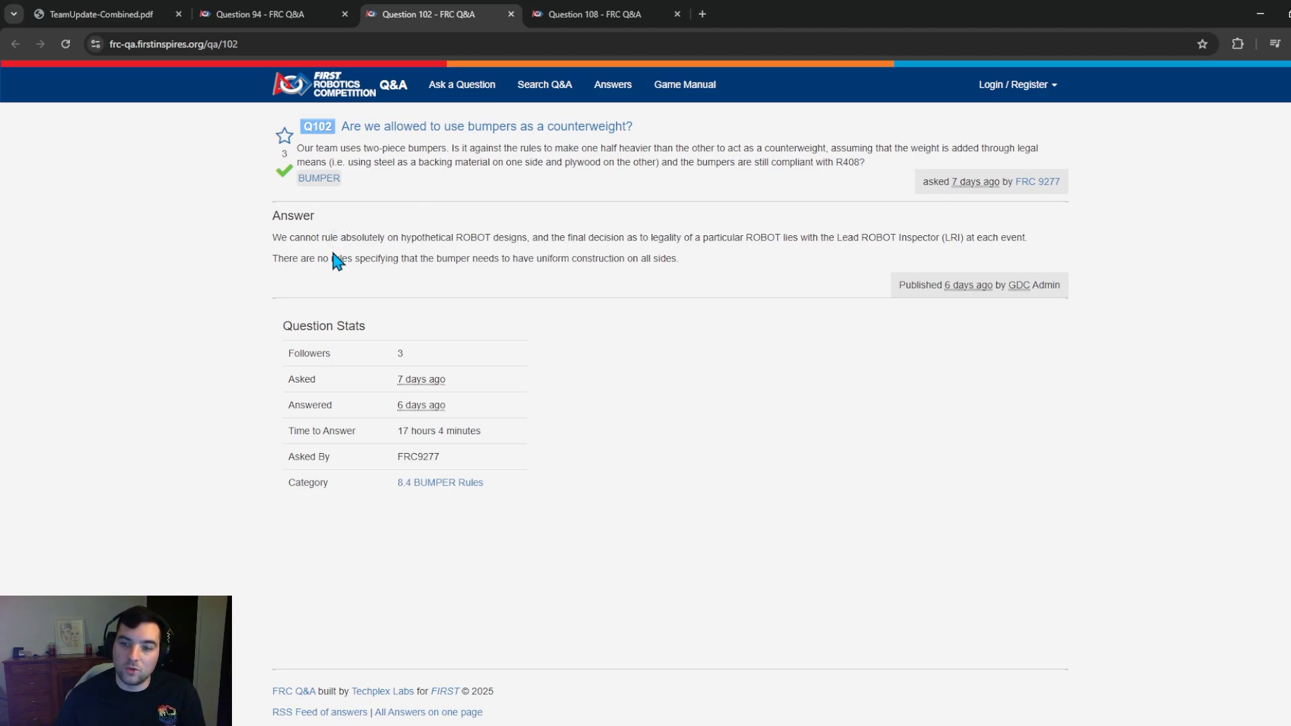
mouse_move(414, 263)
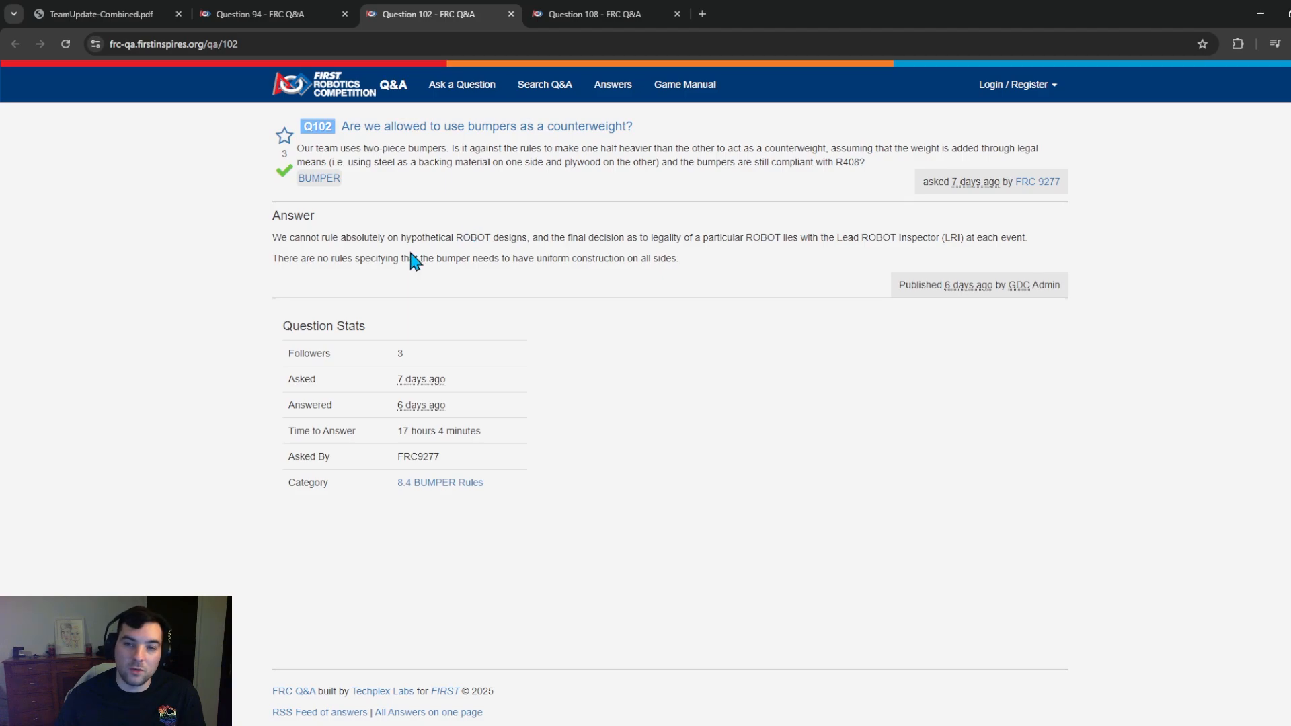
mouse_move(321, 263)
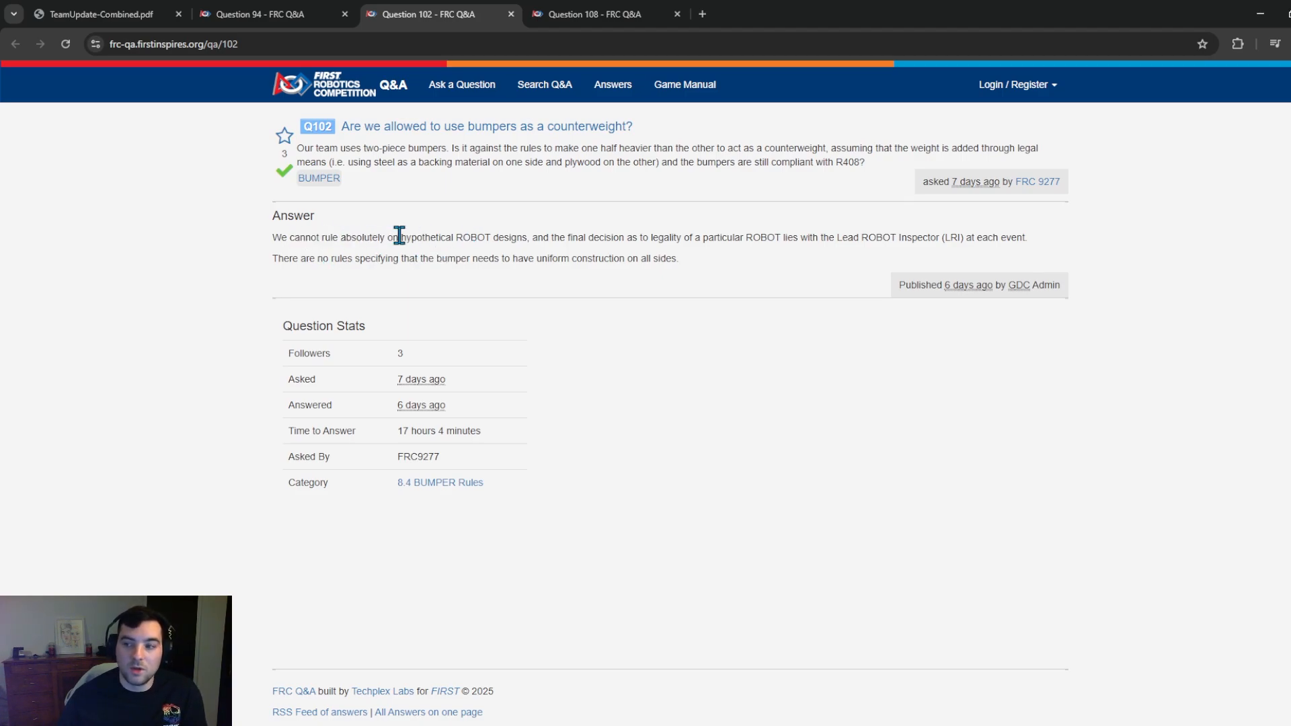
mouse_move(824, 238)
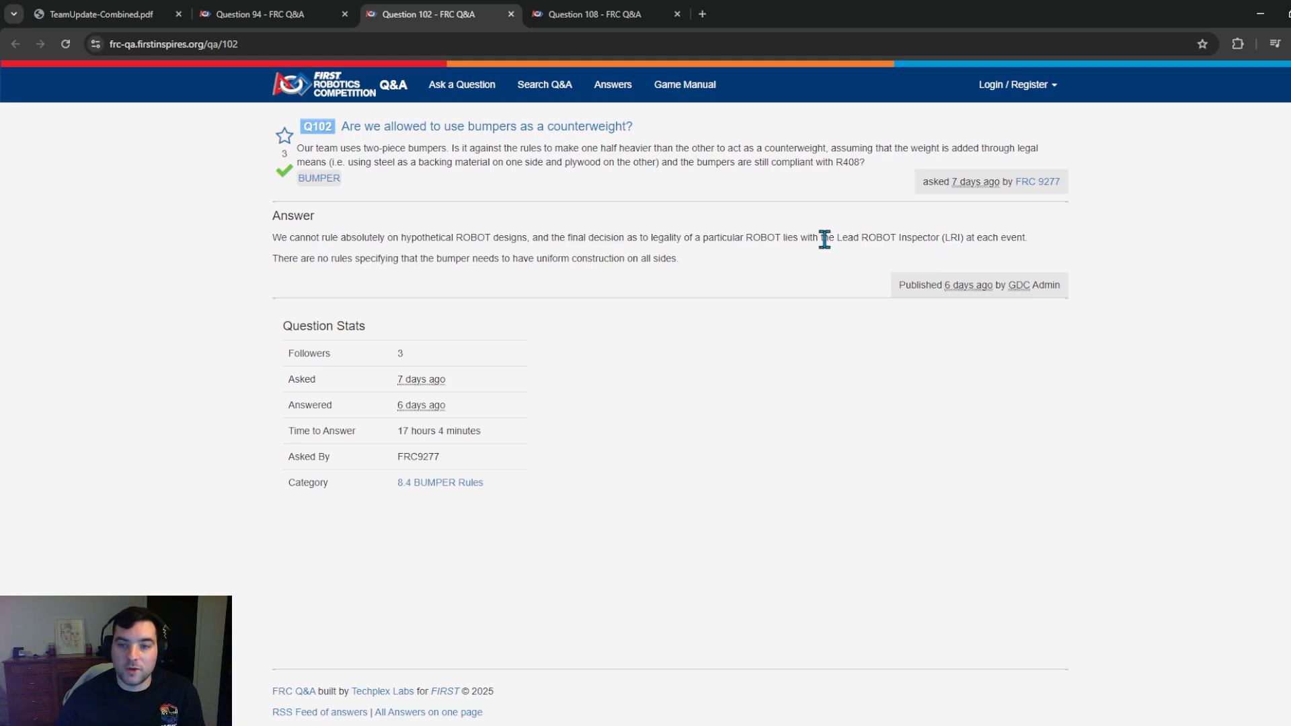
Step: Open Q108 on G412 launched CORAL, glance back at Q102, then return to Q108
click(593, 14)
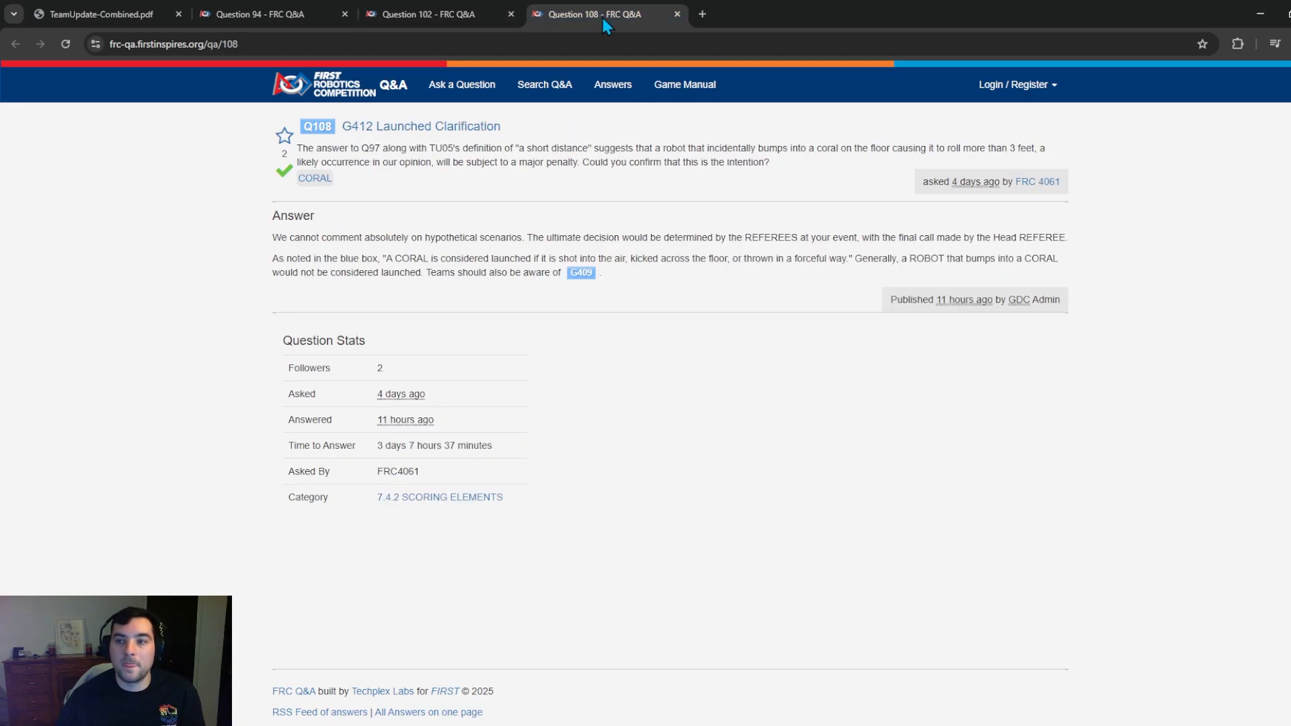
mouse_move(482, 200)
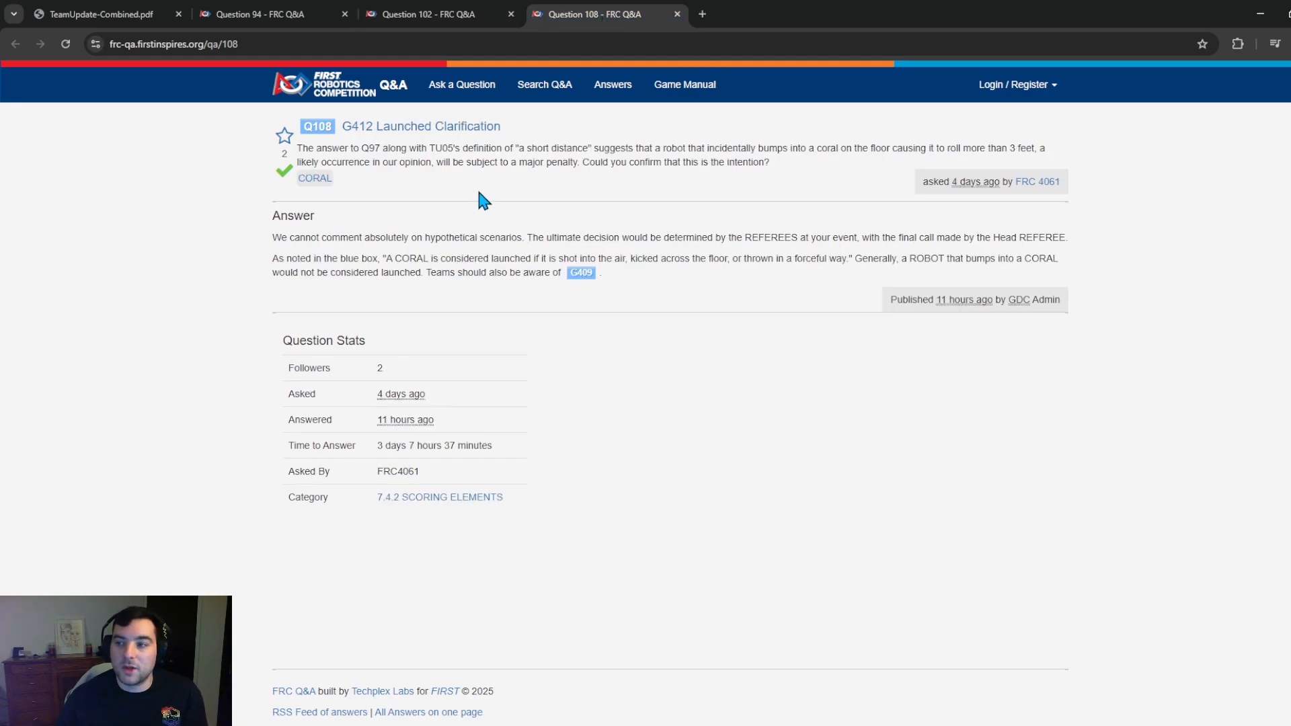
click(420, 14)
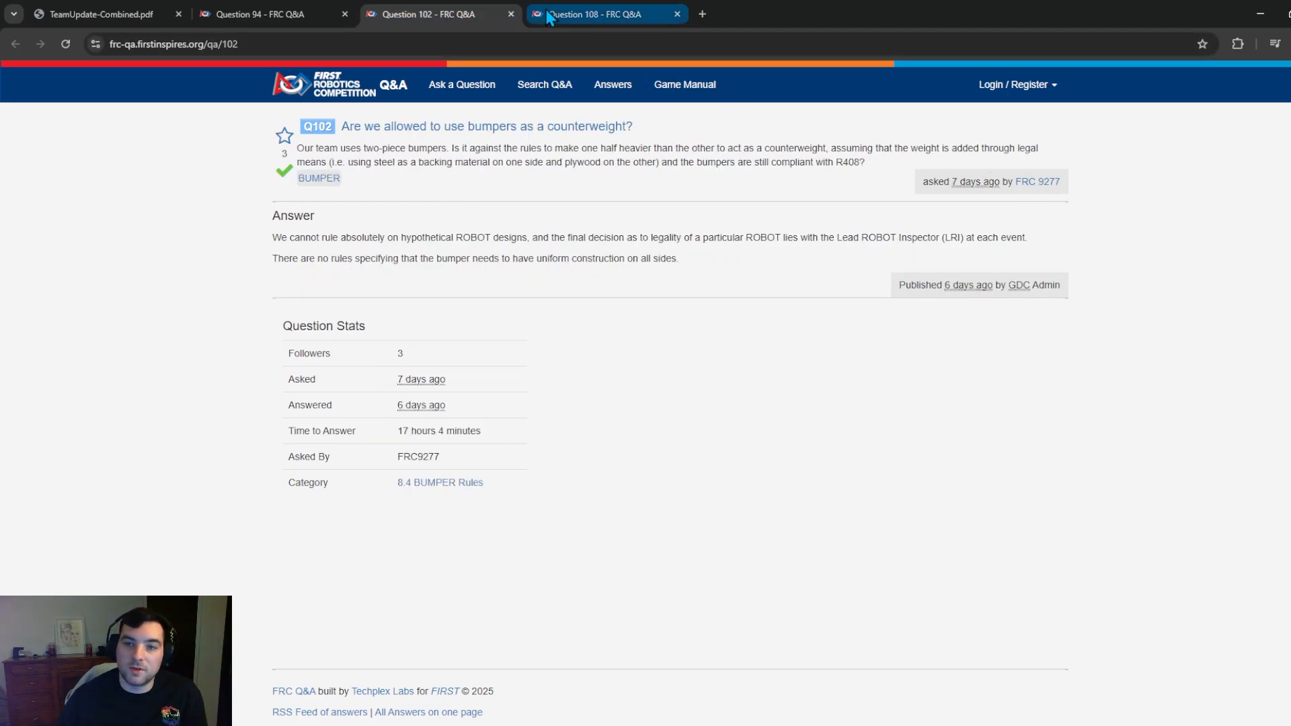
click(606, 13)
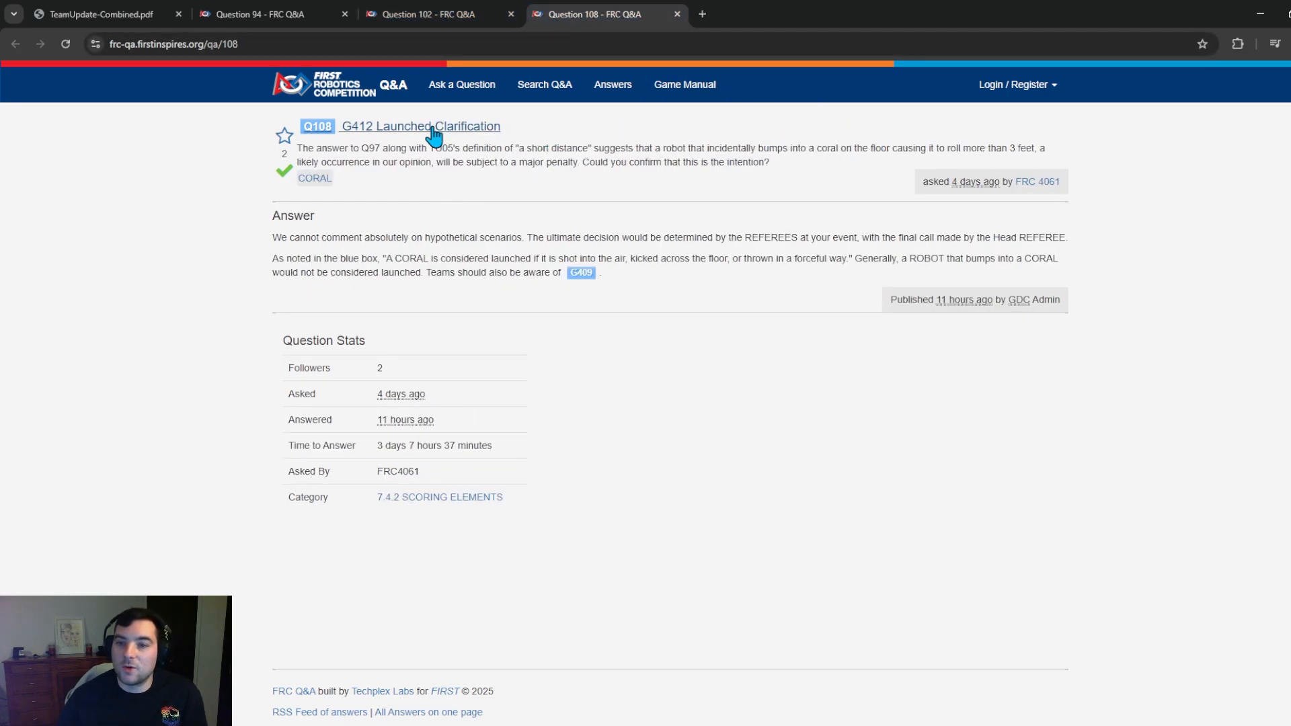
mouse_move(583, 142)
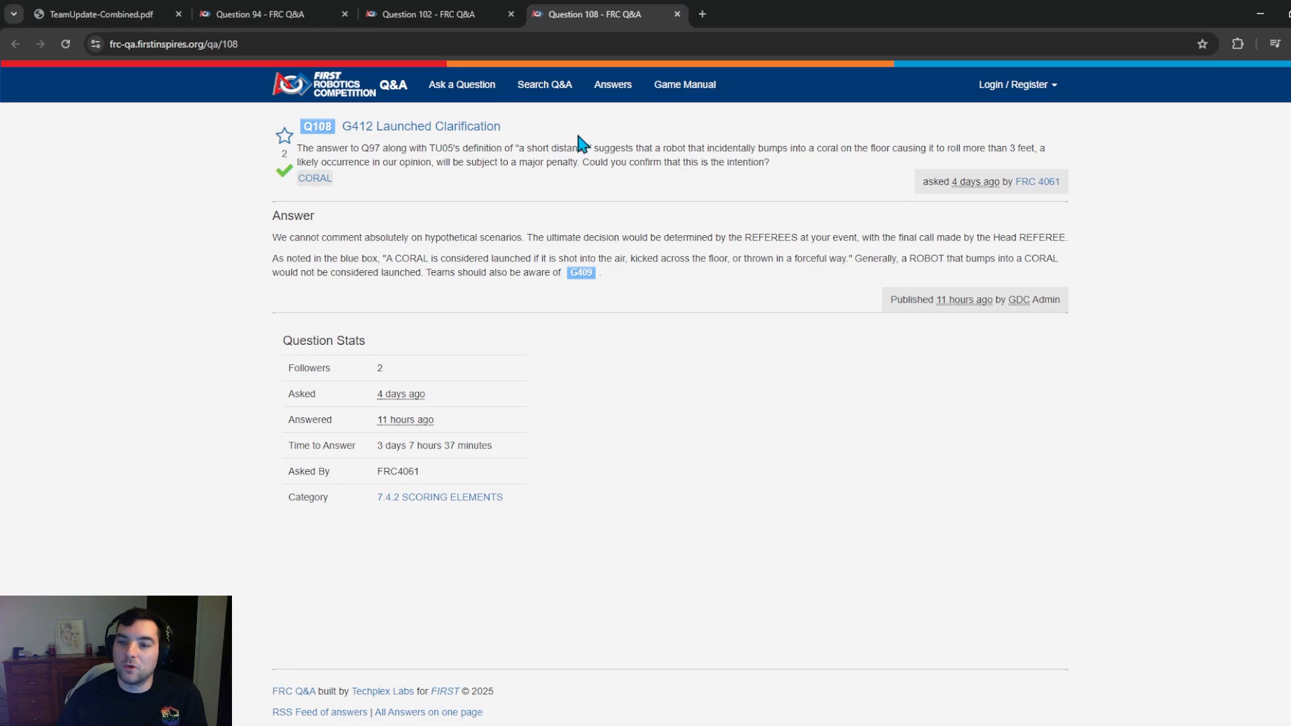
mouse_move(548, 206)
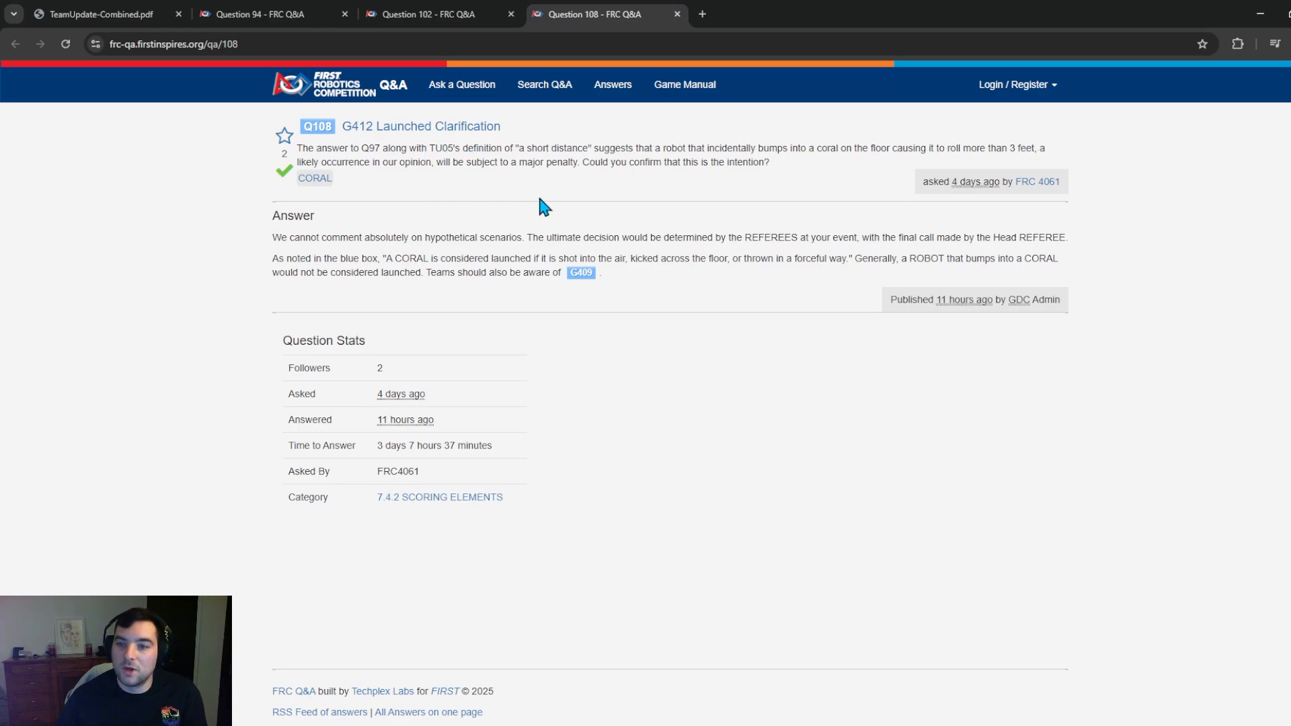
mouse_move(446, 167)
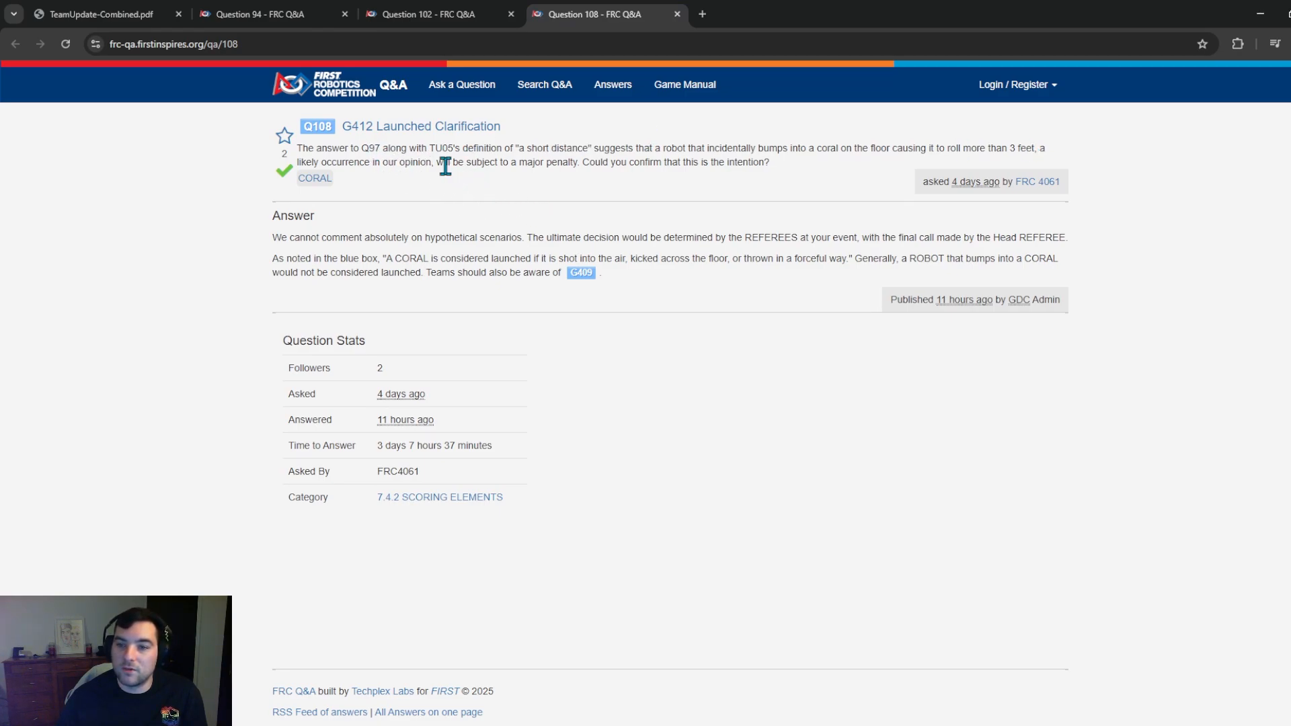
mouse_move(538, 201)
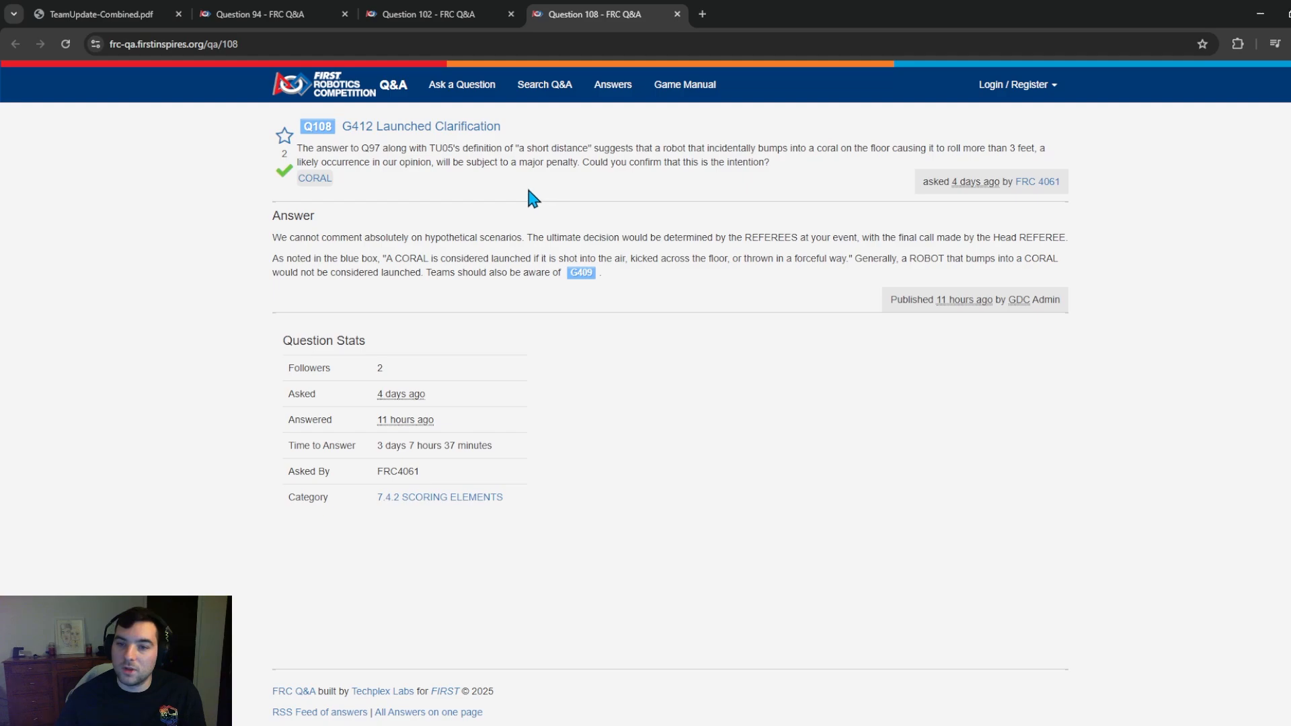
mouse_move(525, 187)
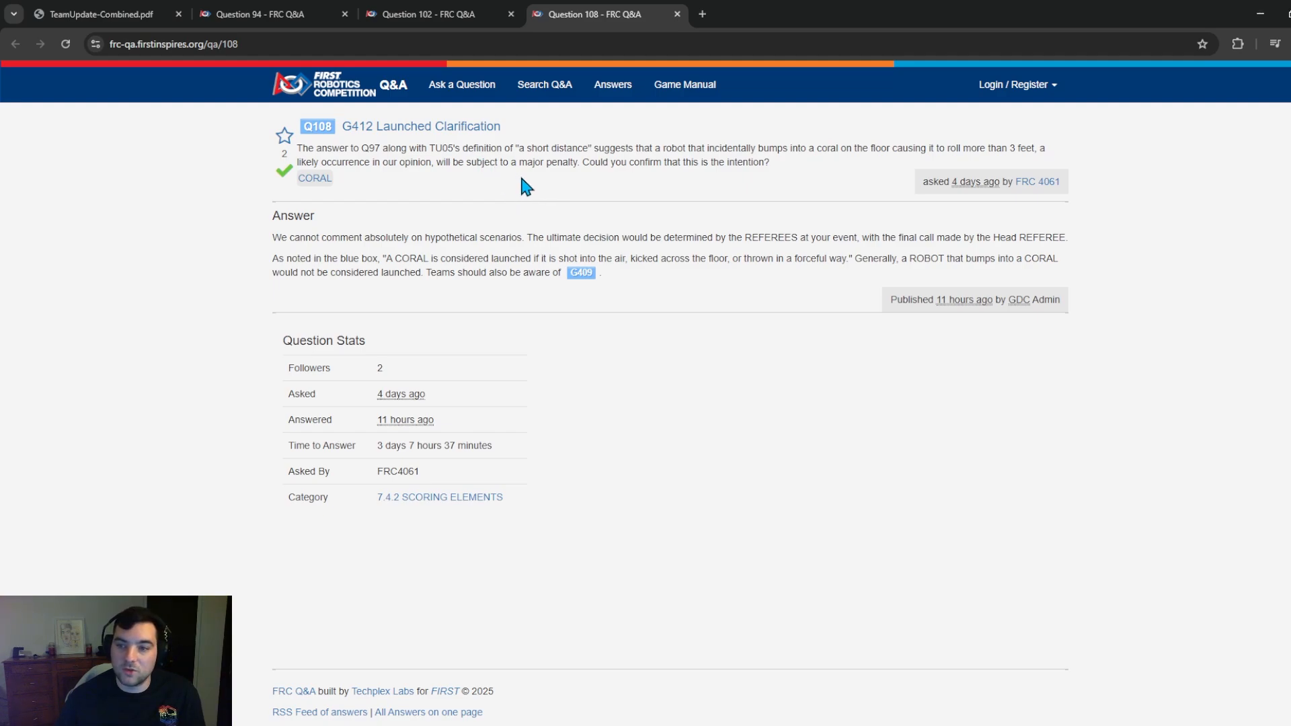
mouse_move(692, 145)
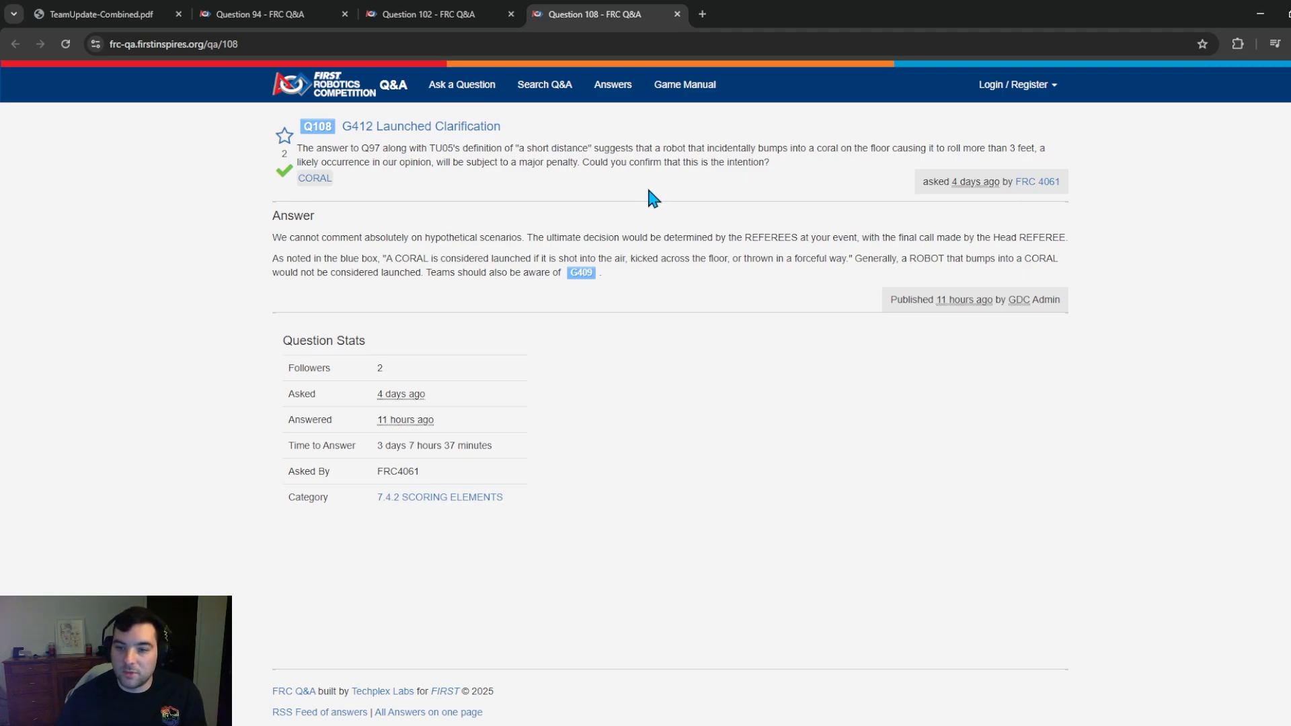
mouse_move(606, 258)
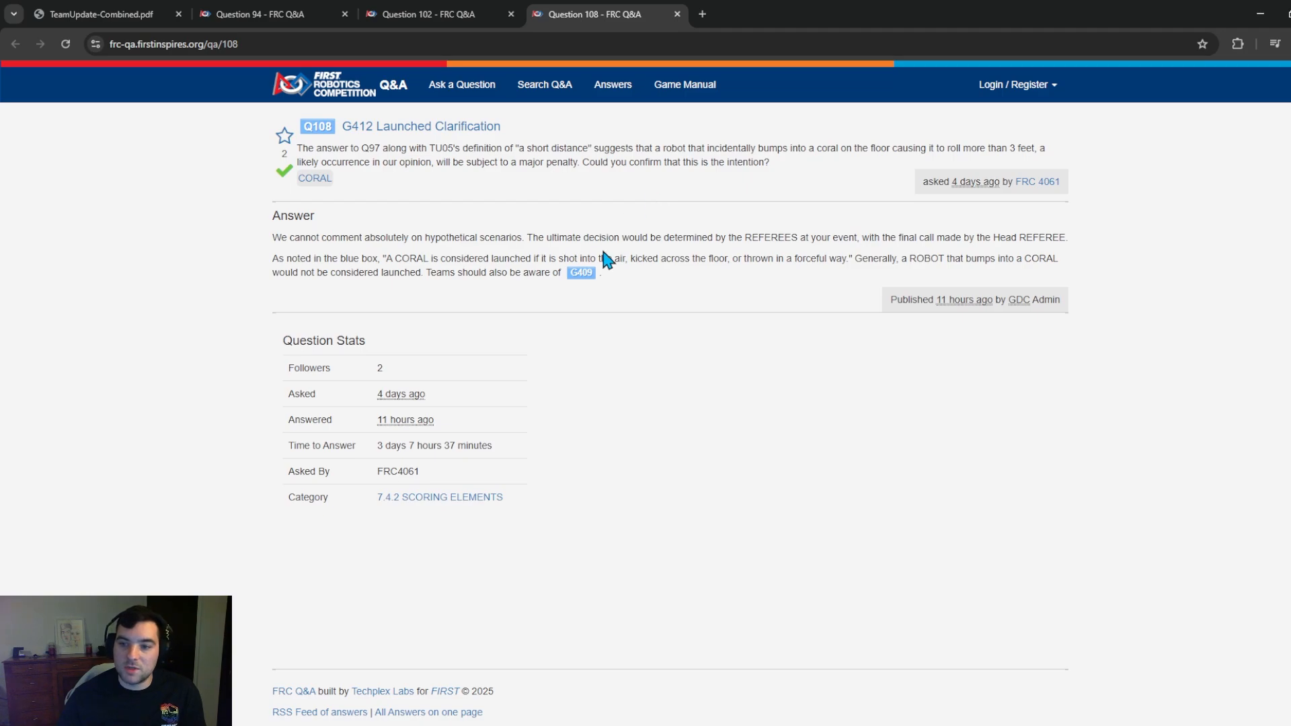
mouse_move(665, 193)
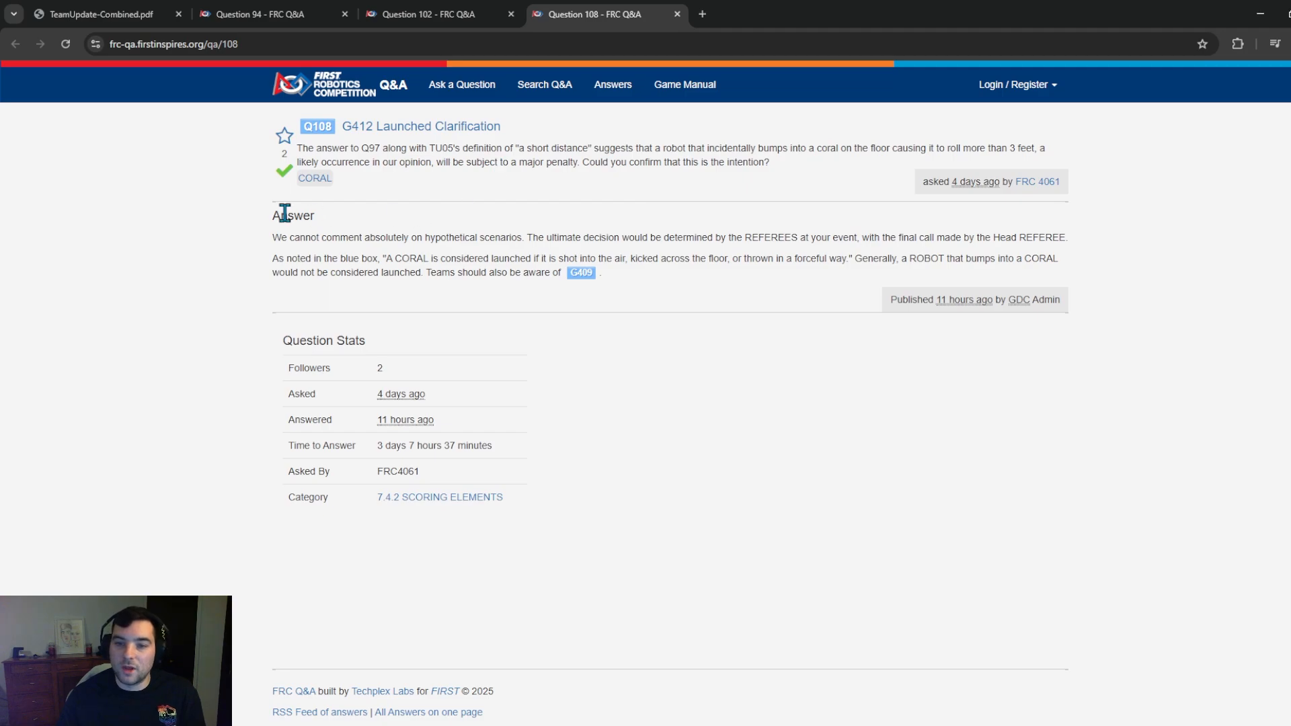
mouse_move(303, 212)
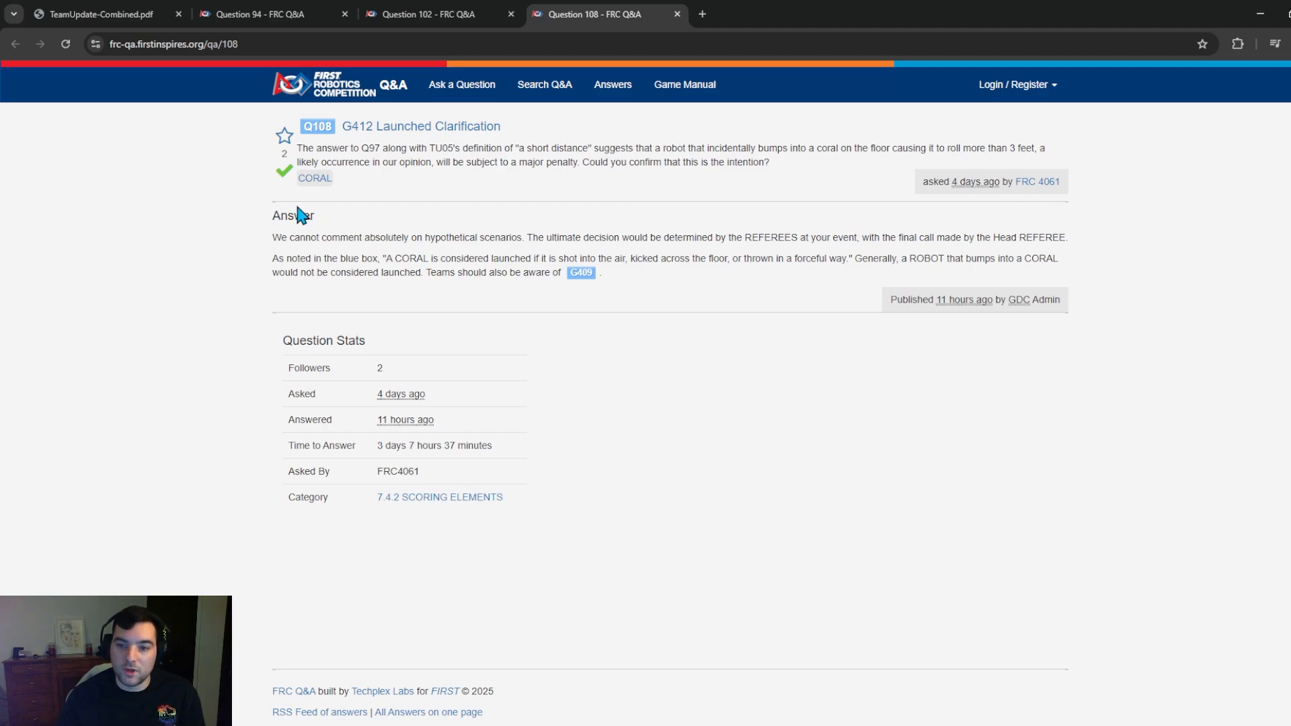
mouse_move(272, 214)
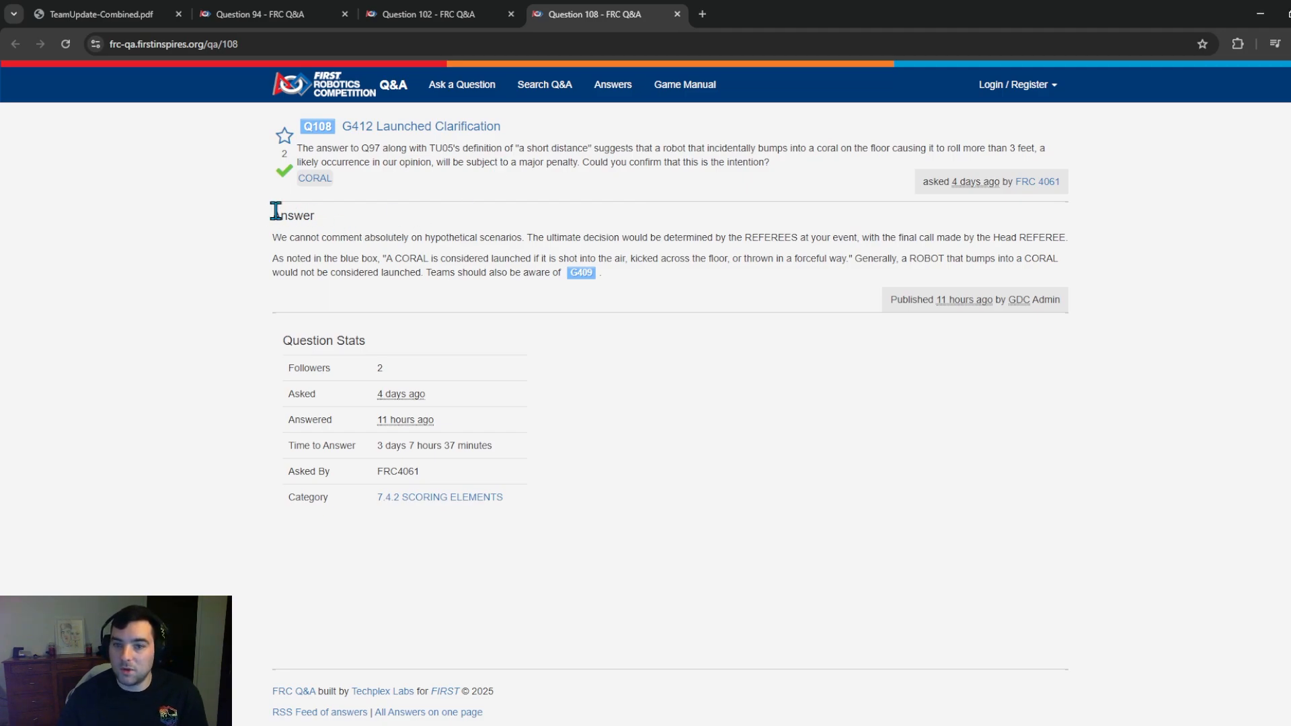
mouse_move(283, 212)
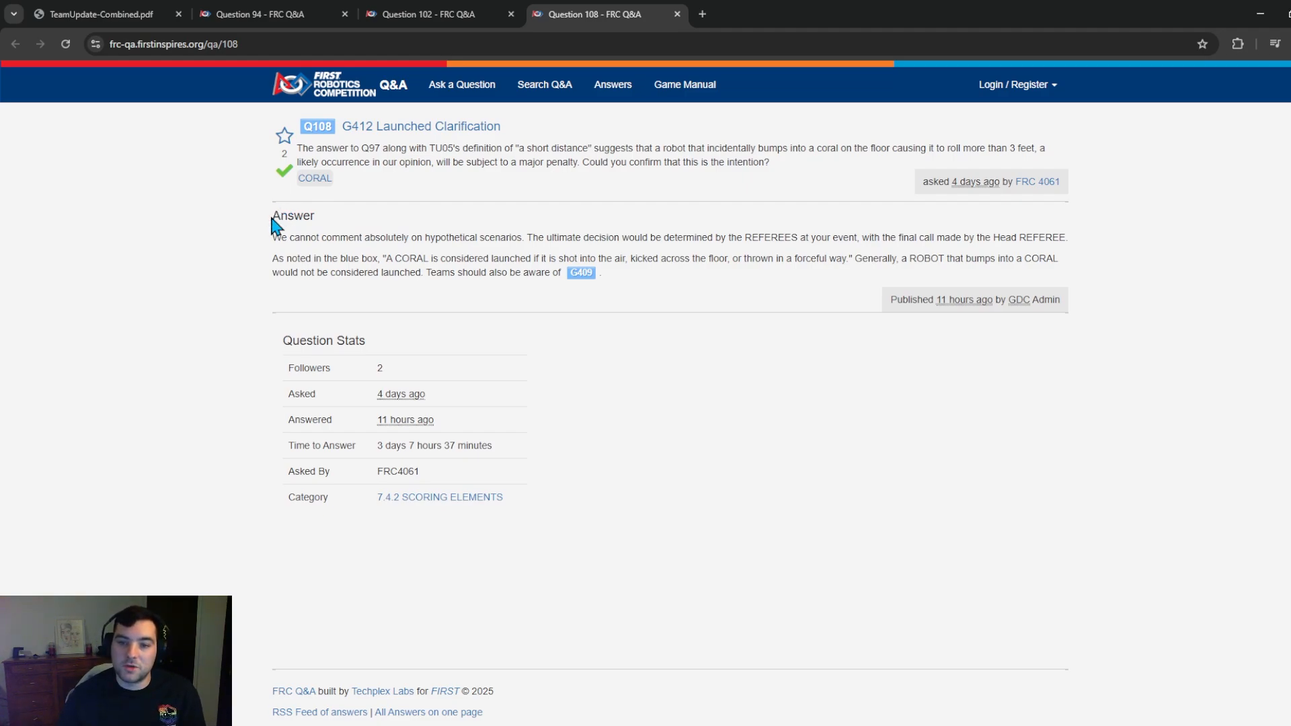
mouse_move(378, 142)
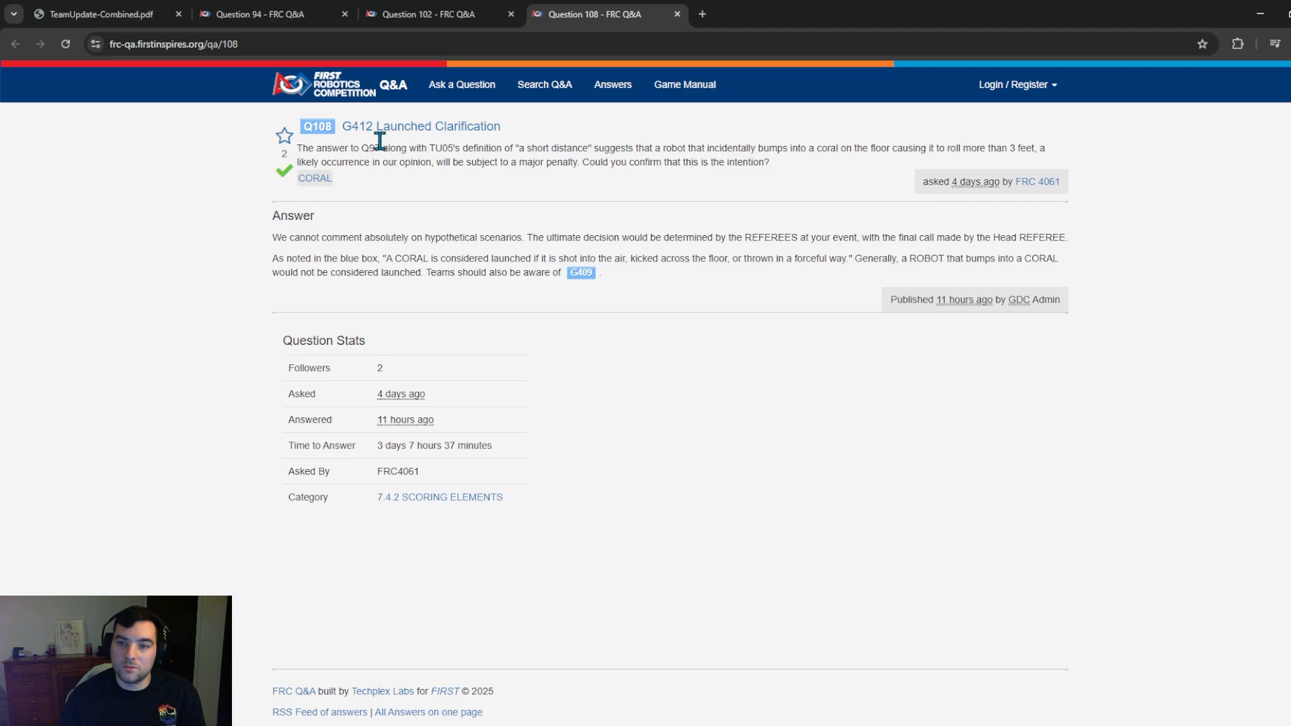
mouse_move(463, 299)
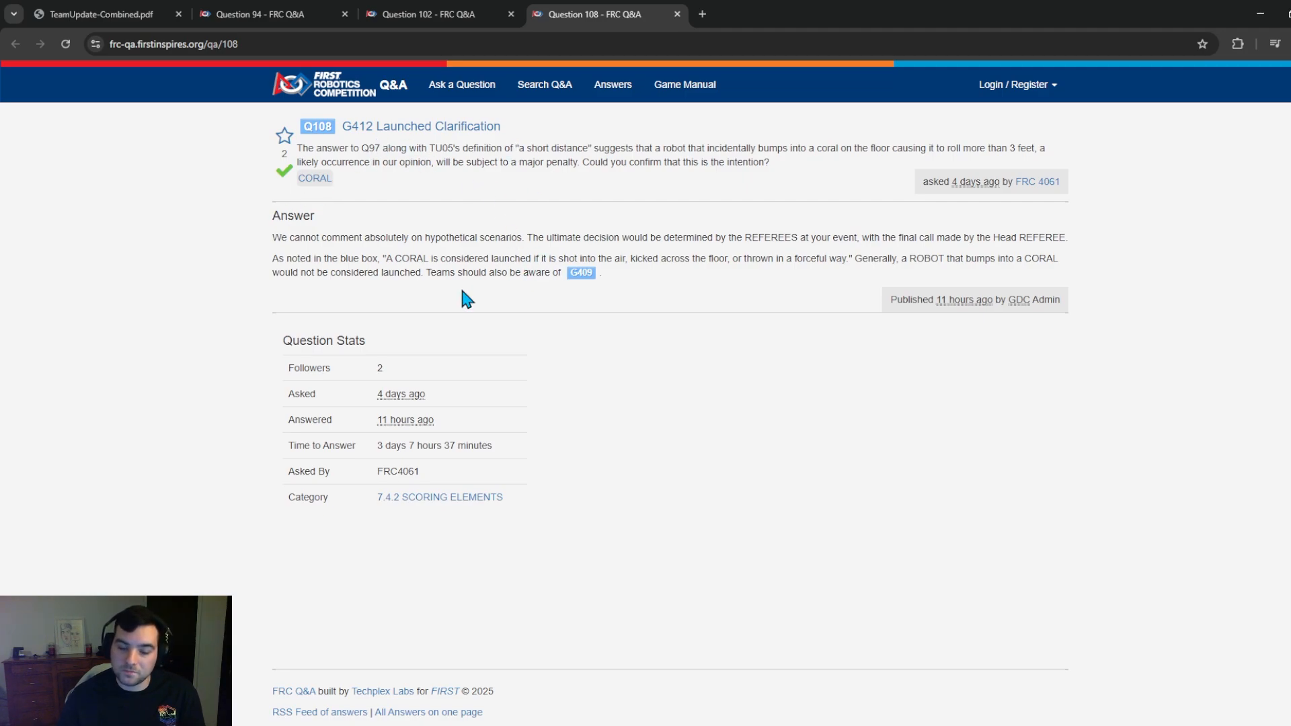
mouse_move(493, 424)
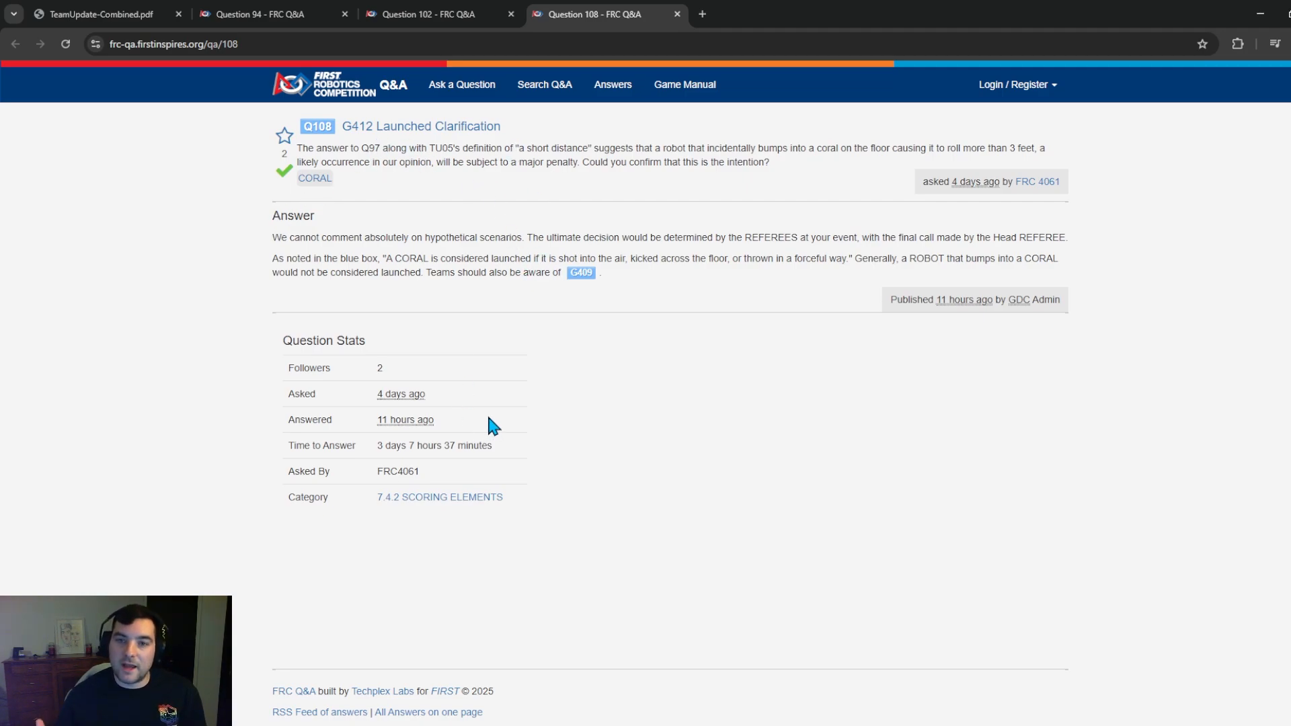